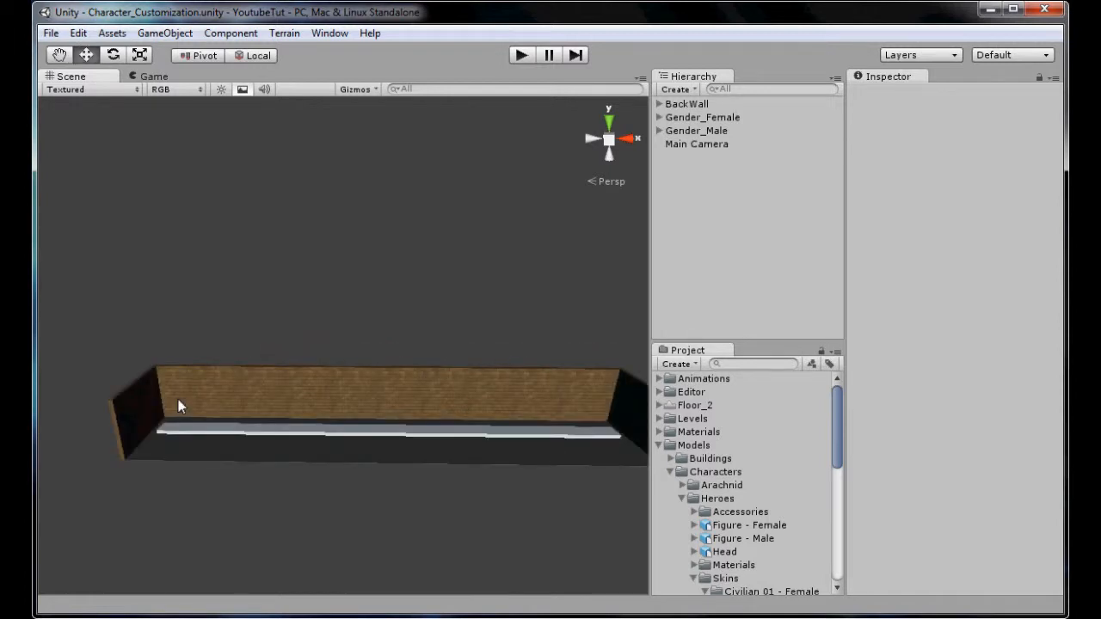
mouse_move(440, 459)
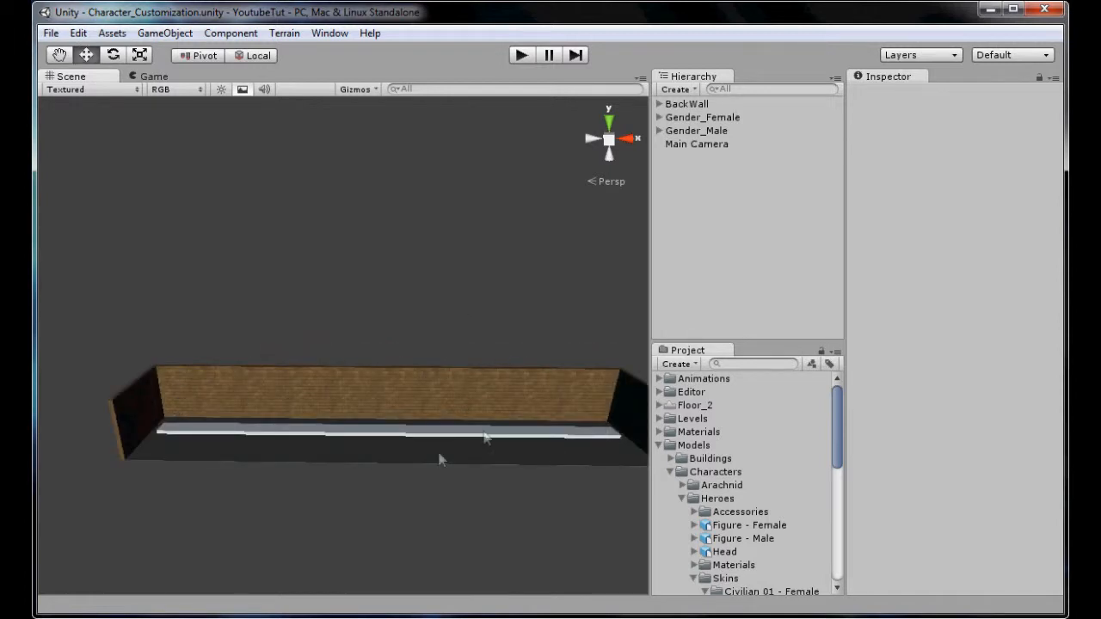
mouse_move(96, 376)
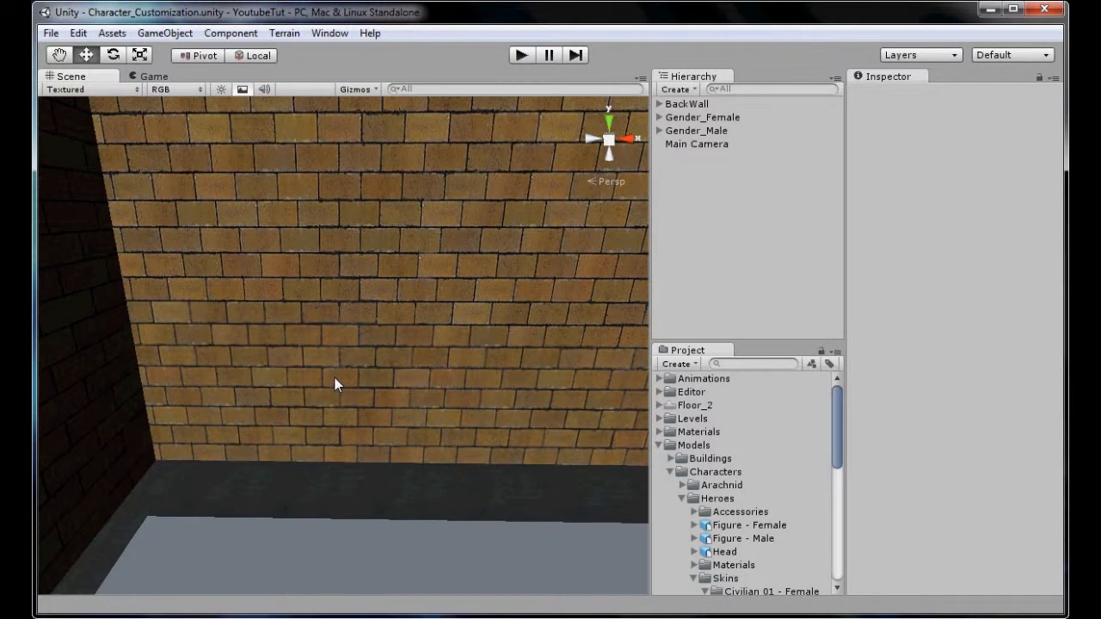
mouse_move(843, 539)
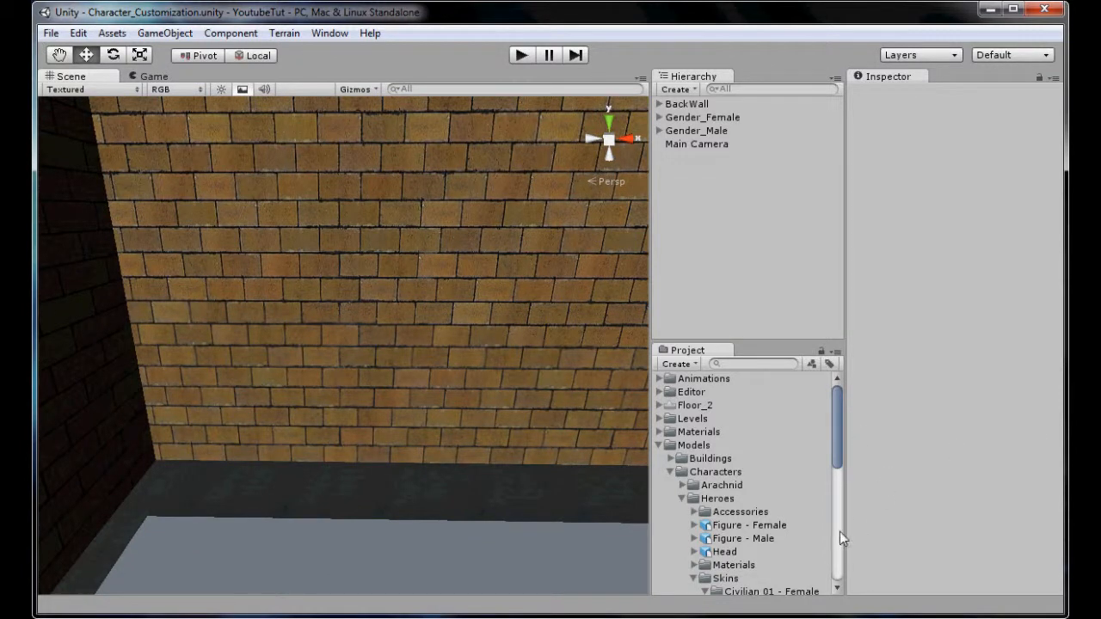
Step: Inspect the import settings of the Figure - Female, Figure - Male and Head models
click(748, 524)
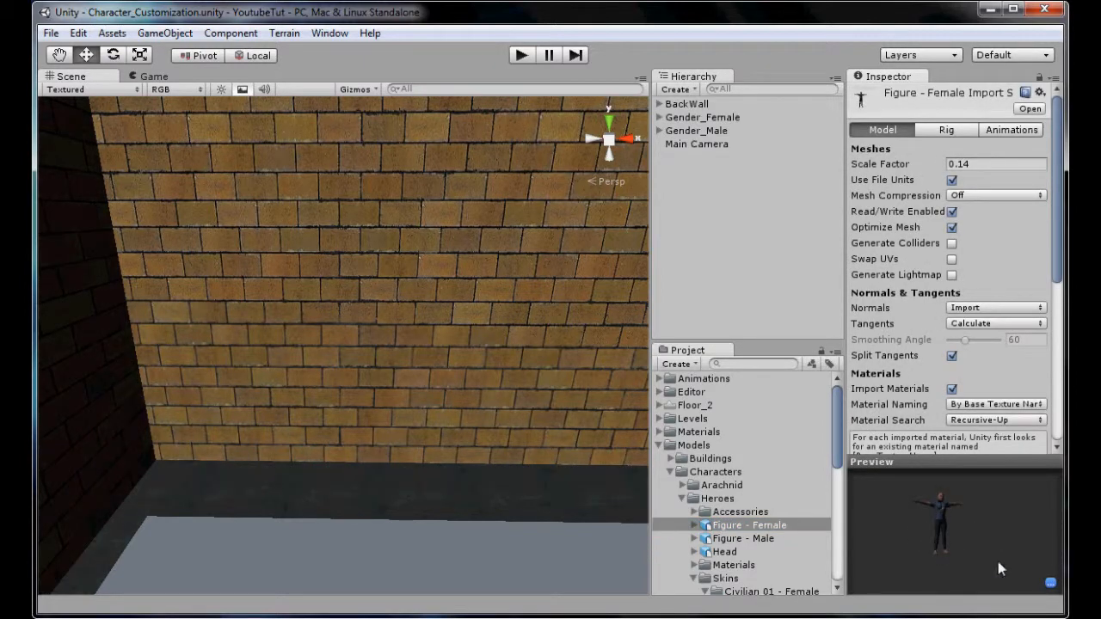
click(740, 537)
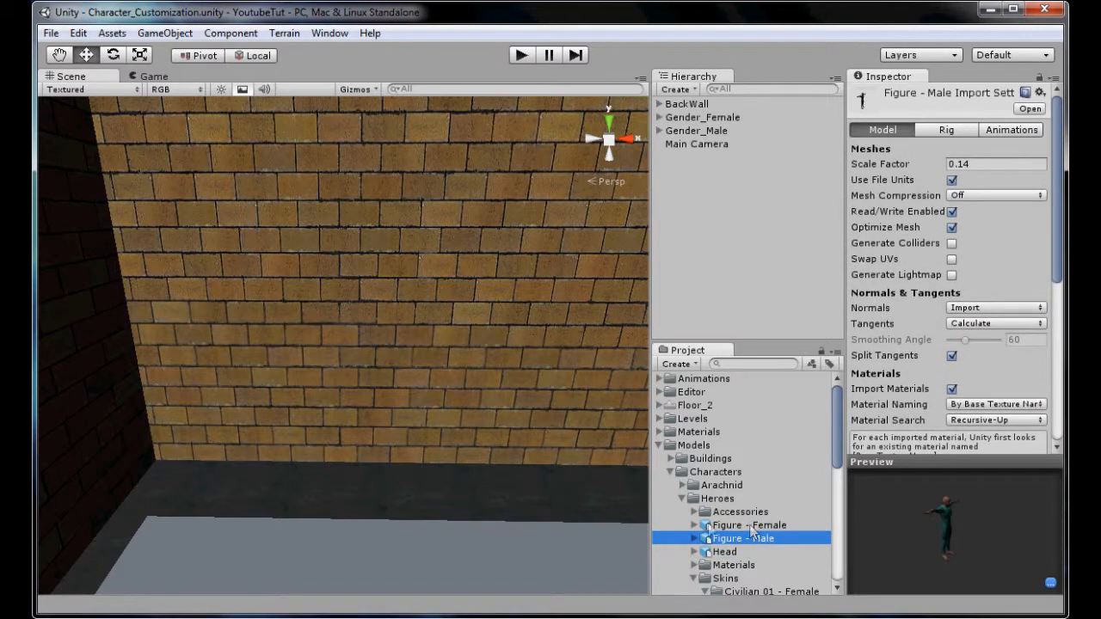
click(725, 551)
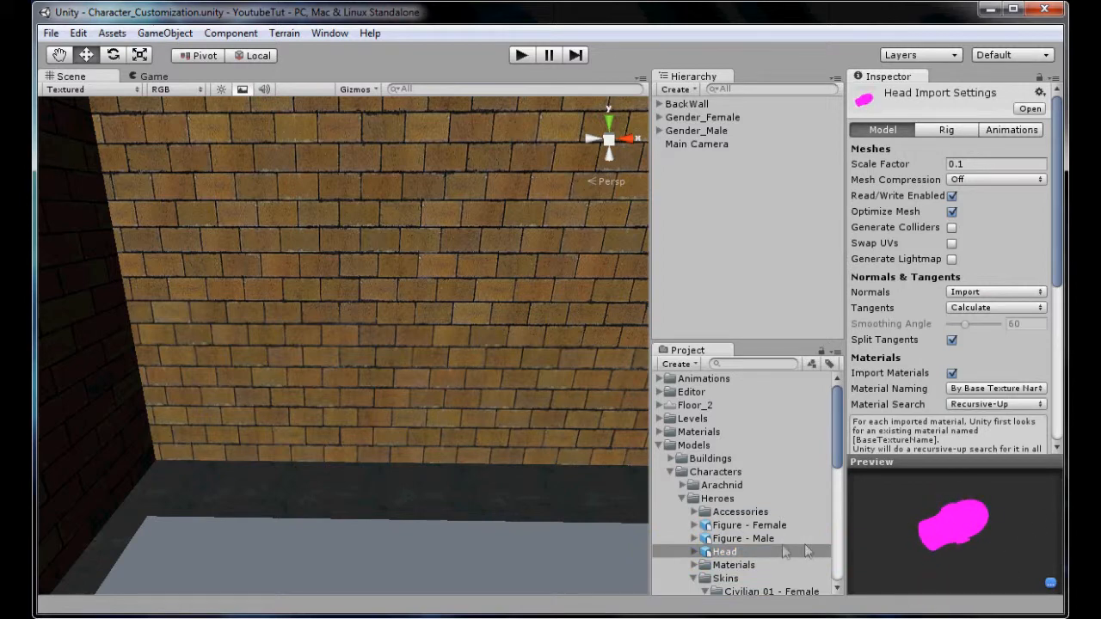
click(742, 537)
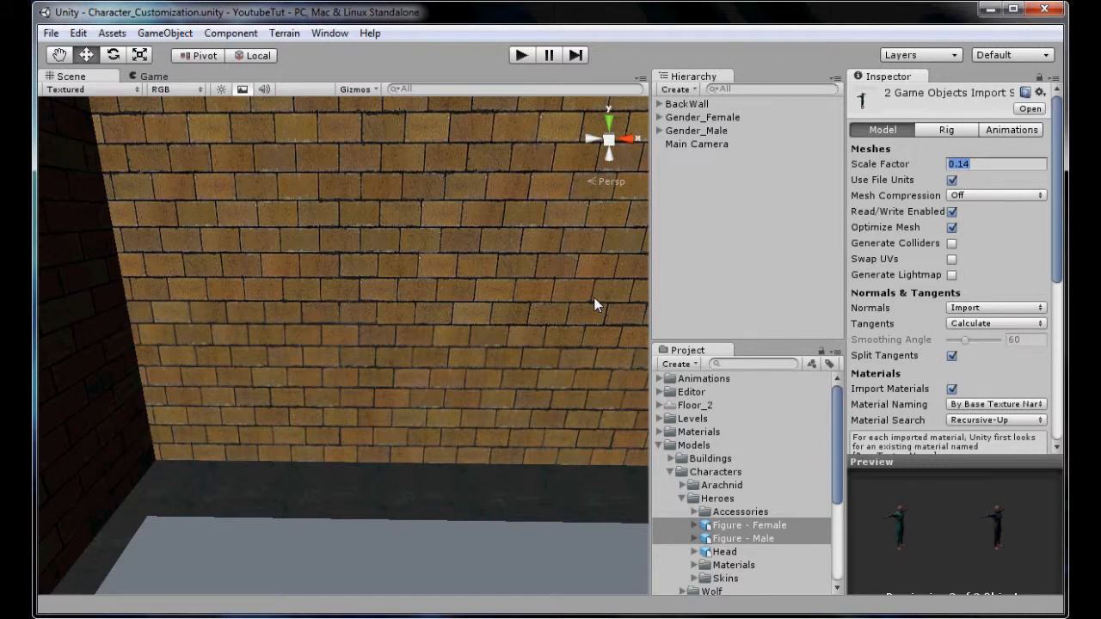
click(741, 538)
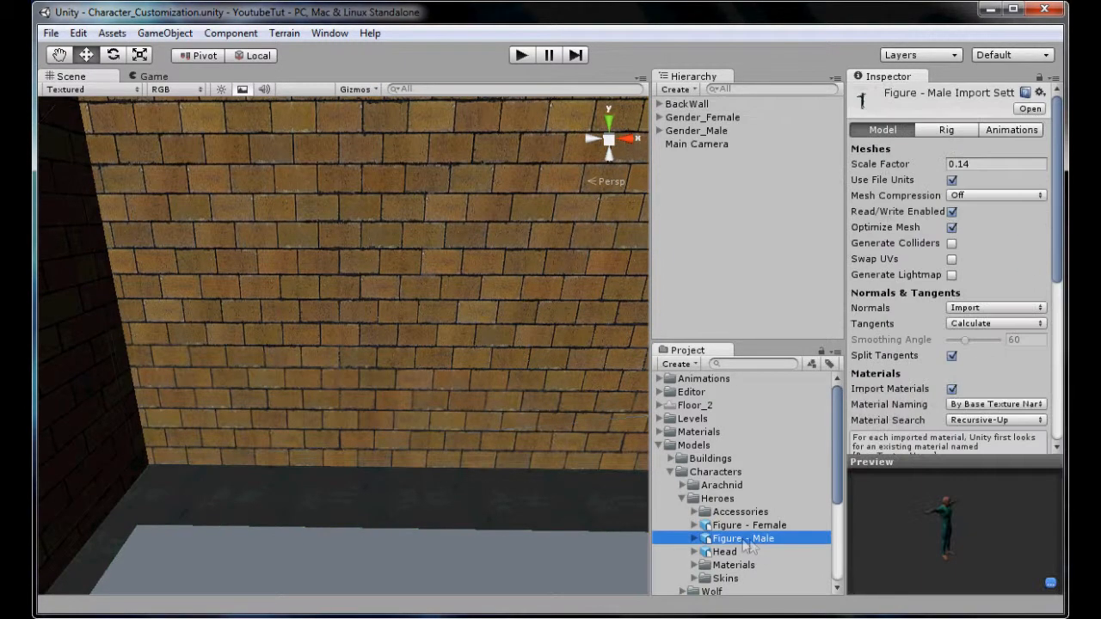
Step: Add a Figure - Male instance beside Gender_Male and scale it to 2, 2, 2
click(696, 130)
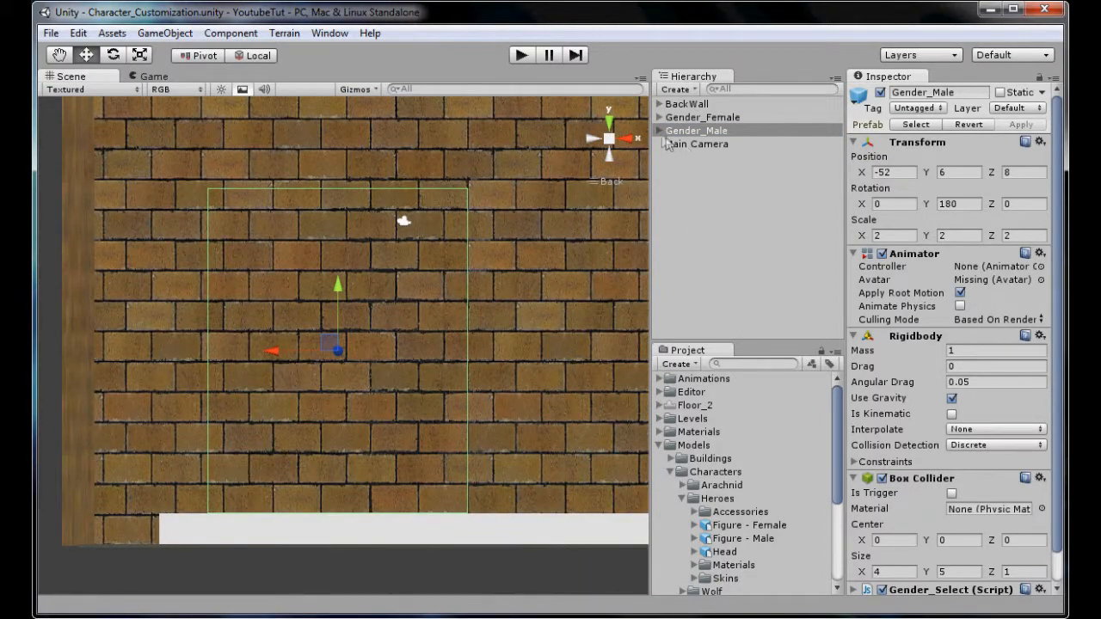
click(692, 177)
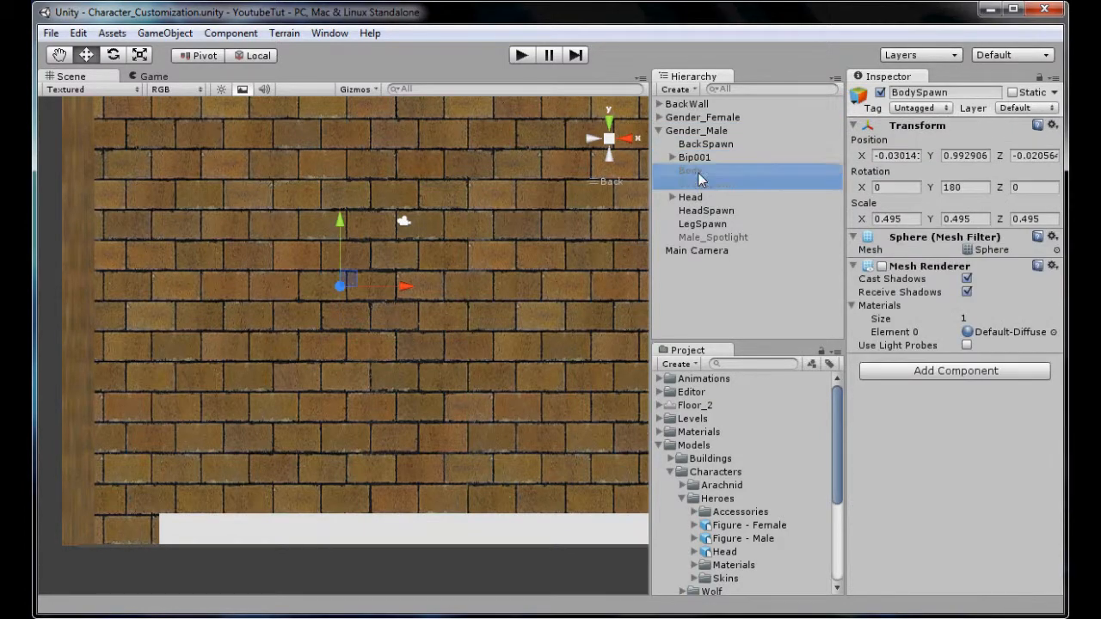
click(696, 130)
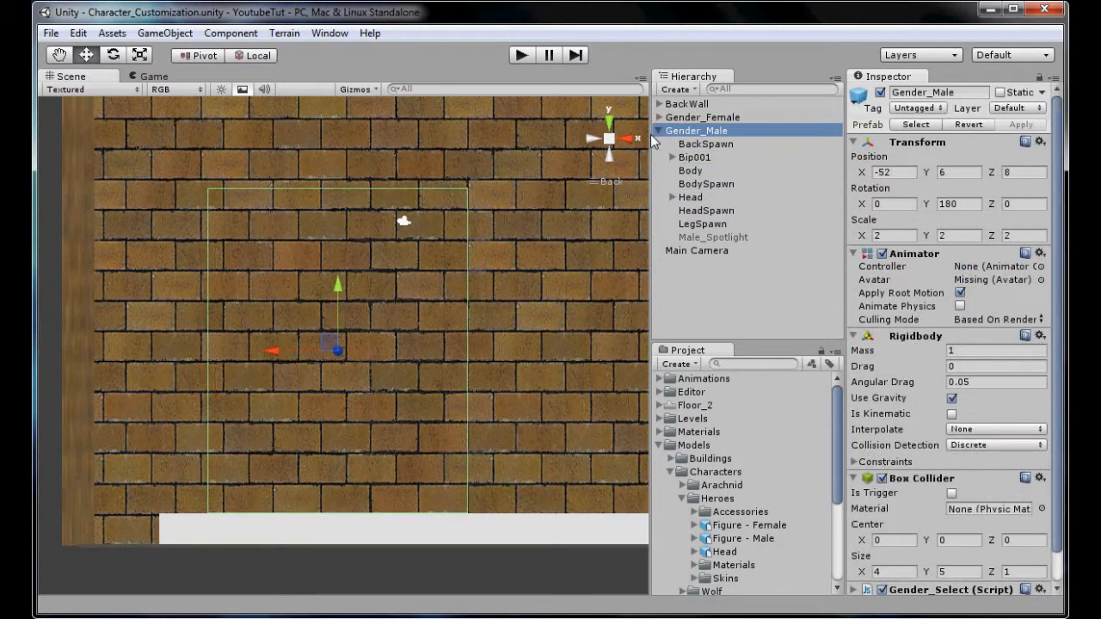
click(660, 130)
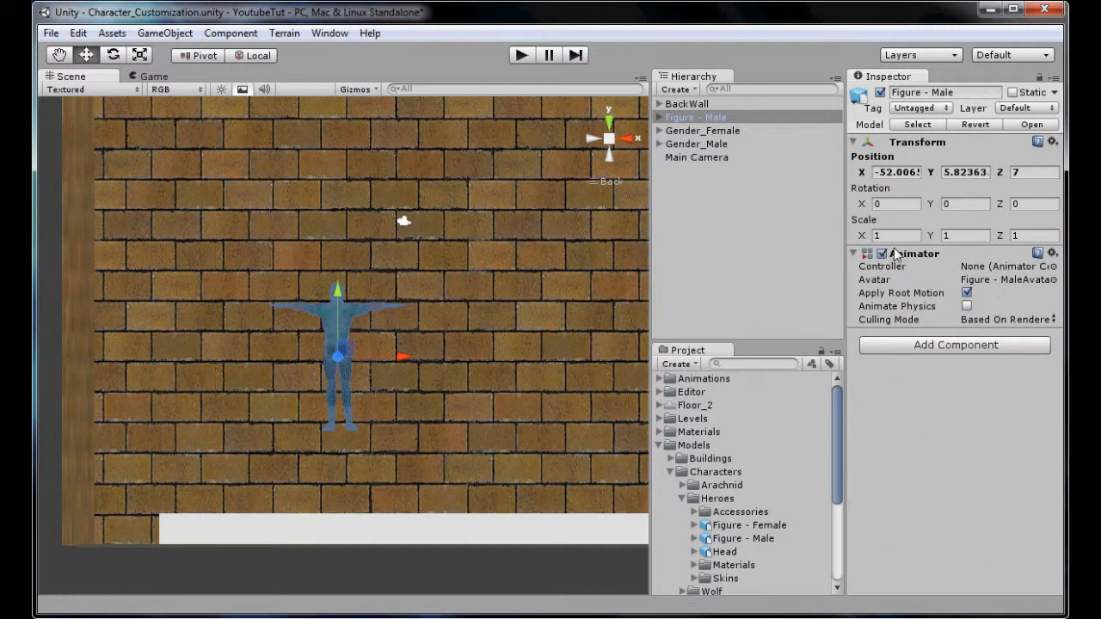
click(696, 144)
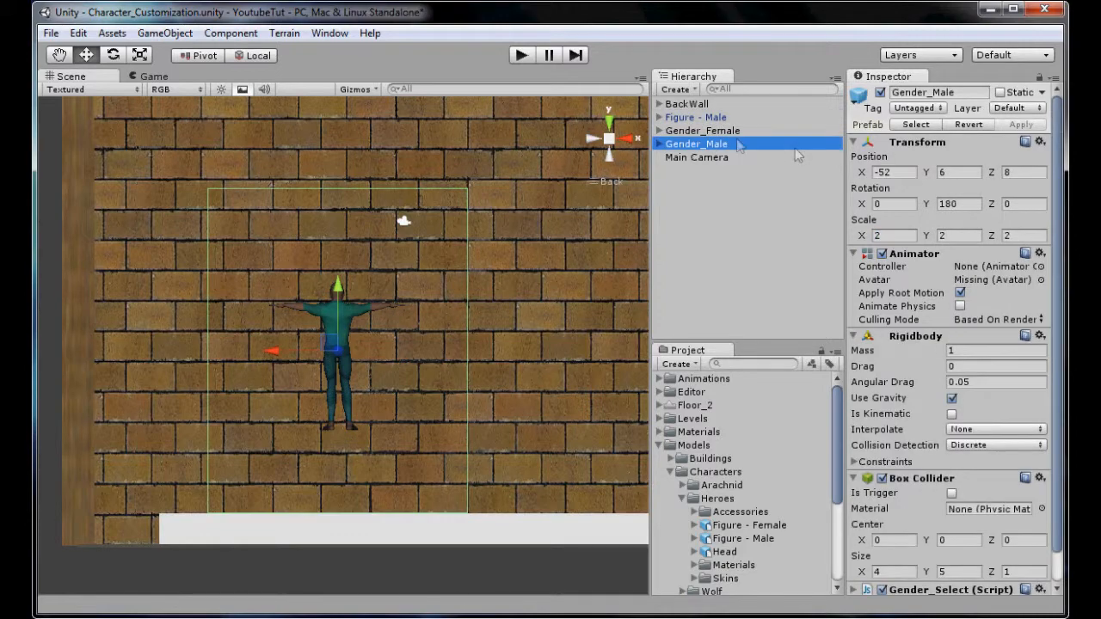
click(694, 116)
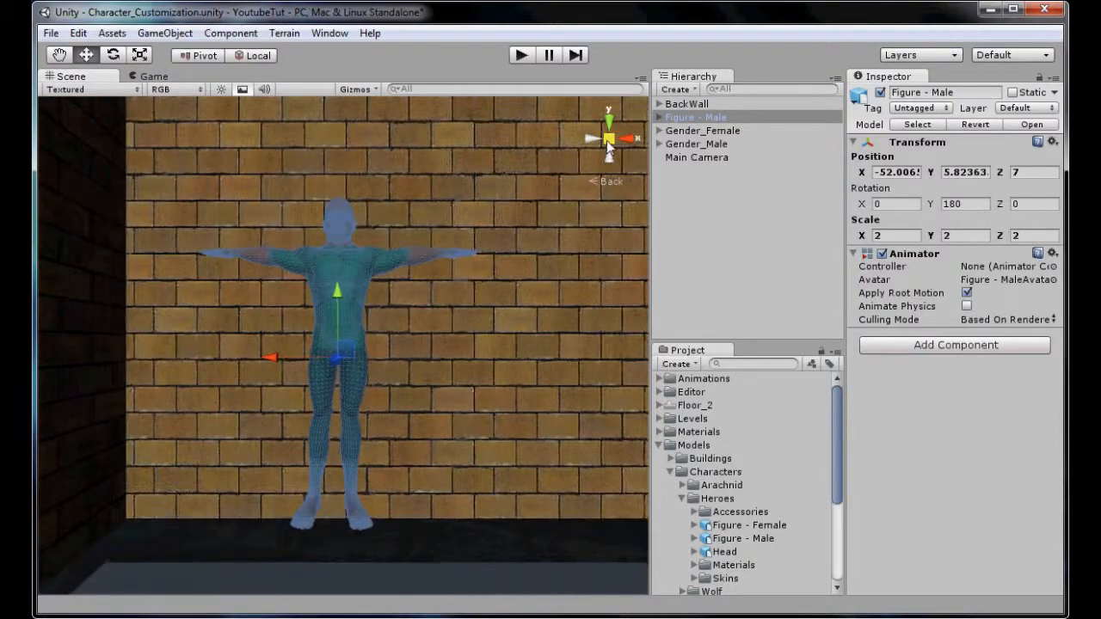
Step: Copy Gender_Male's position values onto the Figure - Male model
click(696, 144)
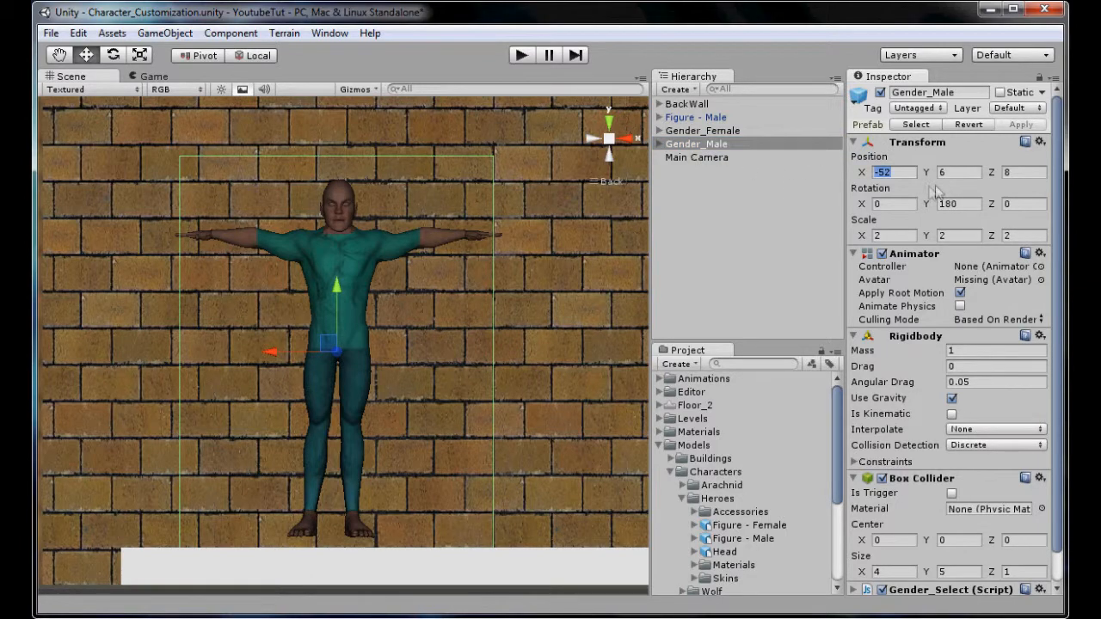
click(696, 117)
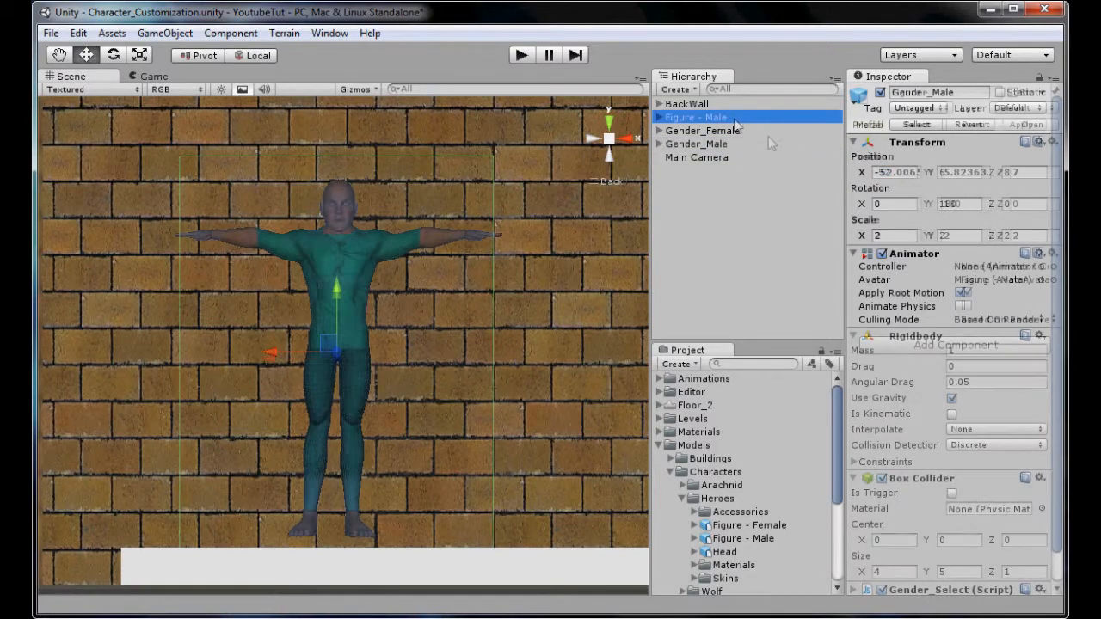
click(696, 117)
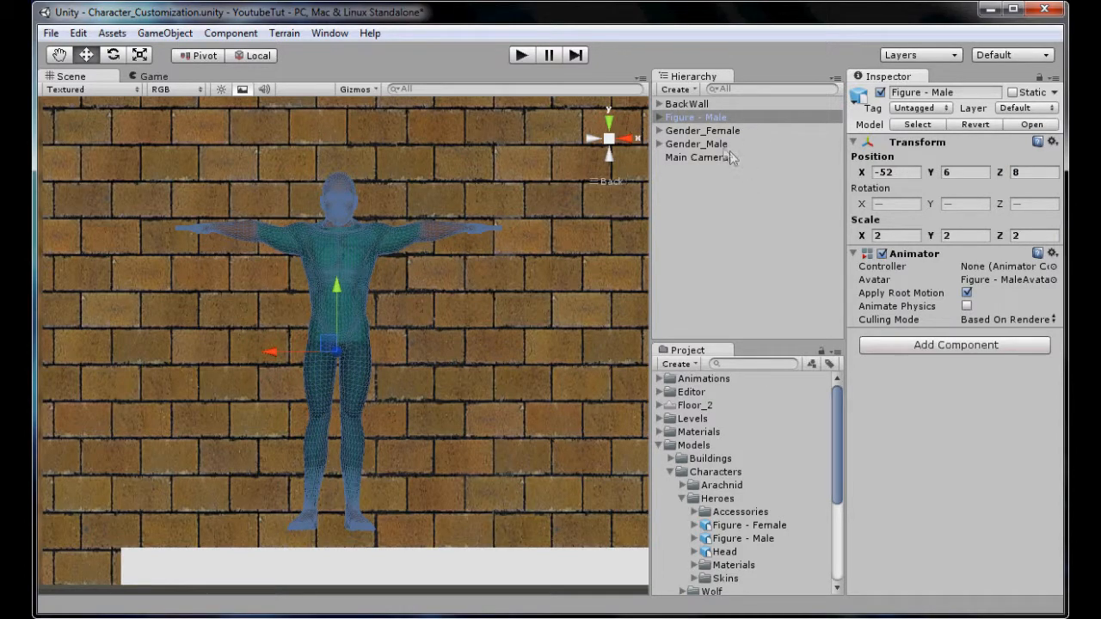
Step: Delete Gender_Male's old body parts and move in the model's Bip001, Body and Head
click(697, 144)
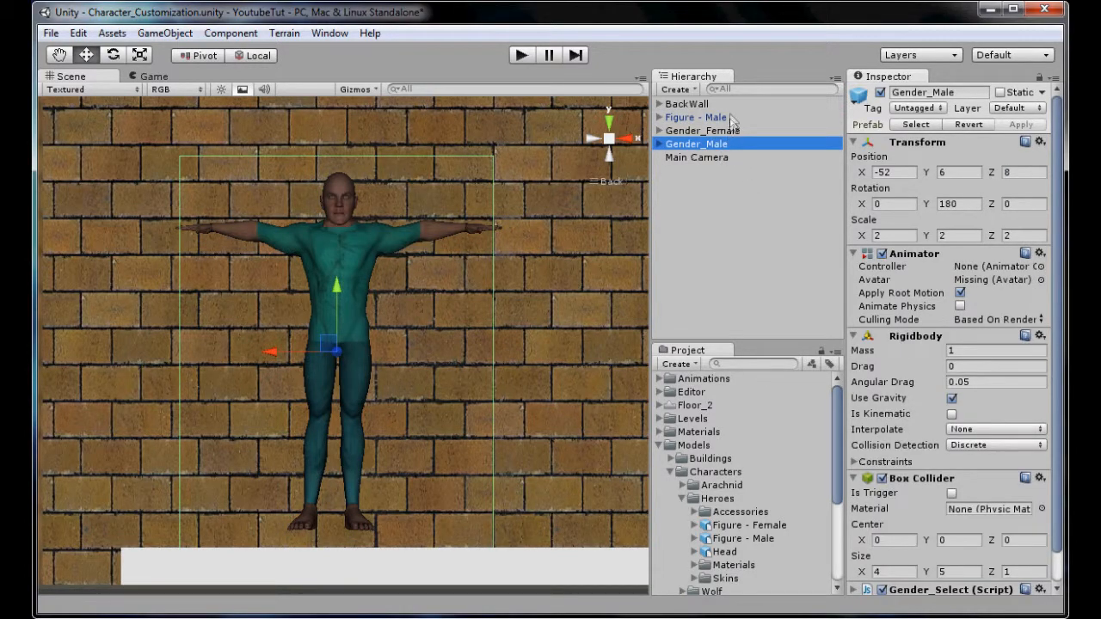
click(660, 144)
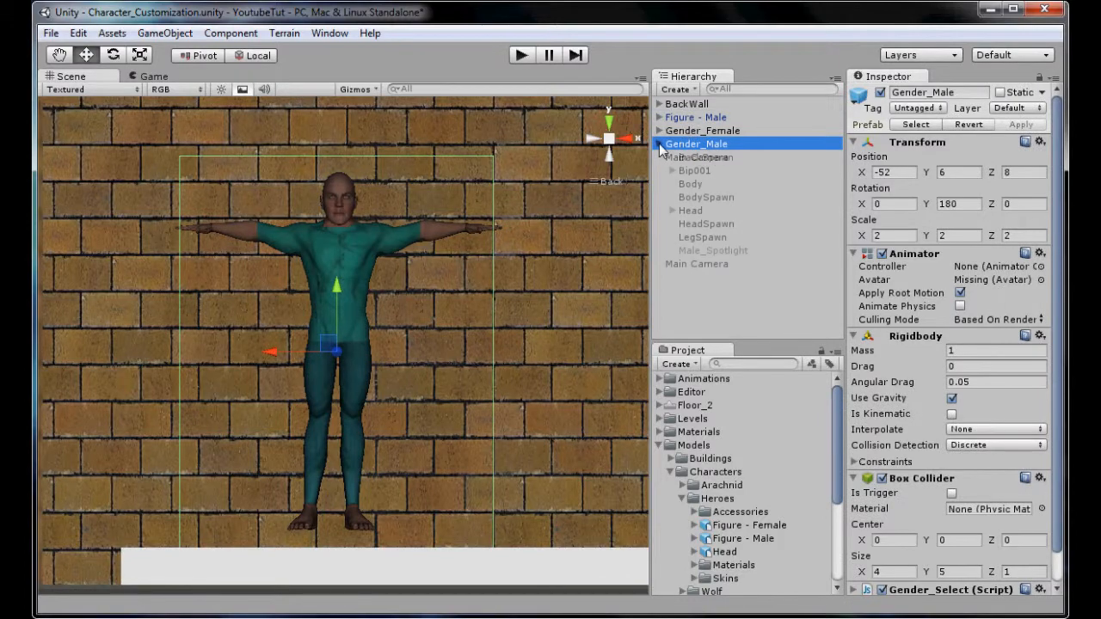
click(693, 170)
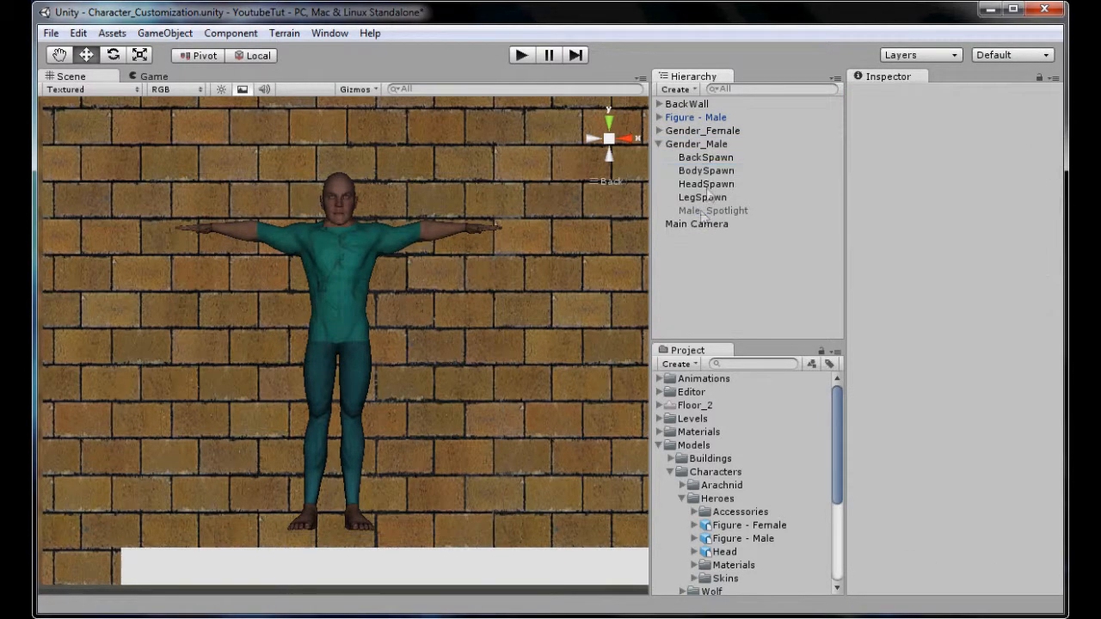
click(694, 117)
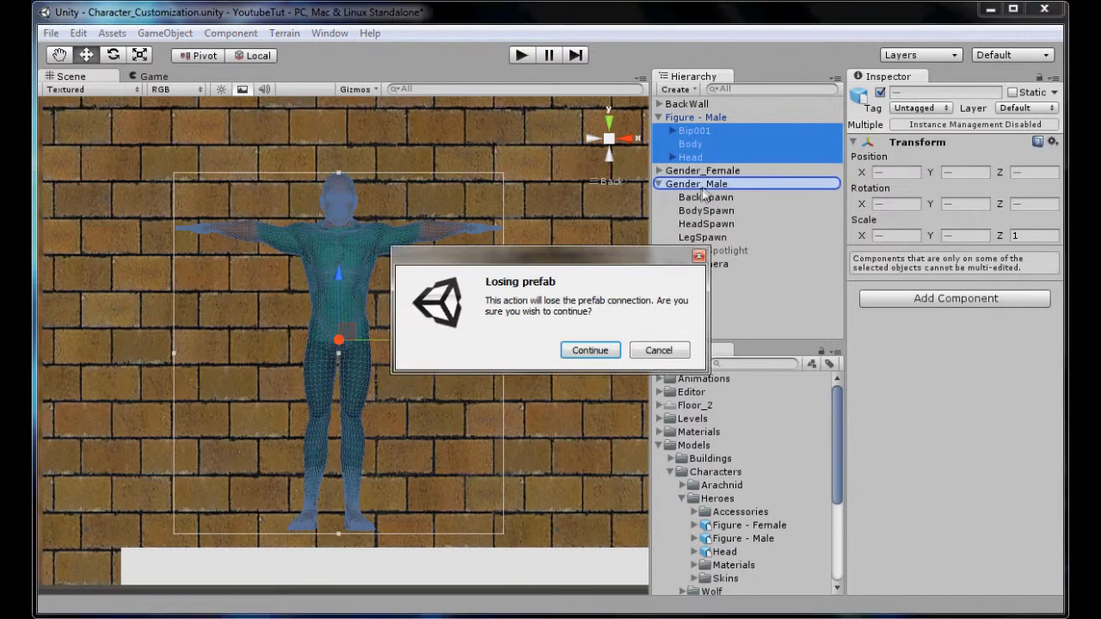
click(590, 350)
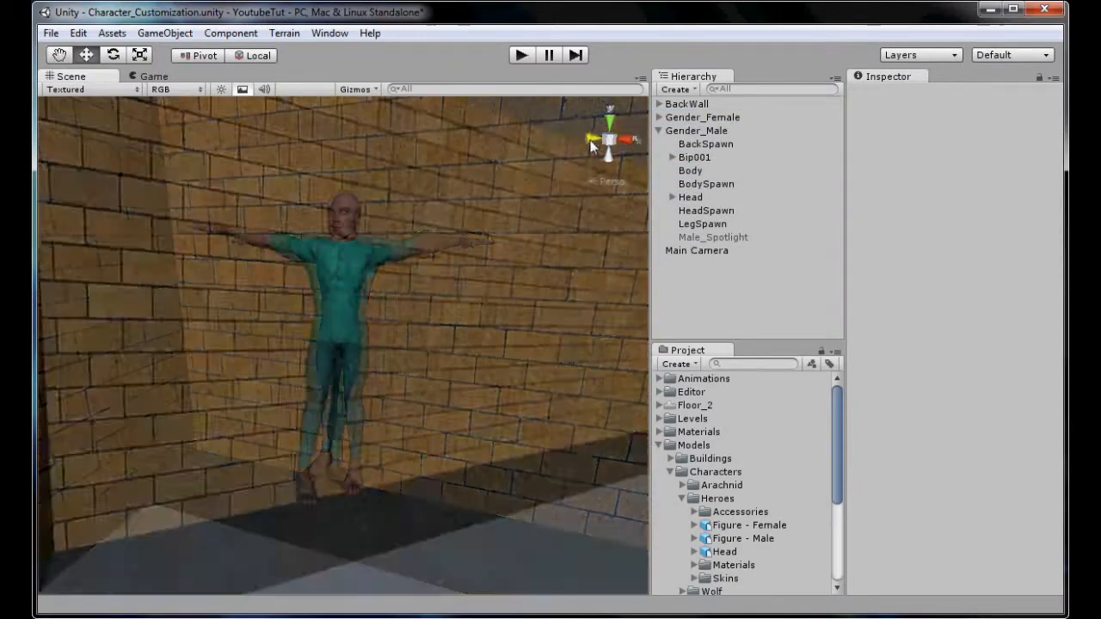
Step: Expand Bip001's arm bones and use the Global handle to rotate the arms down
click(696, 130)
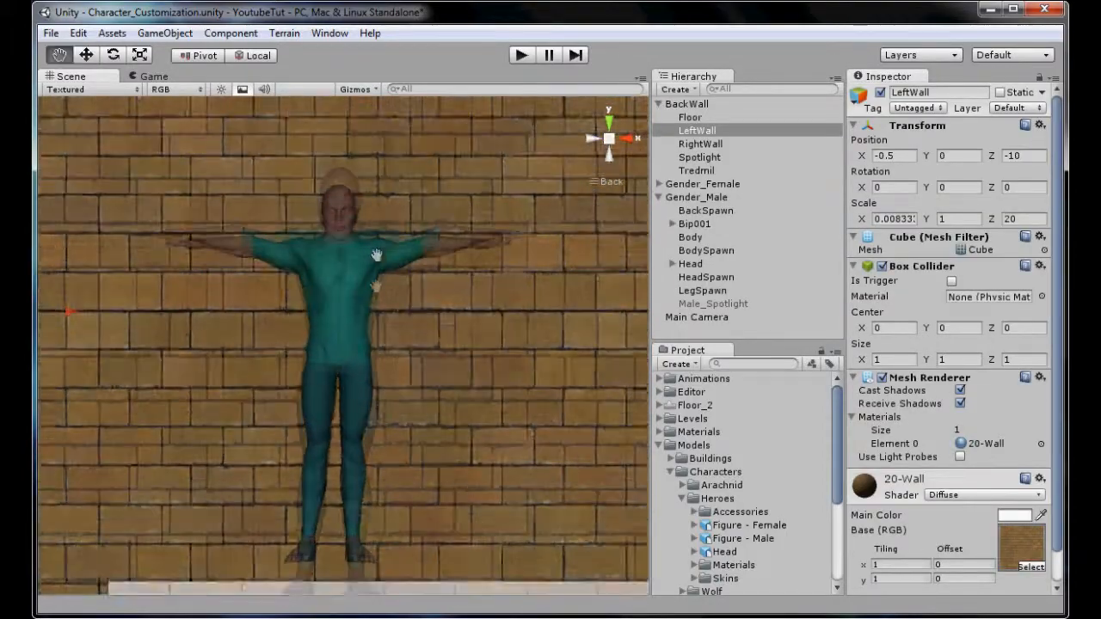
click(673, 224)
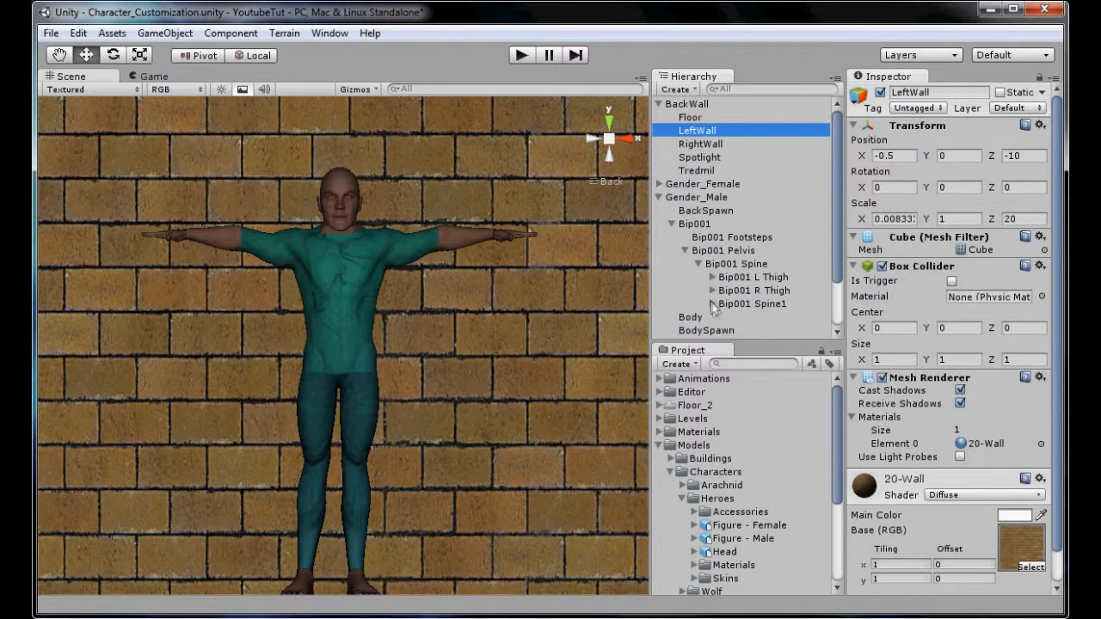
scroll(down, 3)
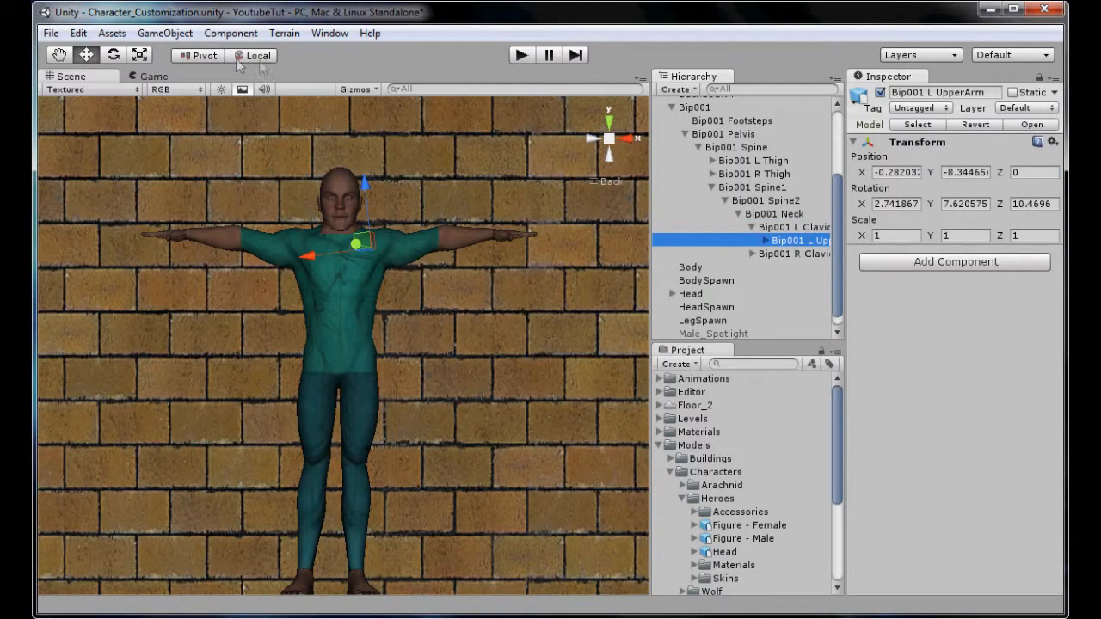
click(257, 55)
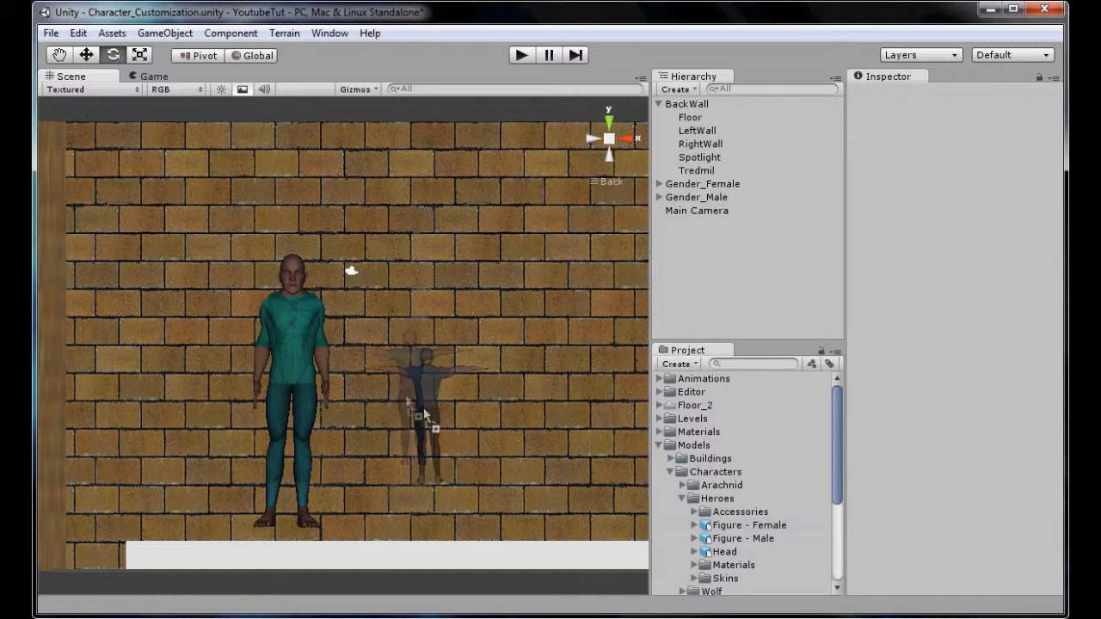
click(421, 413)
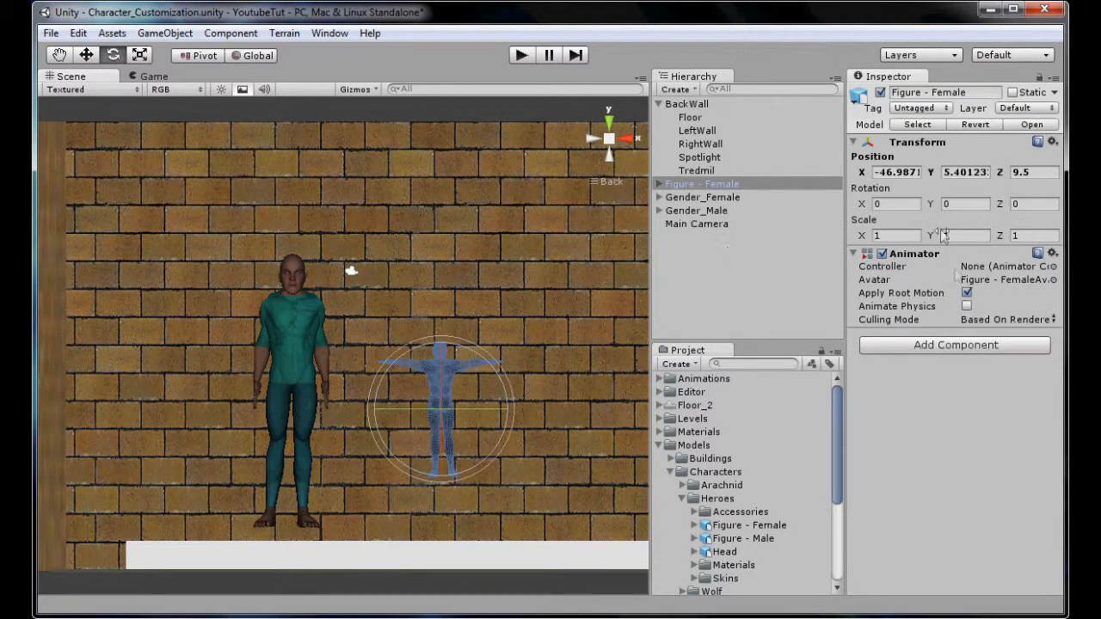
text(2)
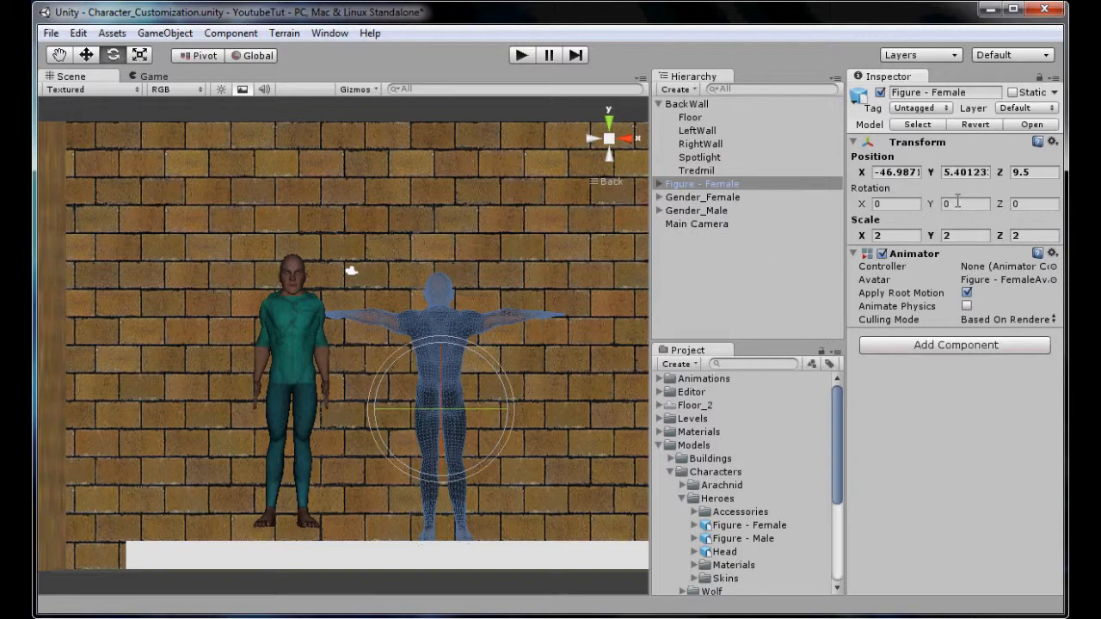
text(180)
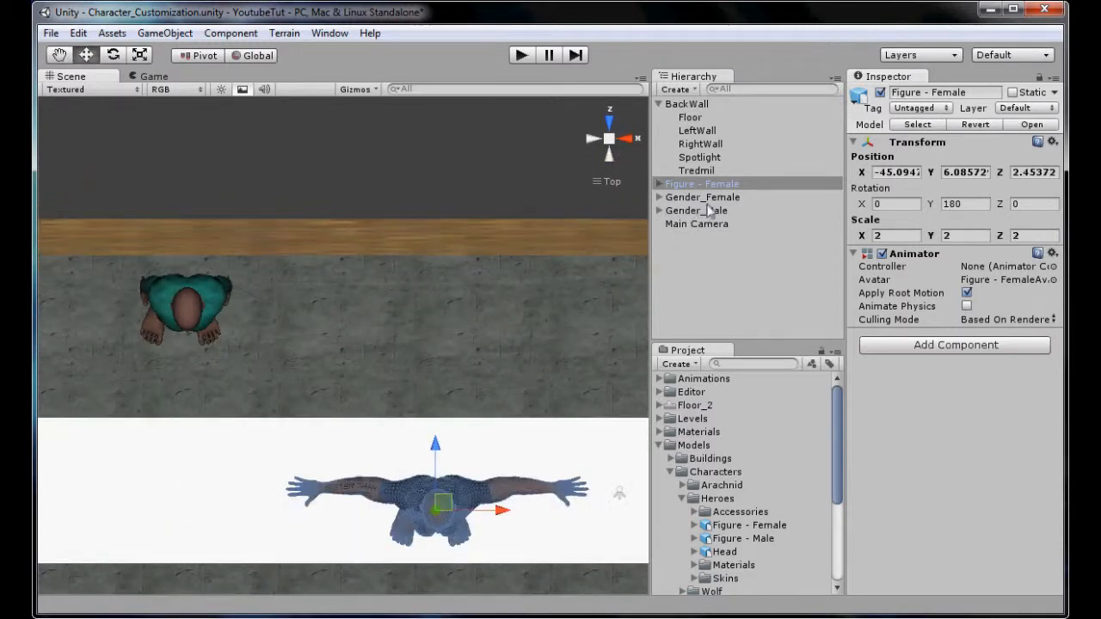
click(696, 210)
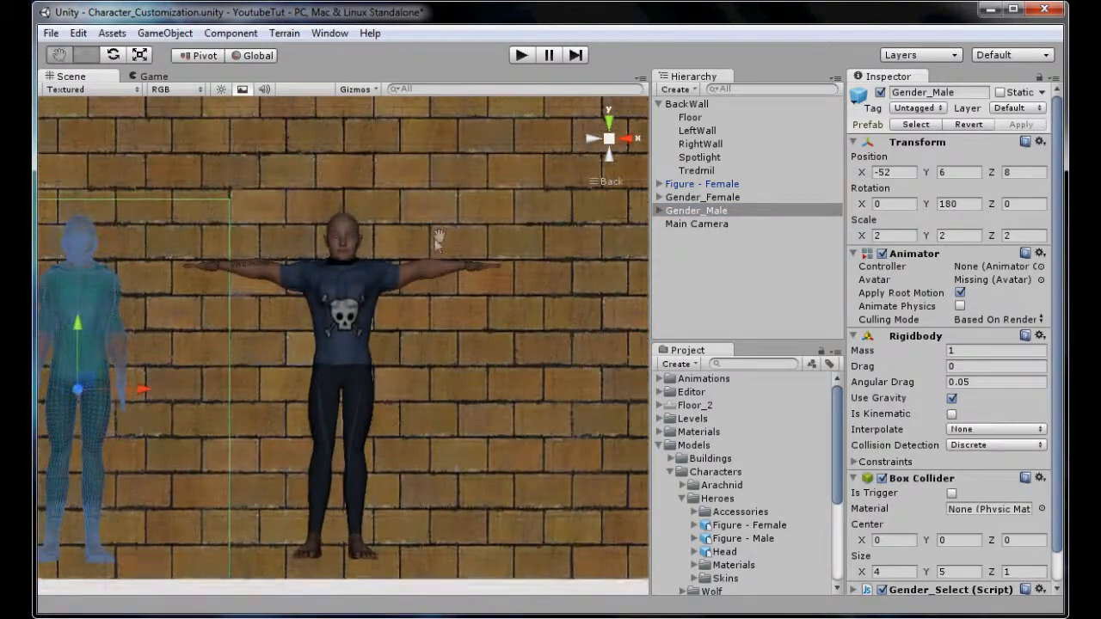
scroll(down, 3)
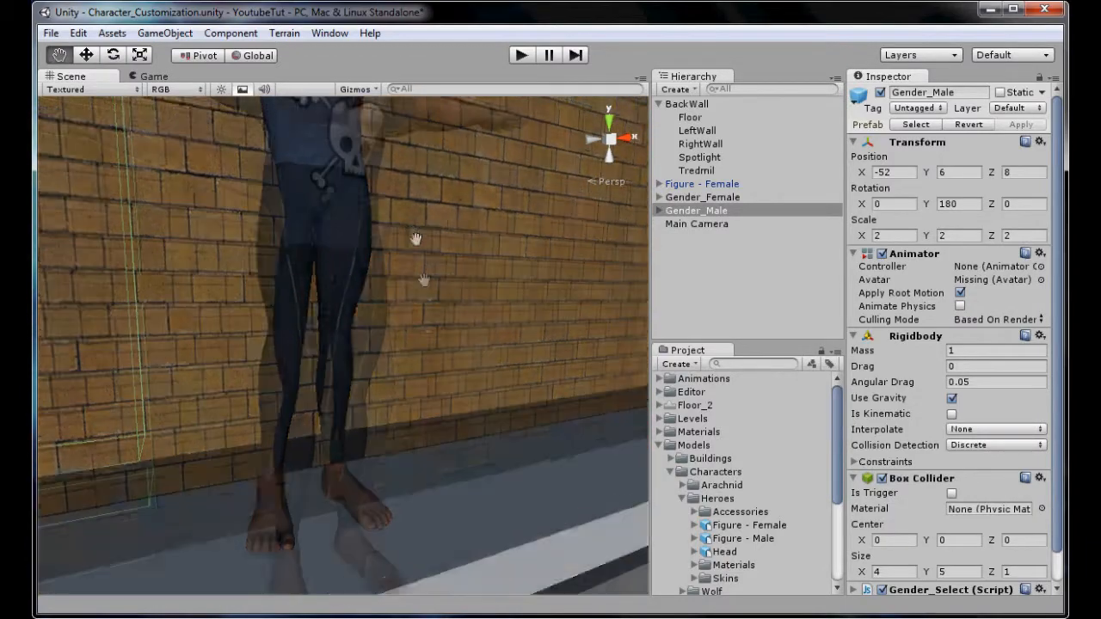
drag(413, 237, 551, 434)
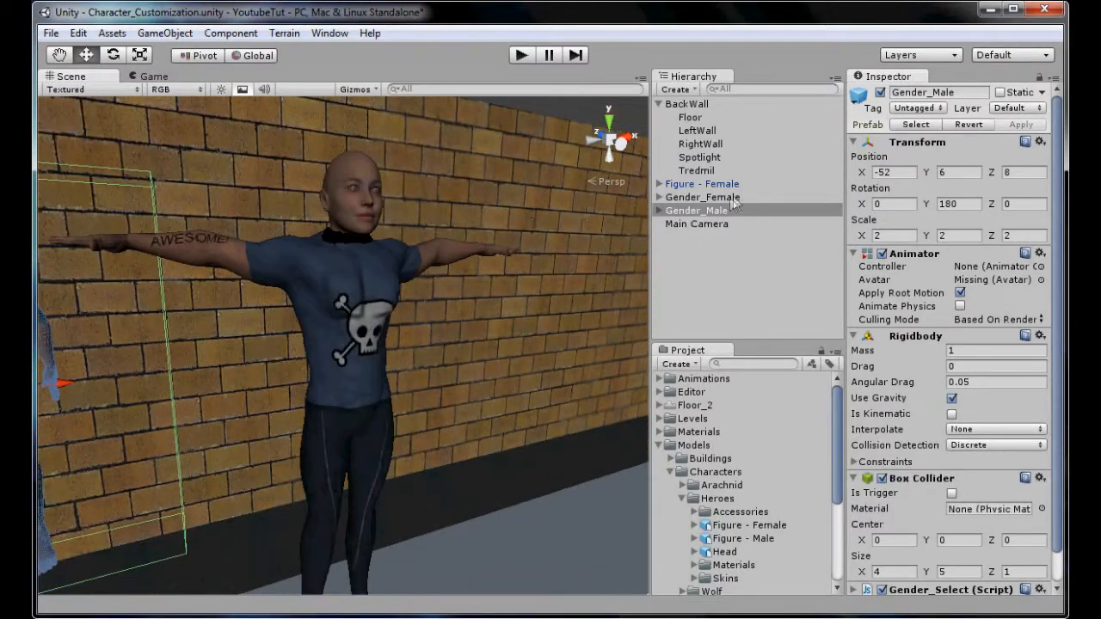
Step: Match Figure - Female to Gender_Female at -40, 6, 3 and expand its parts
click(696, 210)
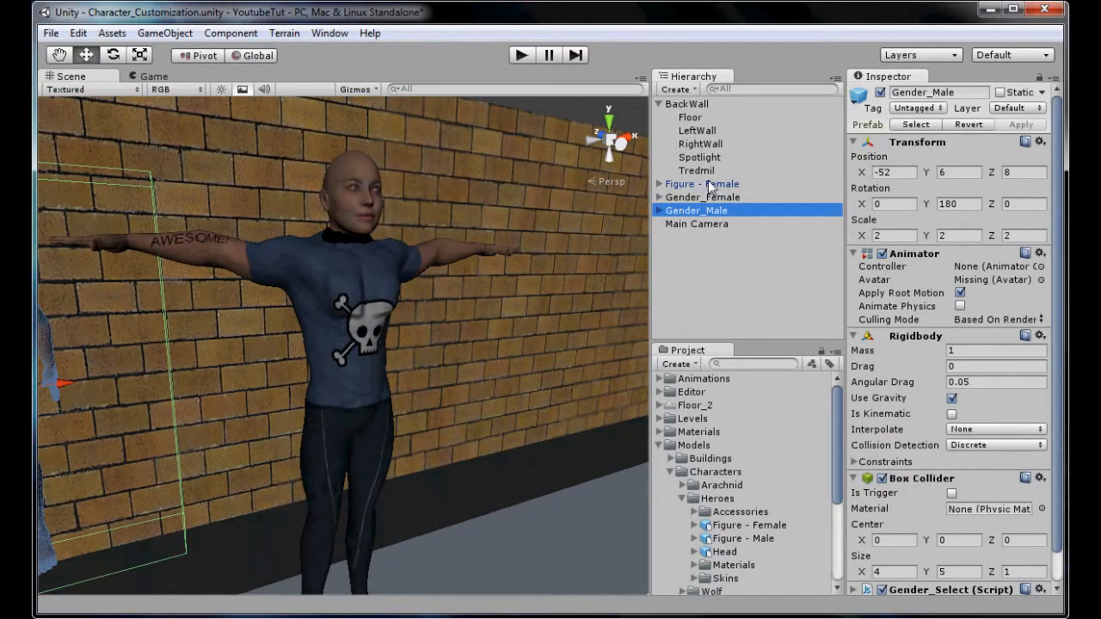
click(702, 197)
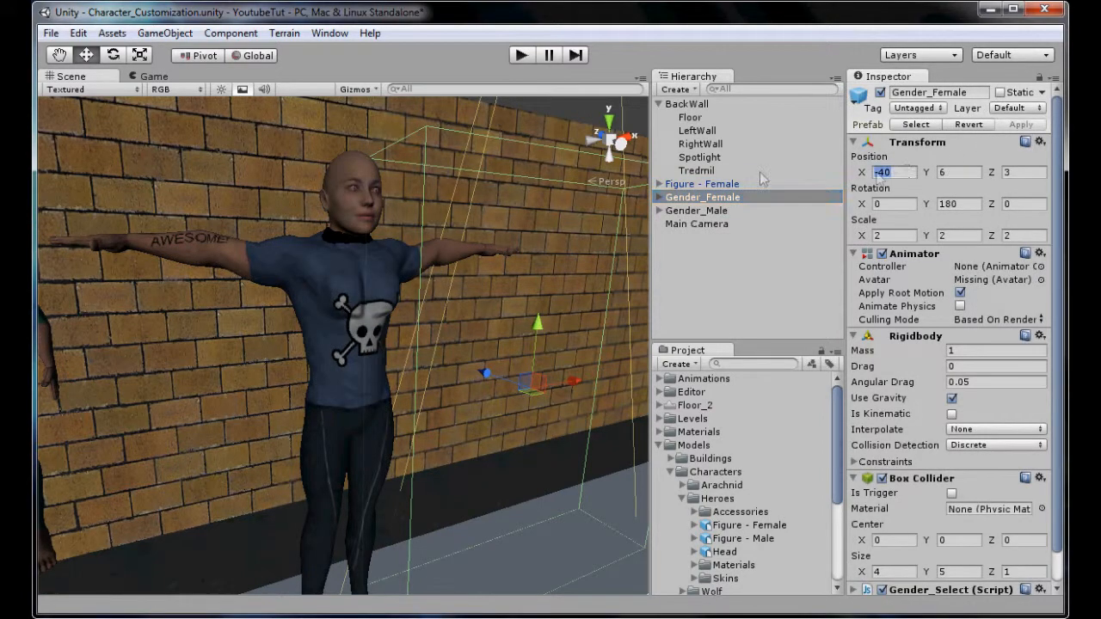
click(701, 183)
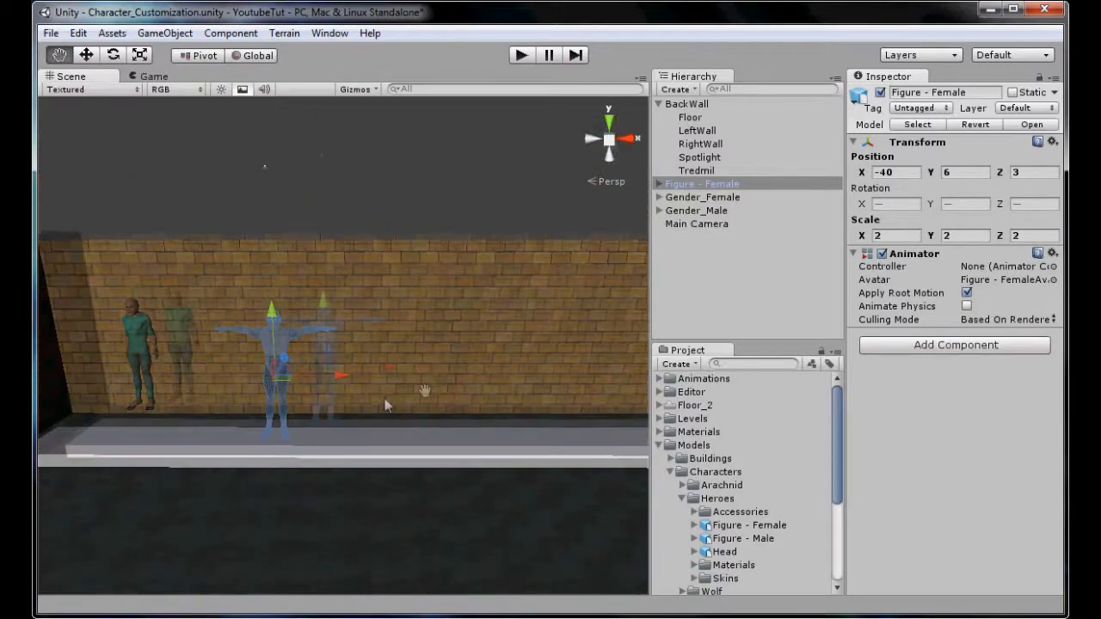
click(702, 197)
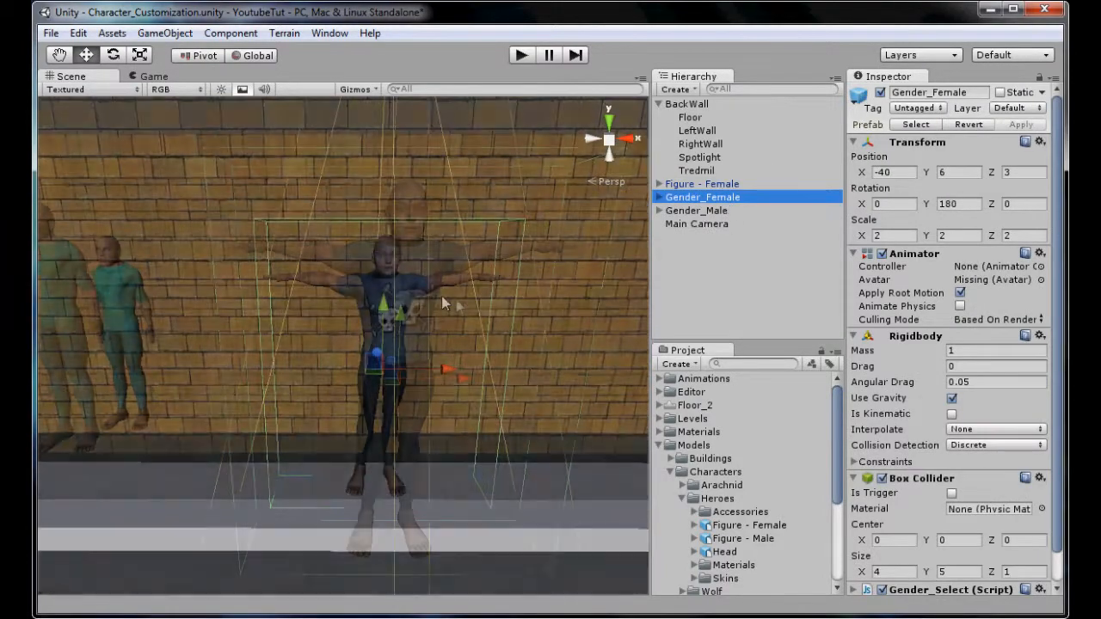
click(660, 197)
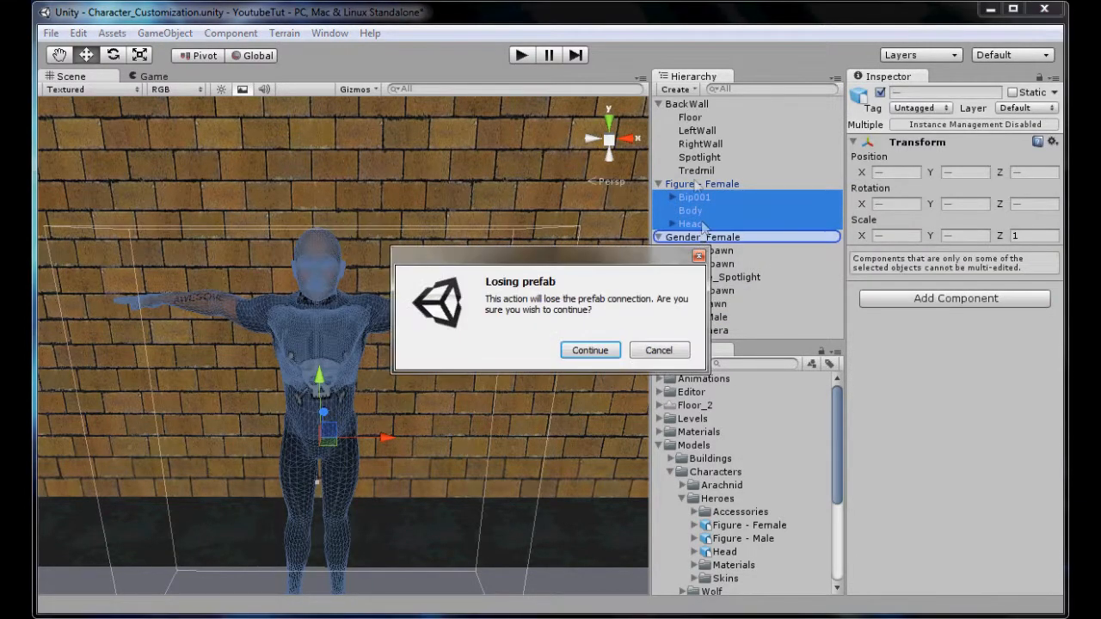
Step: Confirm breaking the prefab link, then expand Bip001 down to Bip001 L UpperArm
click(590, 350)
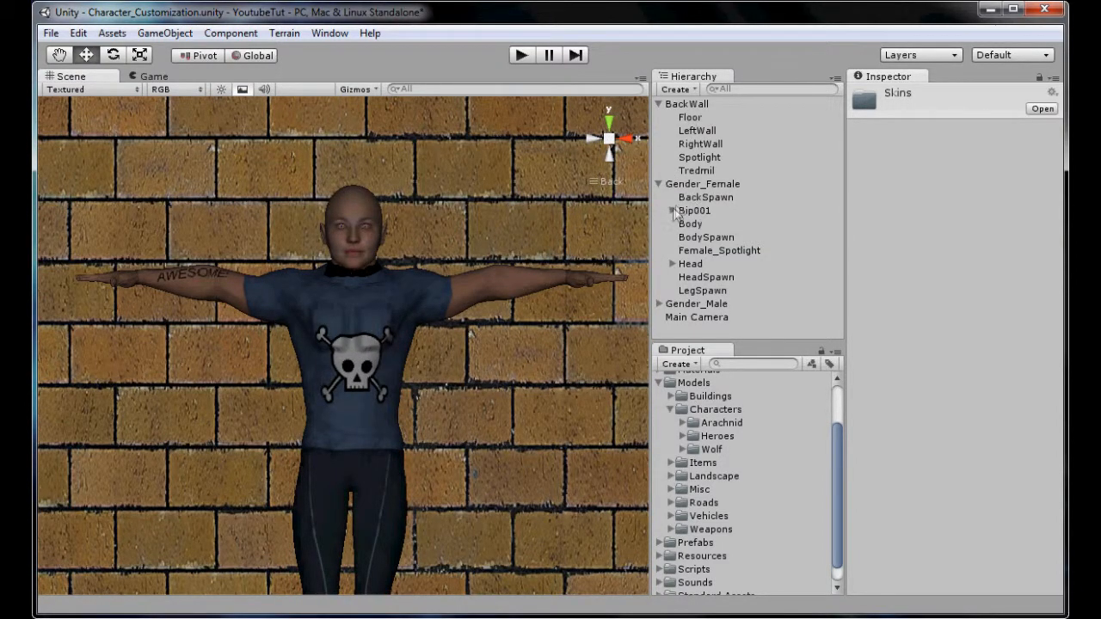
click(672, 211)
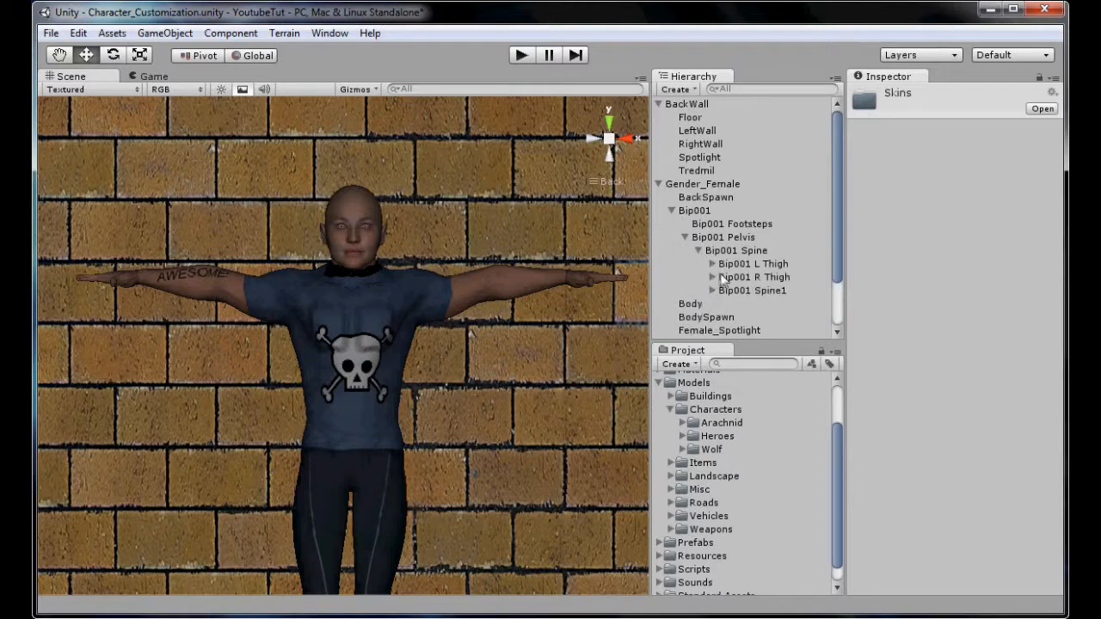
click(712, 290)
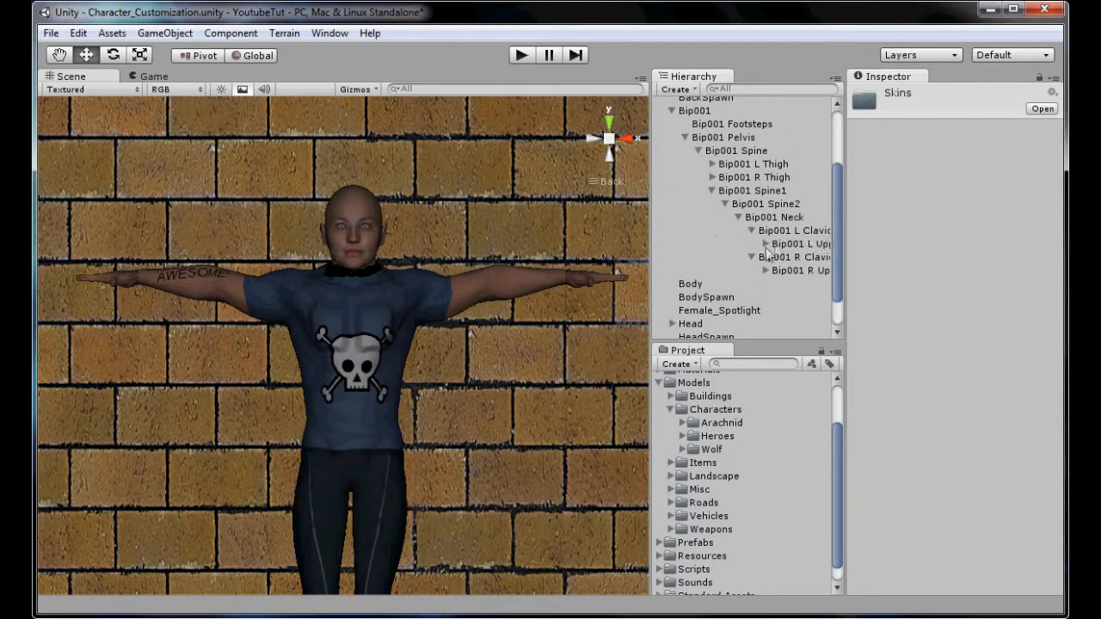
click(800, 243)
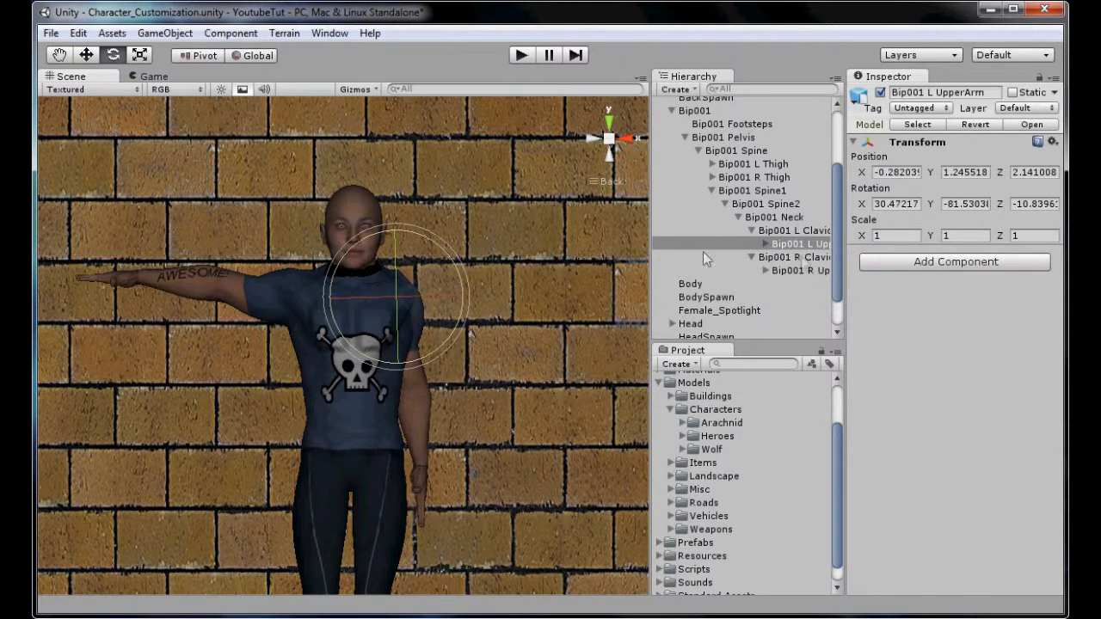
click(799, 270)
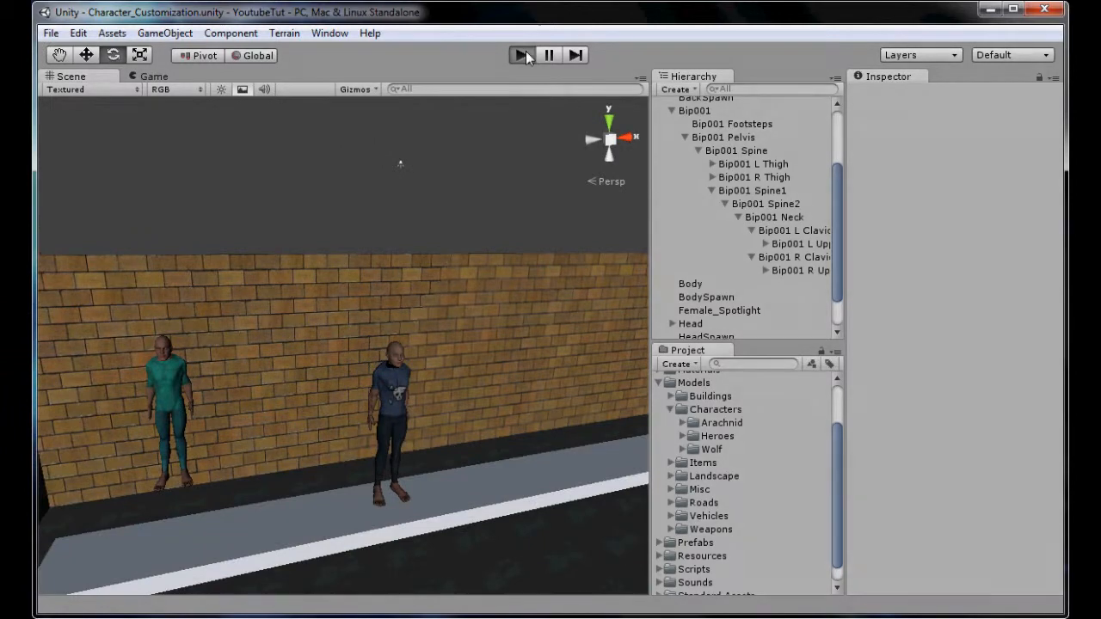
Step: Play the scene, advance through gender, size and style, then Finish on stats
click(522, 54)
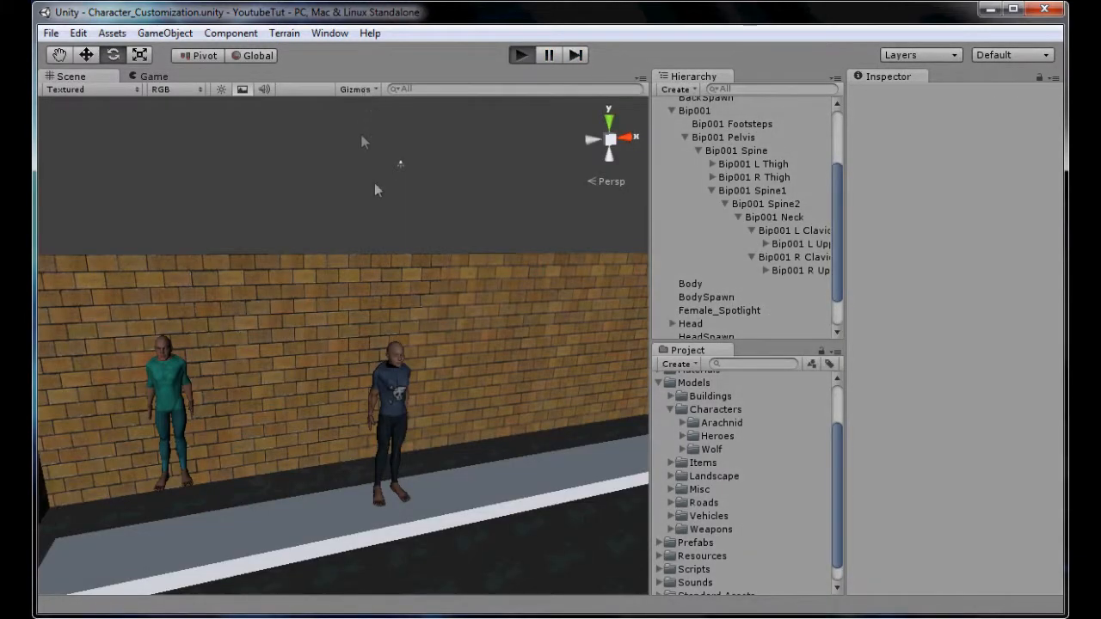
click(521, 54)
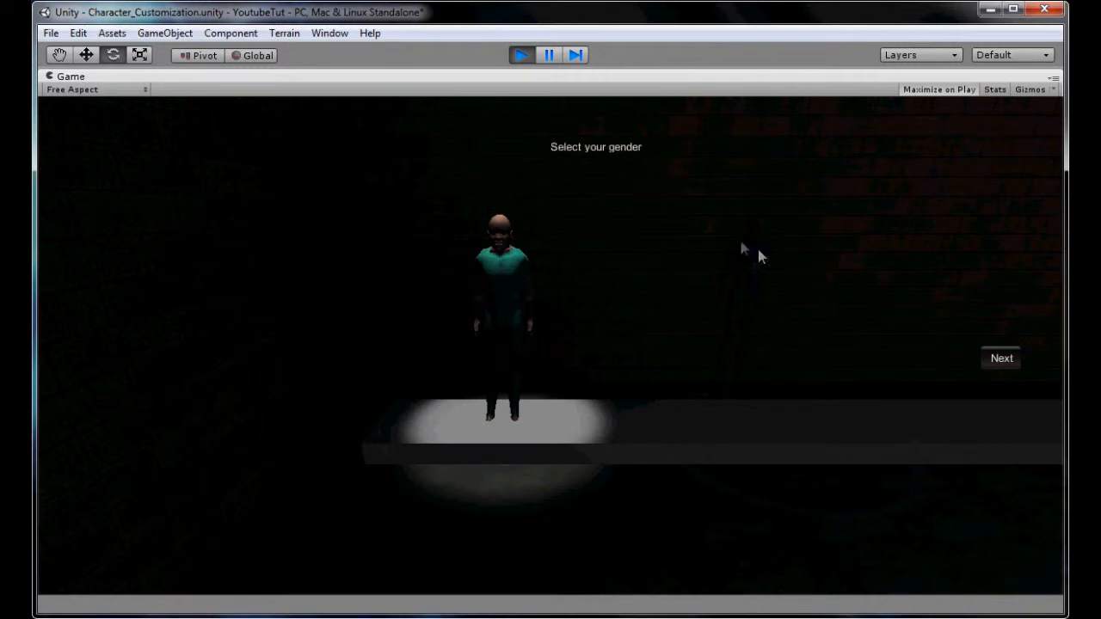
mouse_move(976, 363)
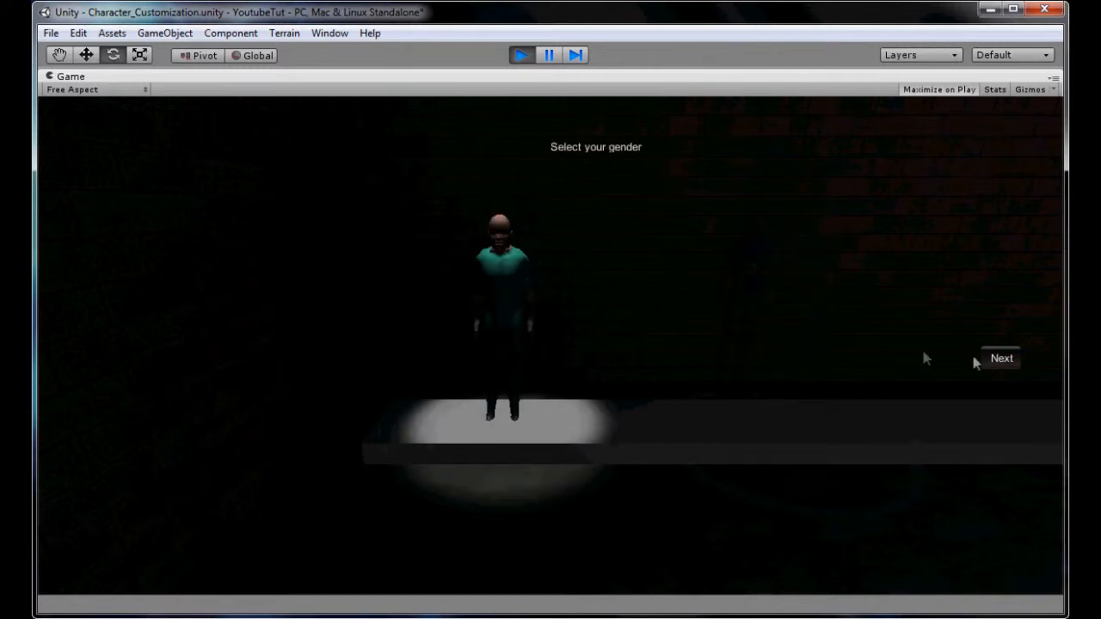
click(1000, 358)
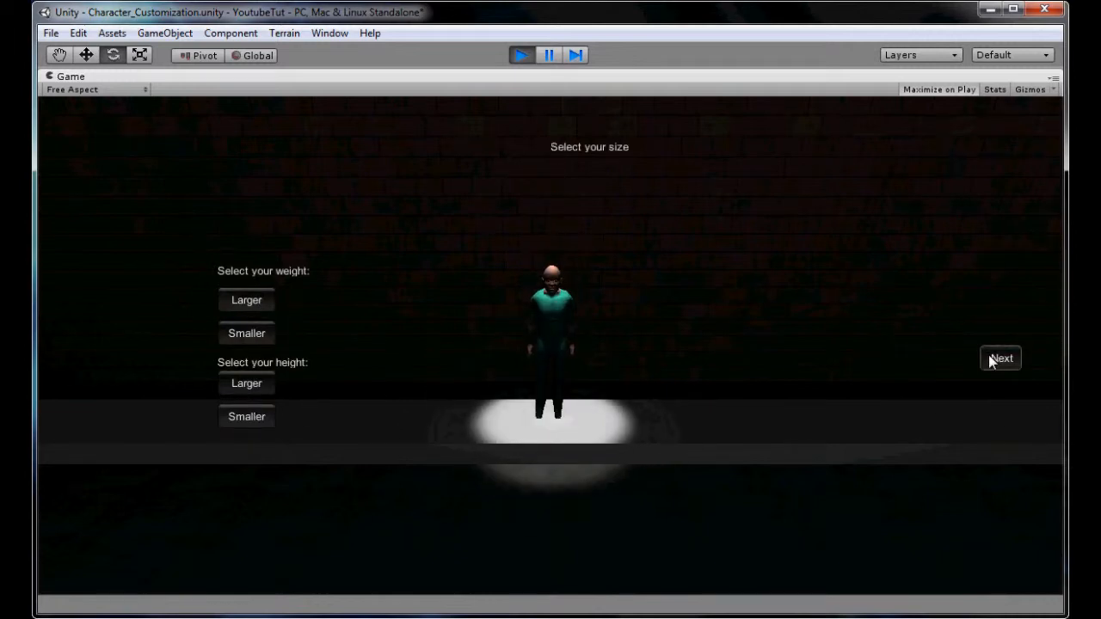
click(1000, 357)
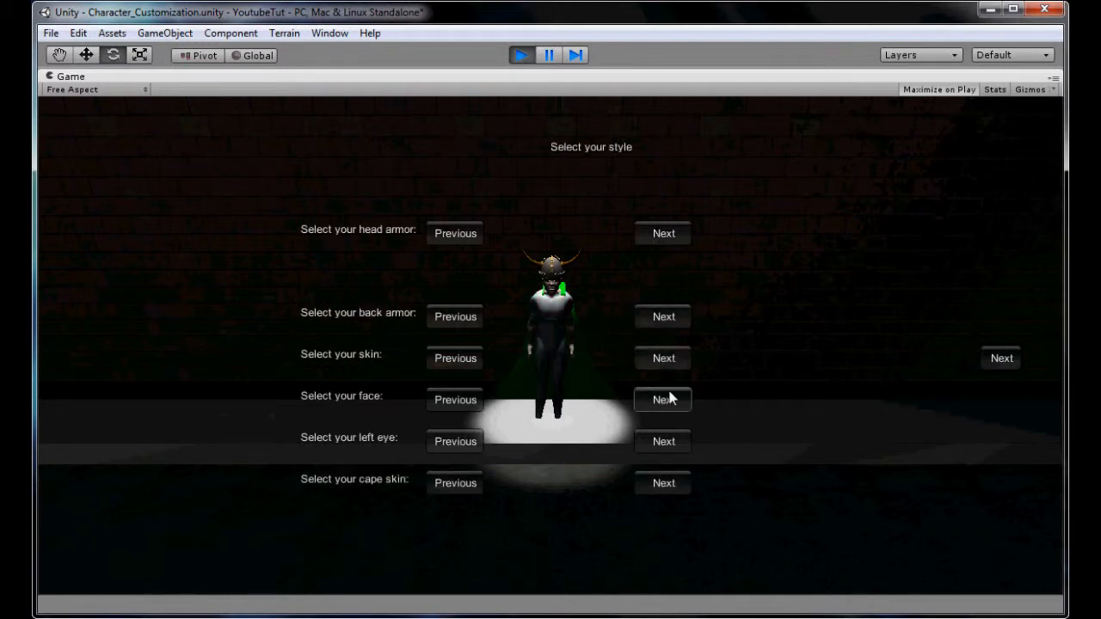
mouse_move(662, 357)
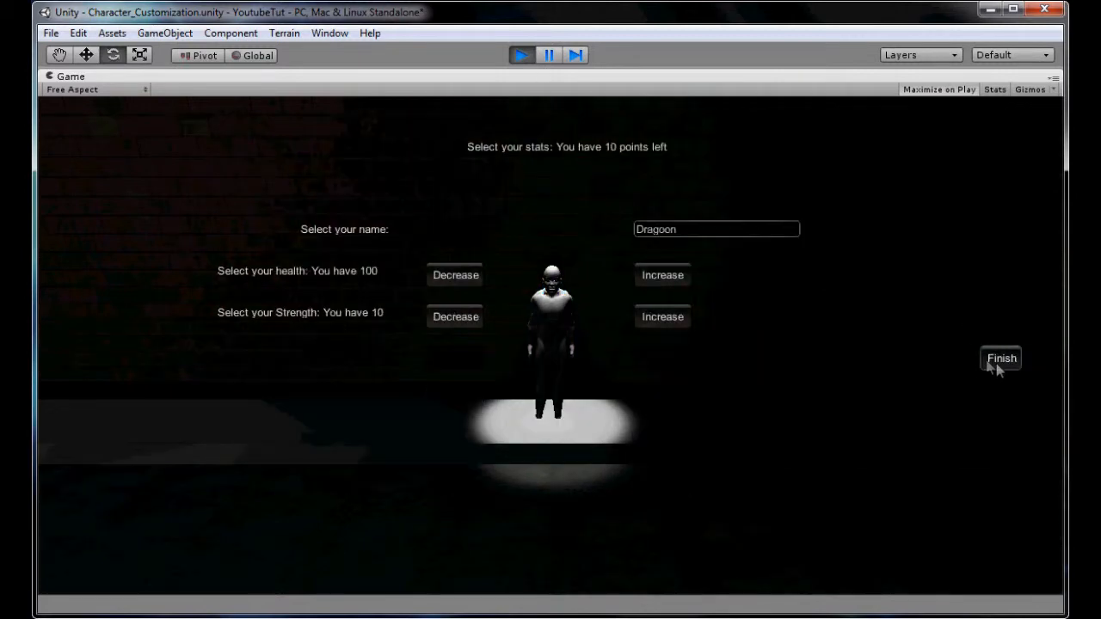
mouse_move(701, 243)
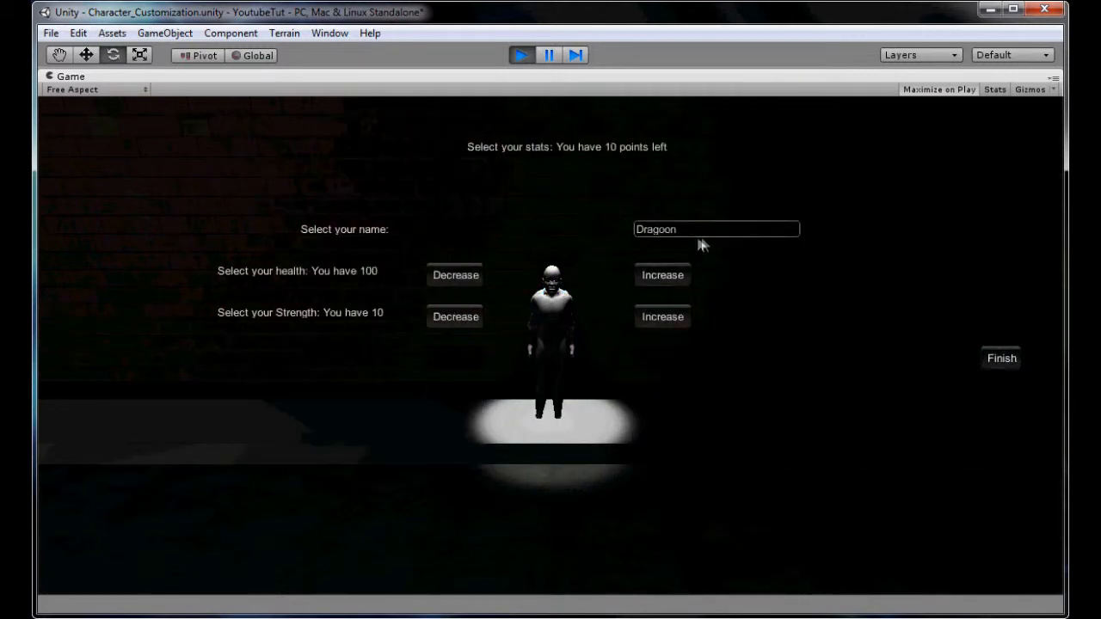
click(1000, 358)
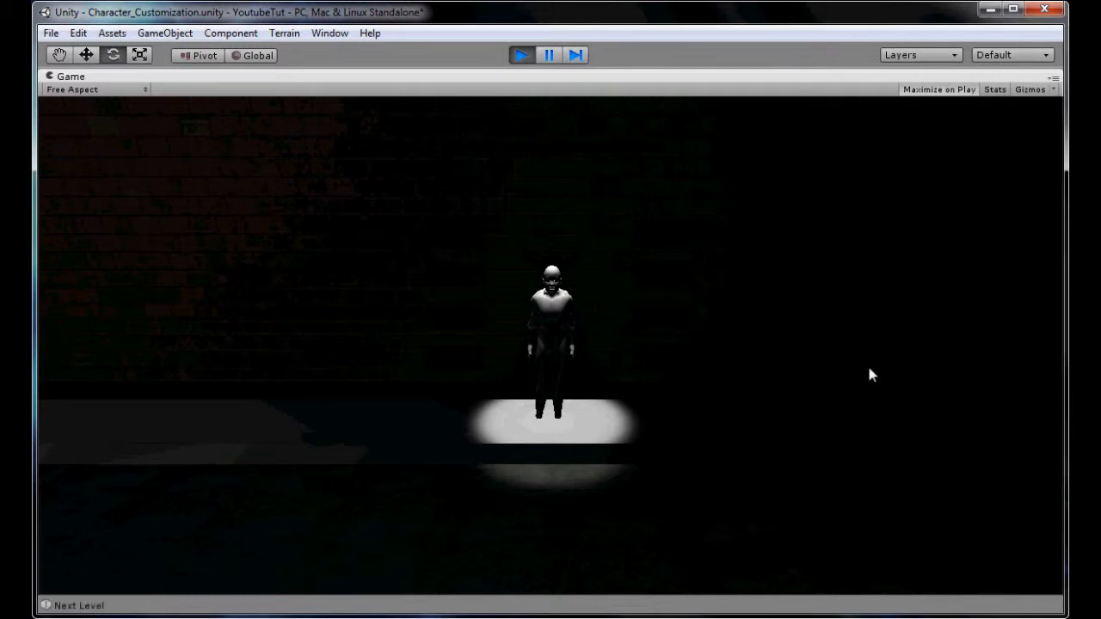
mouse_move(719, 98)
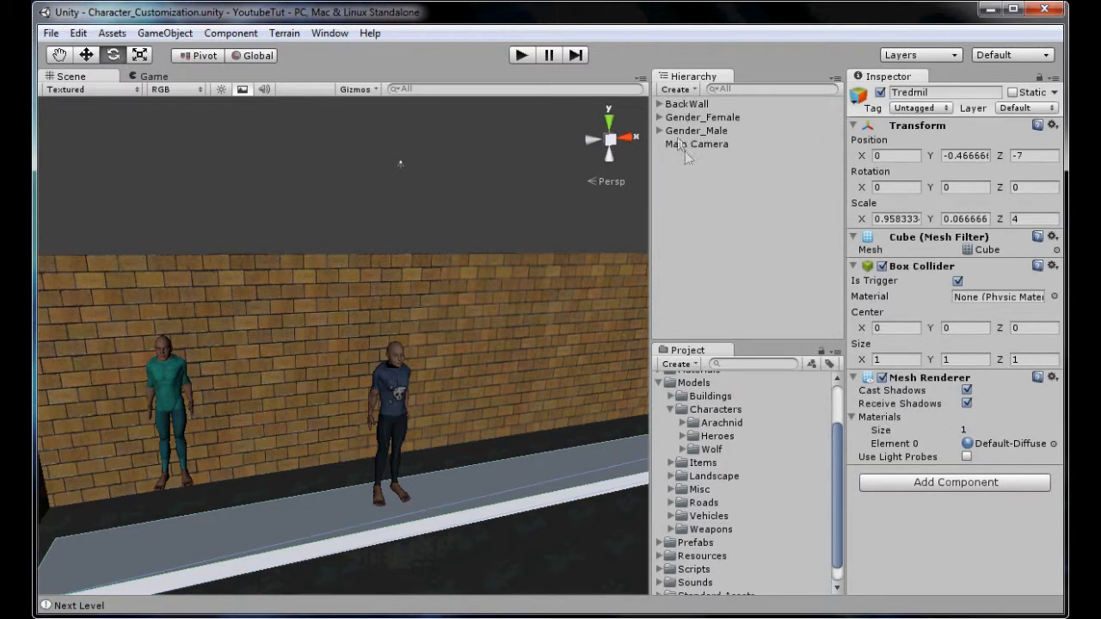
Step: Expand the Main Camera's Armor_Select Body Skins list
click(695, 143)
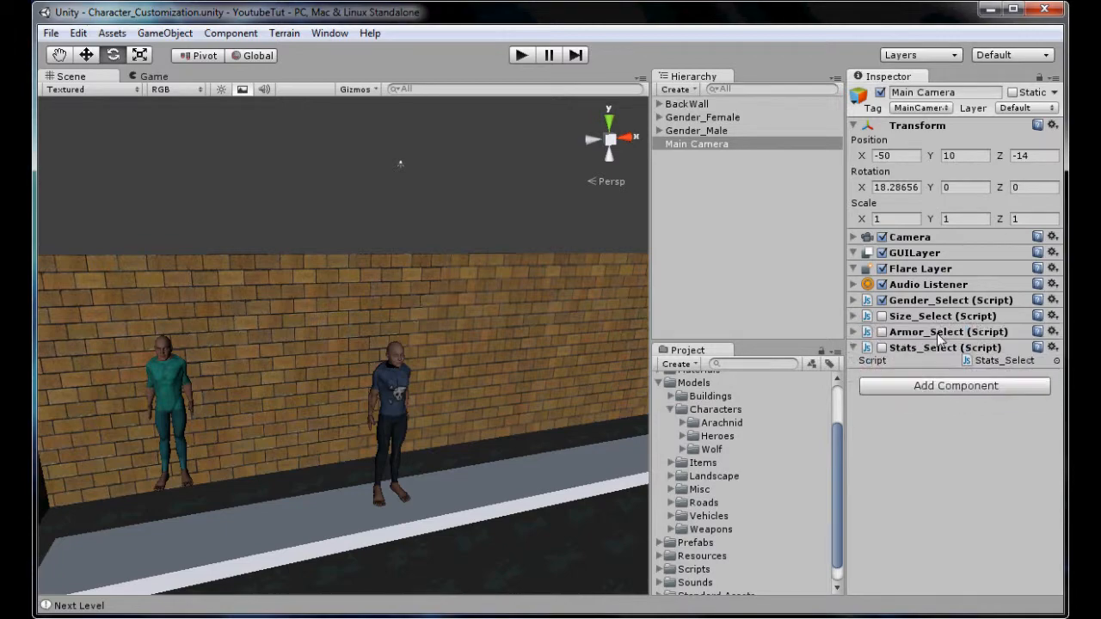
click(853, 331)
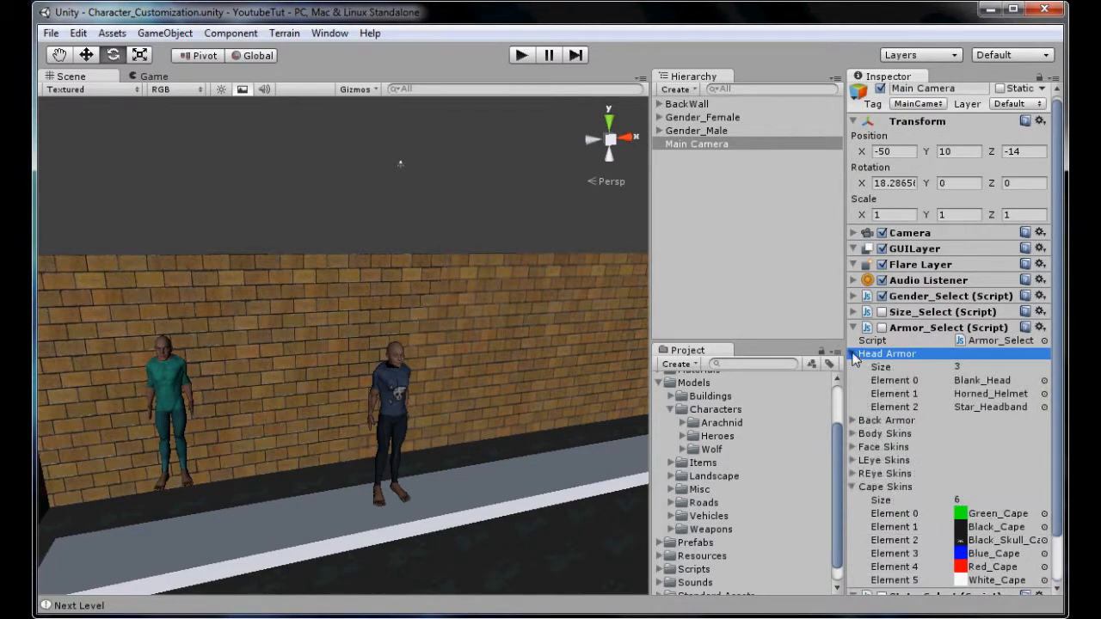
click(852, 354)
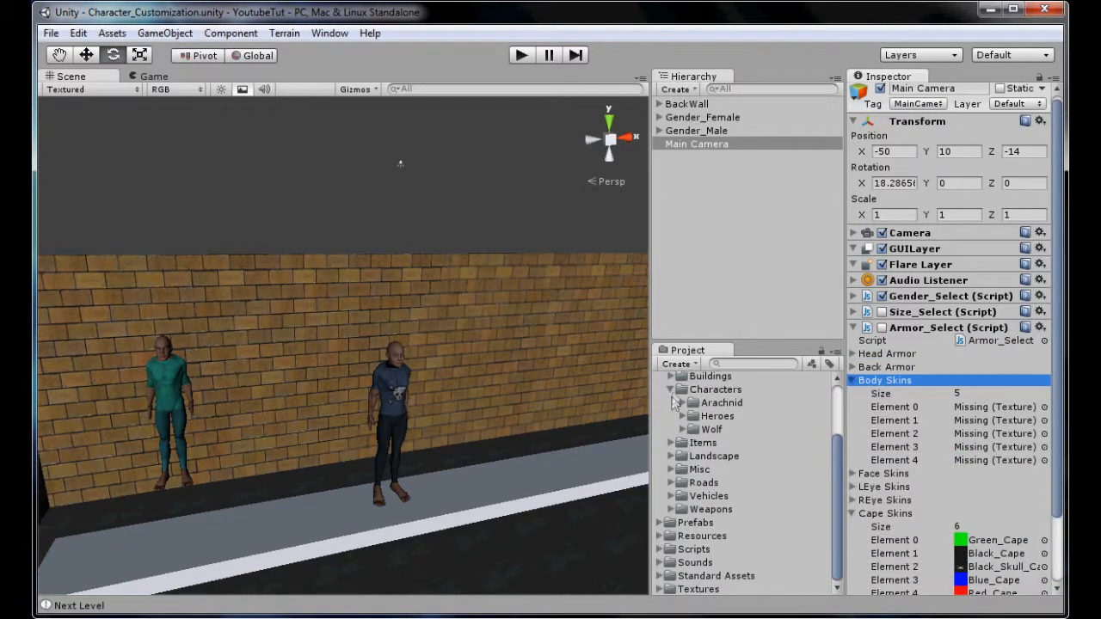
Step: Assign Civilian 01 - Female, Civilian_01, Civilian_02 and Farmer textures as body skins
click(682, 415)
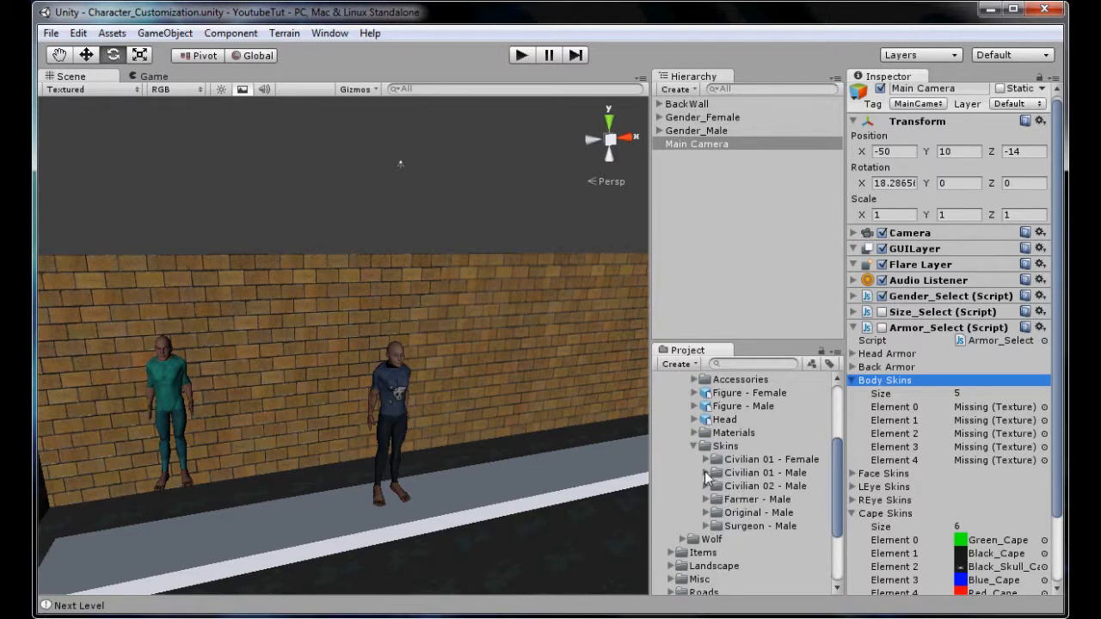
click(707, 458)
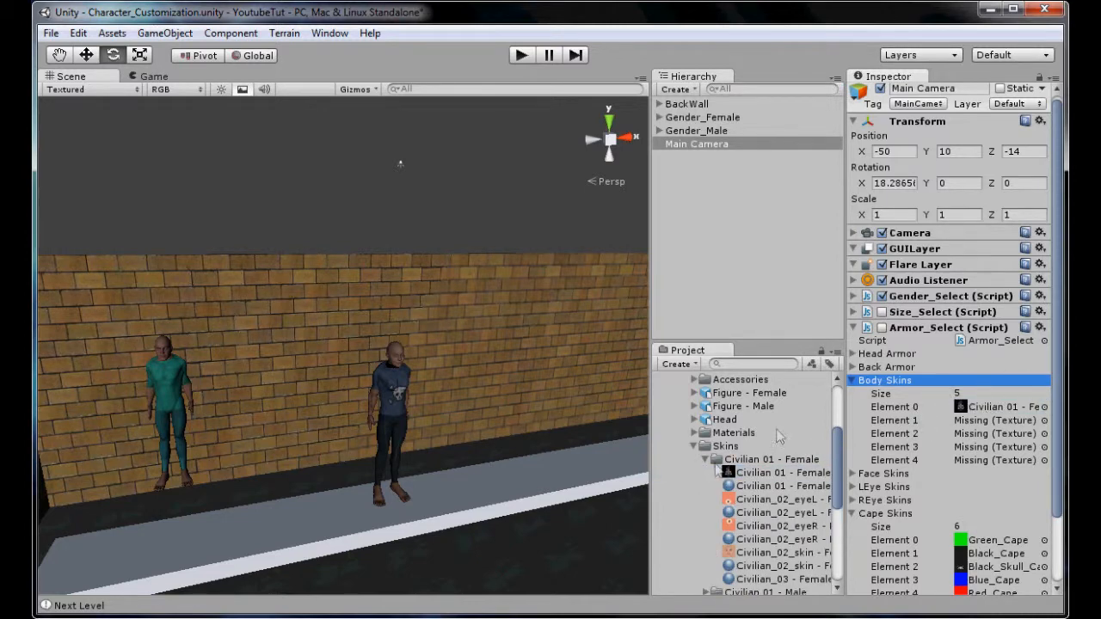
click(733, 472)
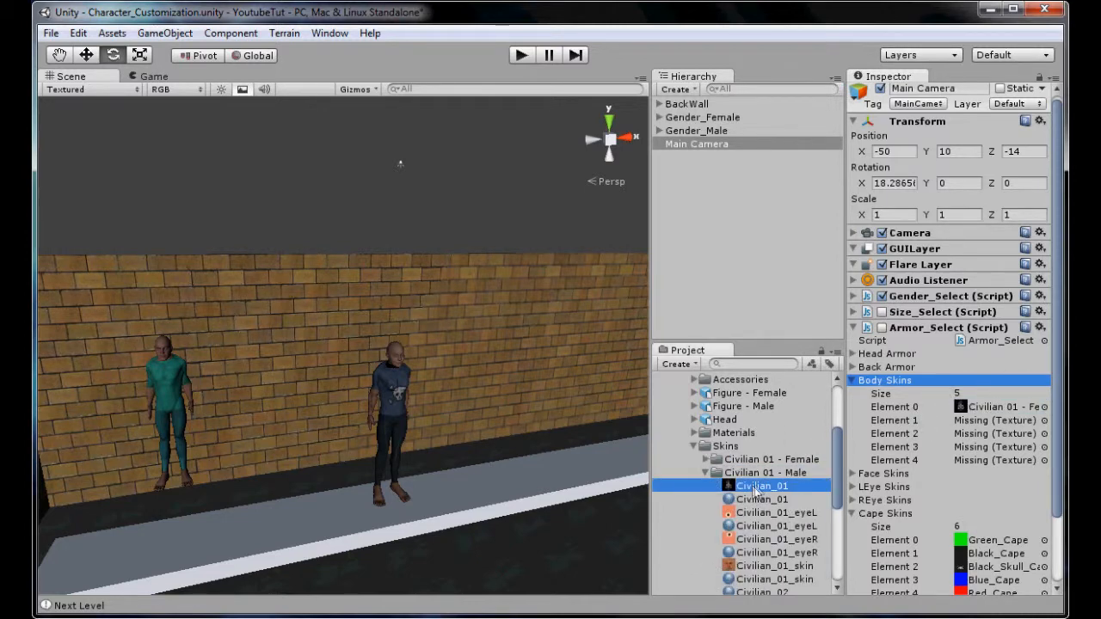
click(710, 472)
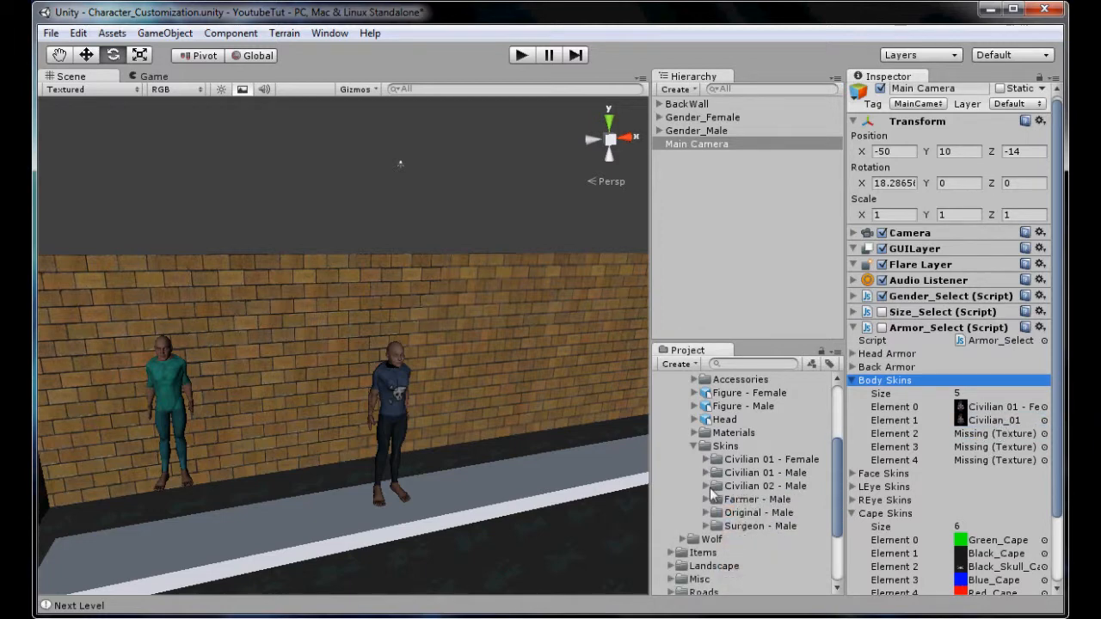
click(708, 486)
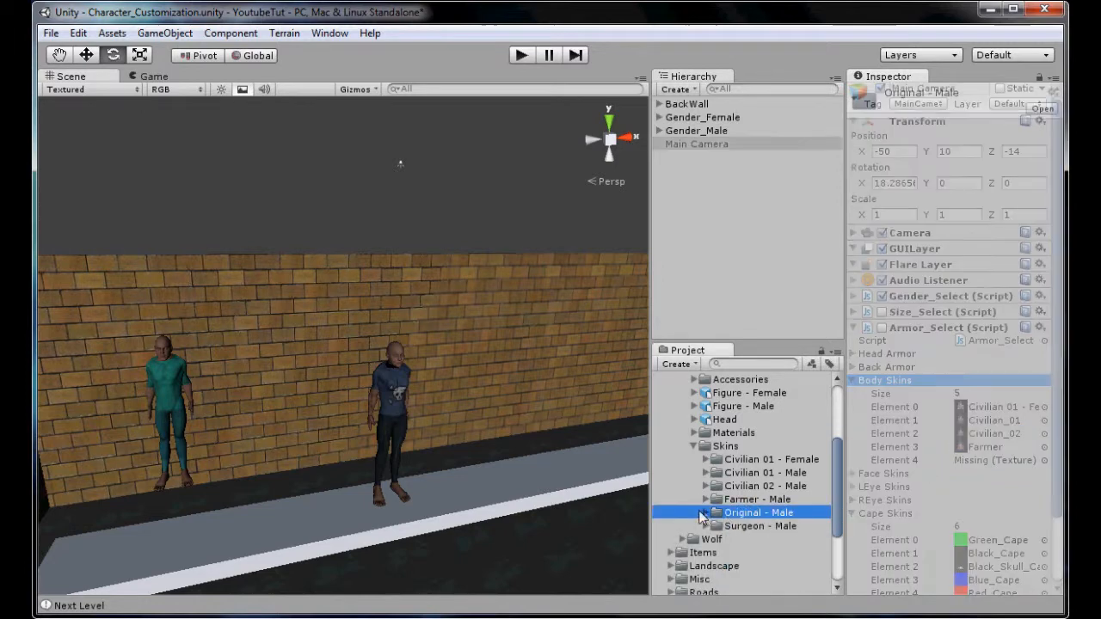
click(701, 116)
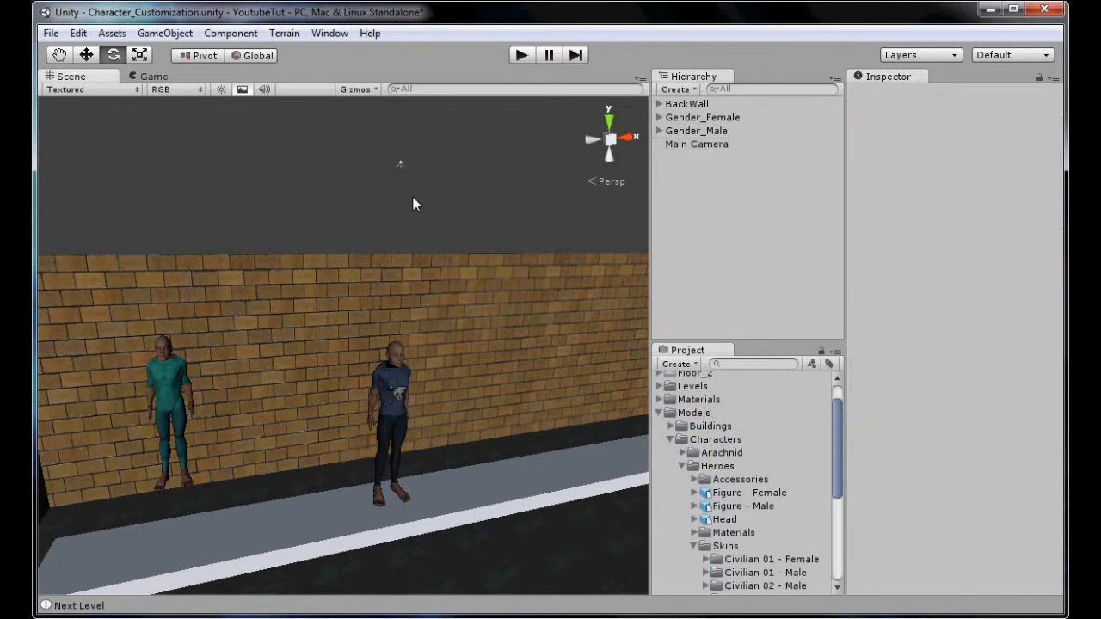
click(695, 143)
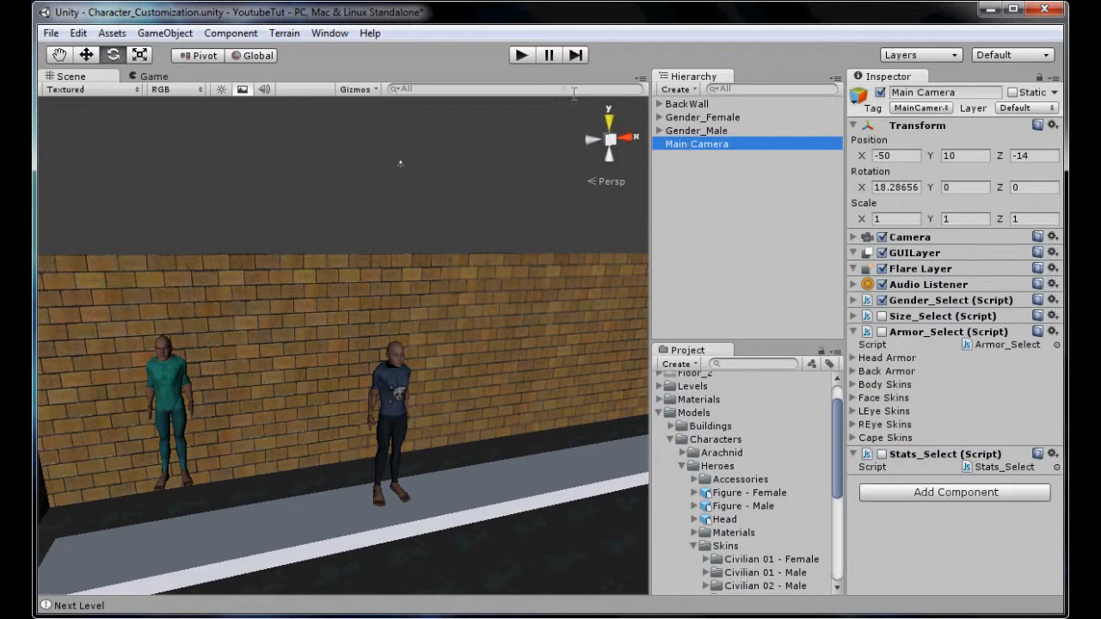
click(520, 54)
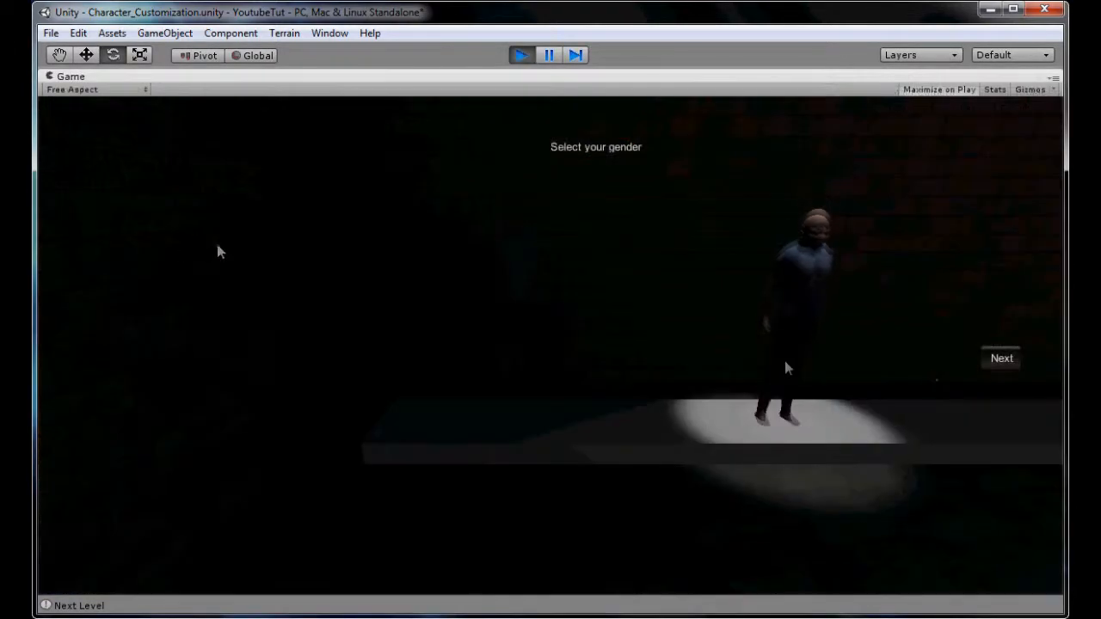
click(1000, 357)
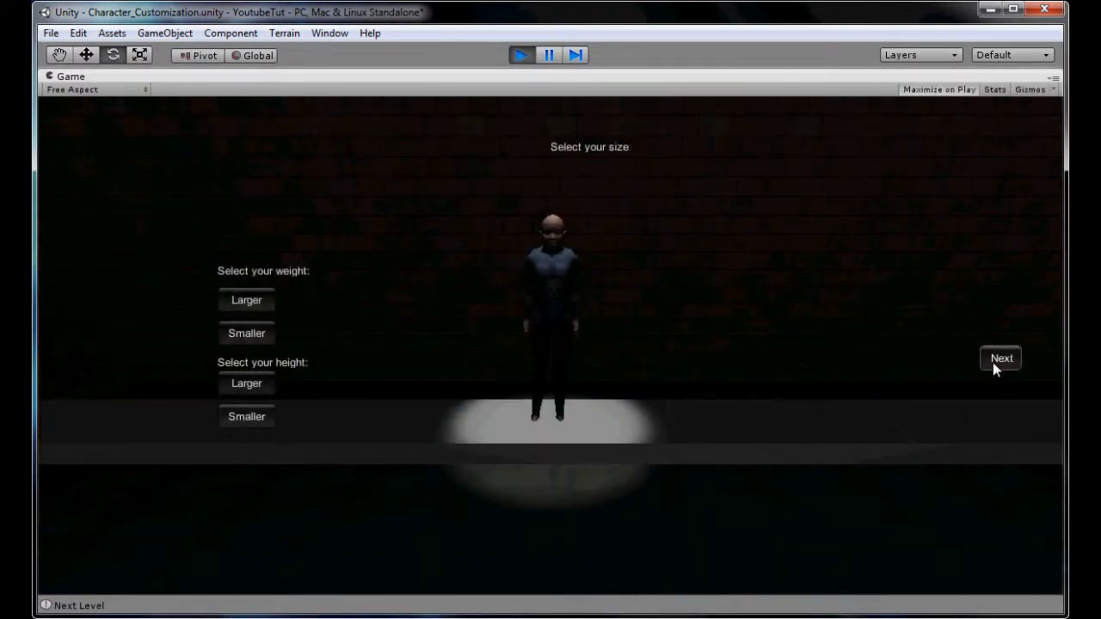
click(1001, 358)
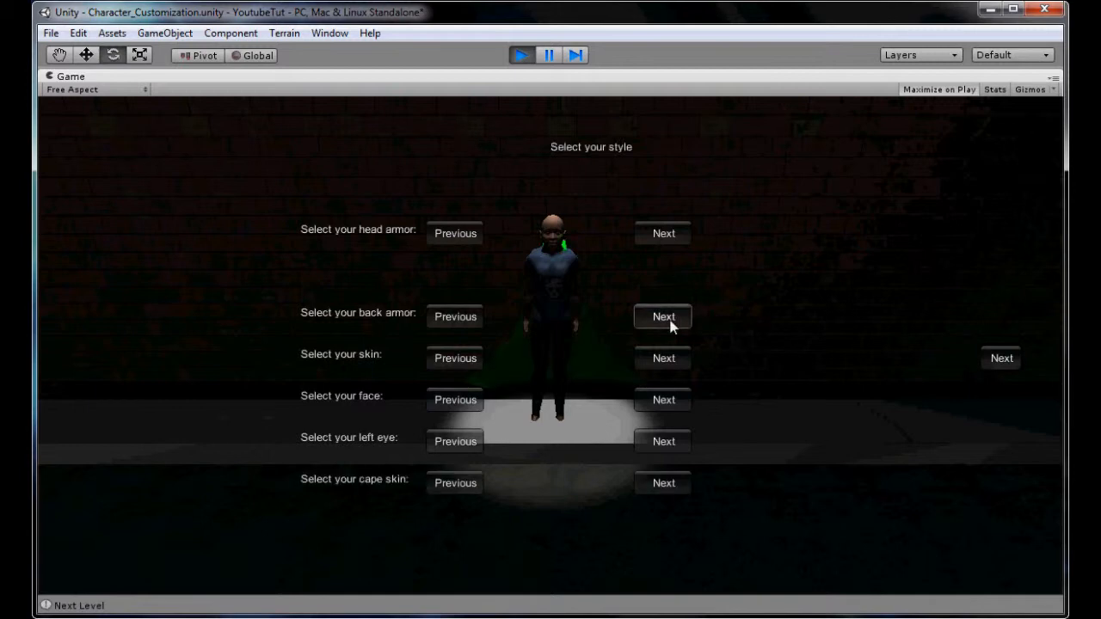
click(663, 233)
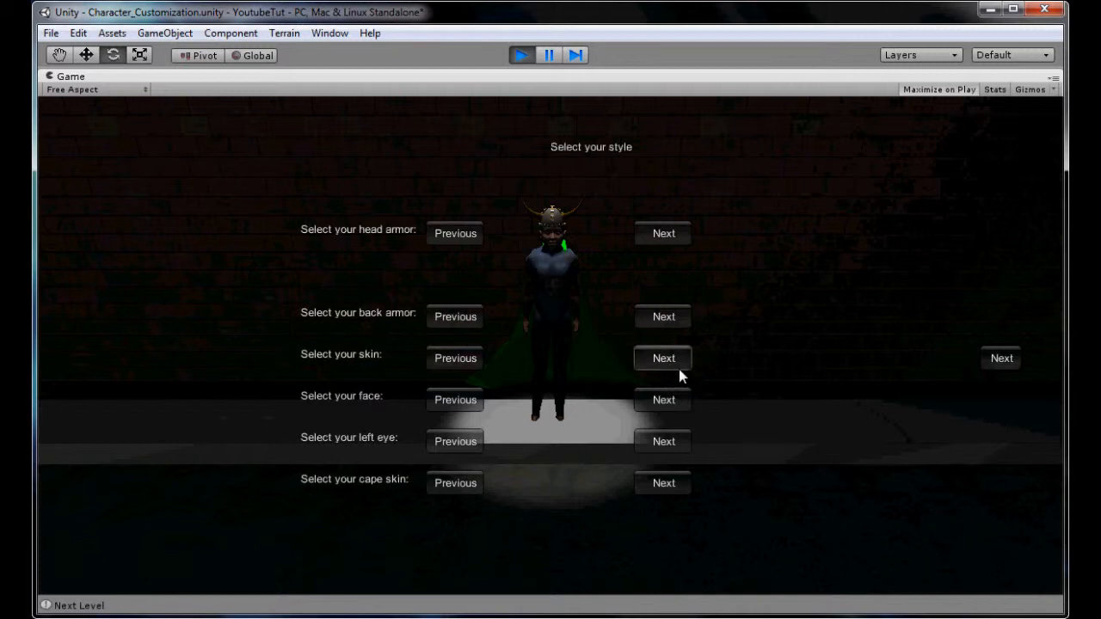
click(662, 358)
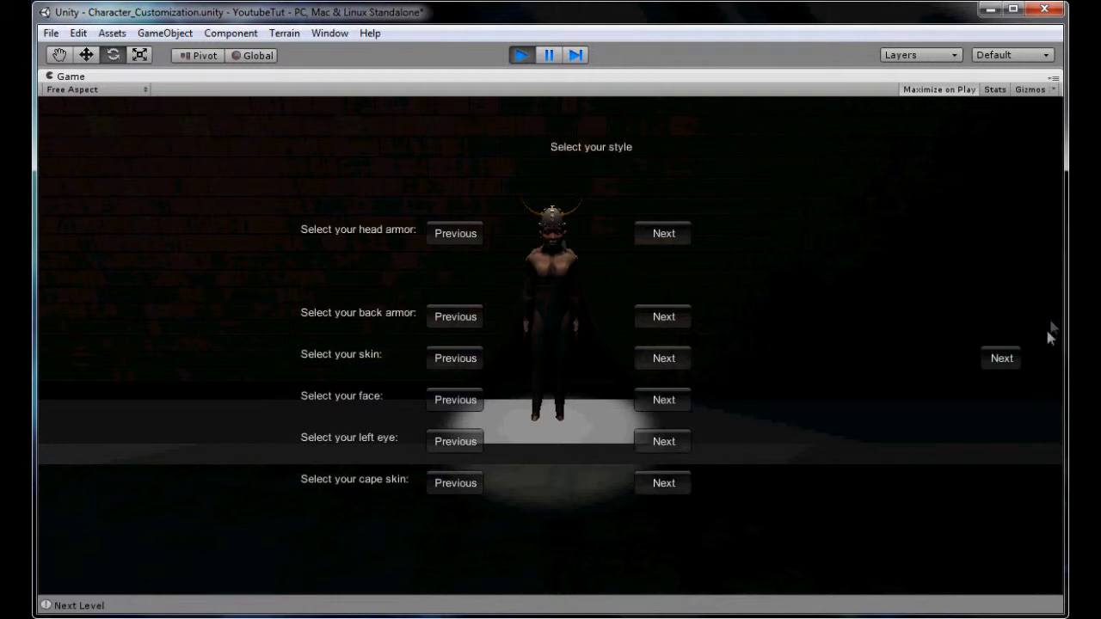
click(1000, 358)
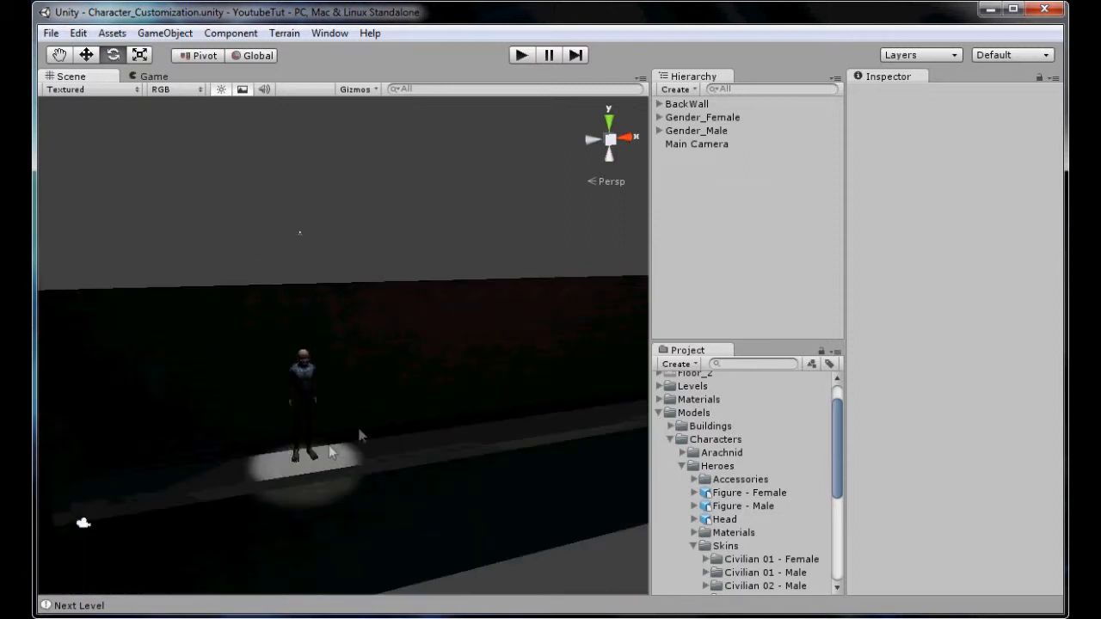
mouse_move(372, 488)
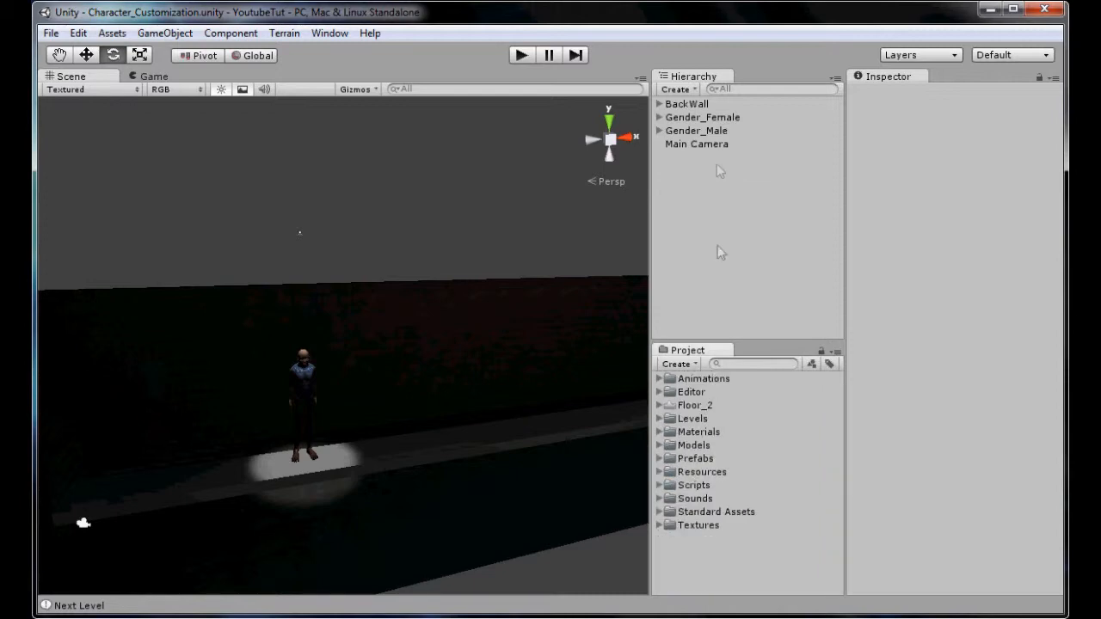
Step: Open Armor_Select.js in Notepad++ and scroll to the final Next button code
click(696, 143)
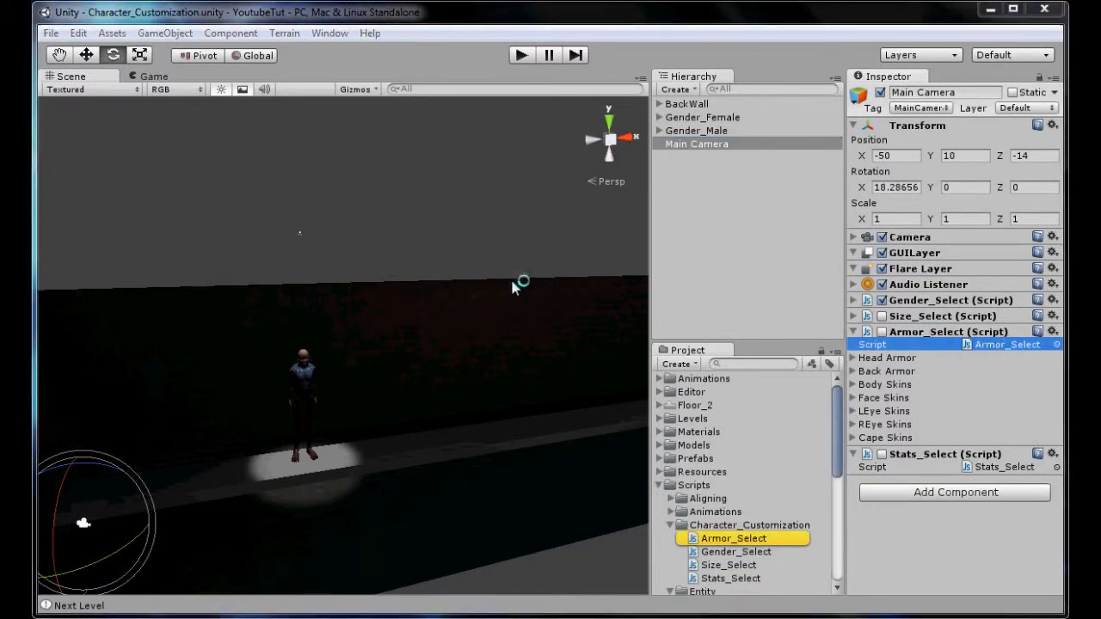
double_click(733, 537)
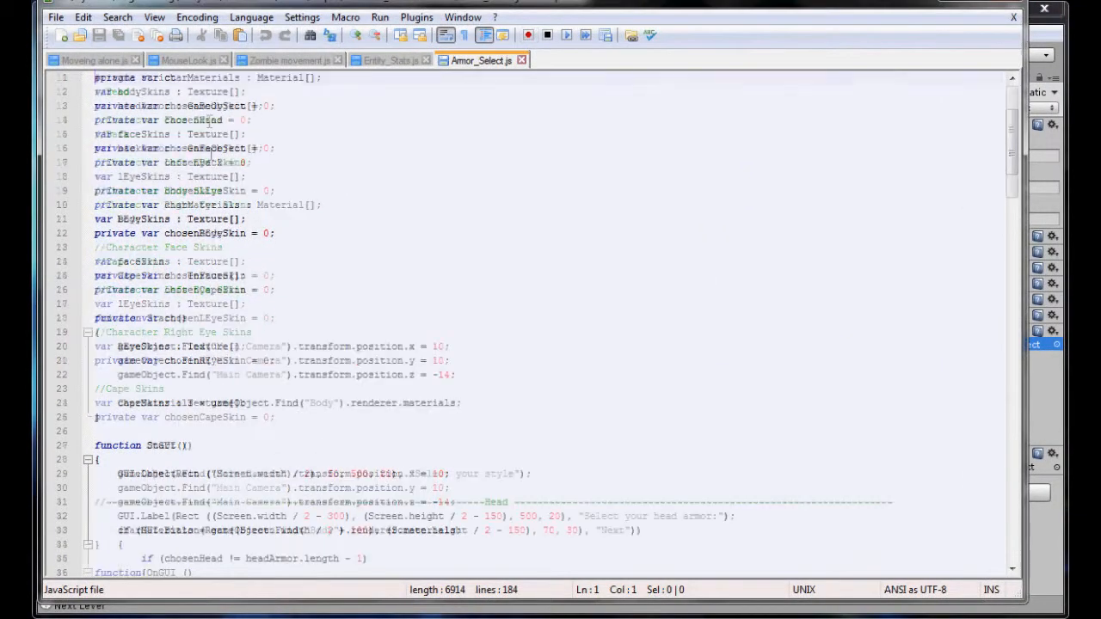
scroll(down, 3)
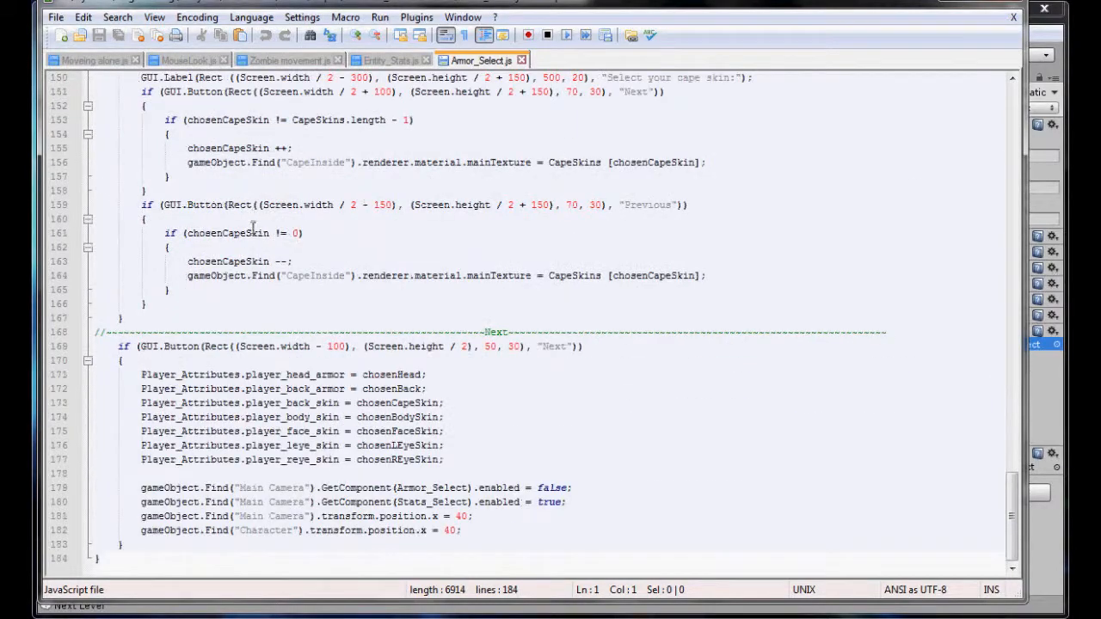
mouse_move(534, 402)
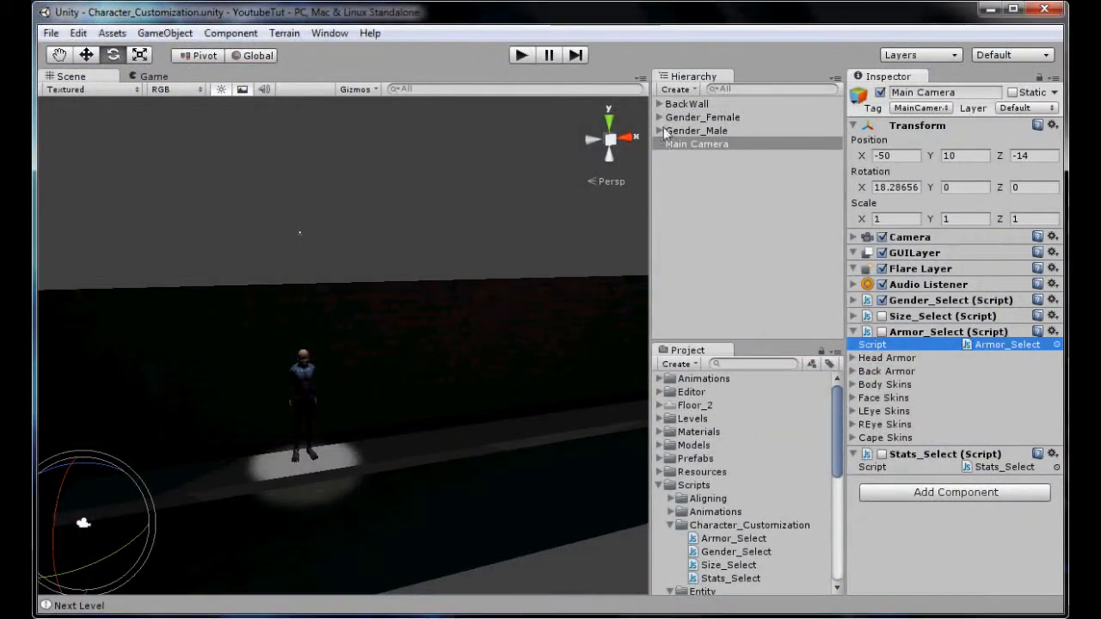
Step: Play to the style screen, equip the next head armor, and inspect SpawnedBack and SpawnedHead
click(659, 130)
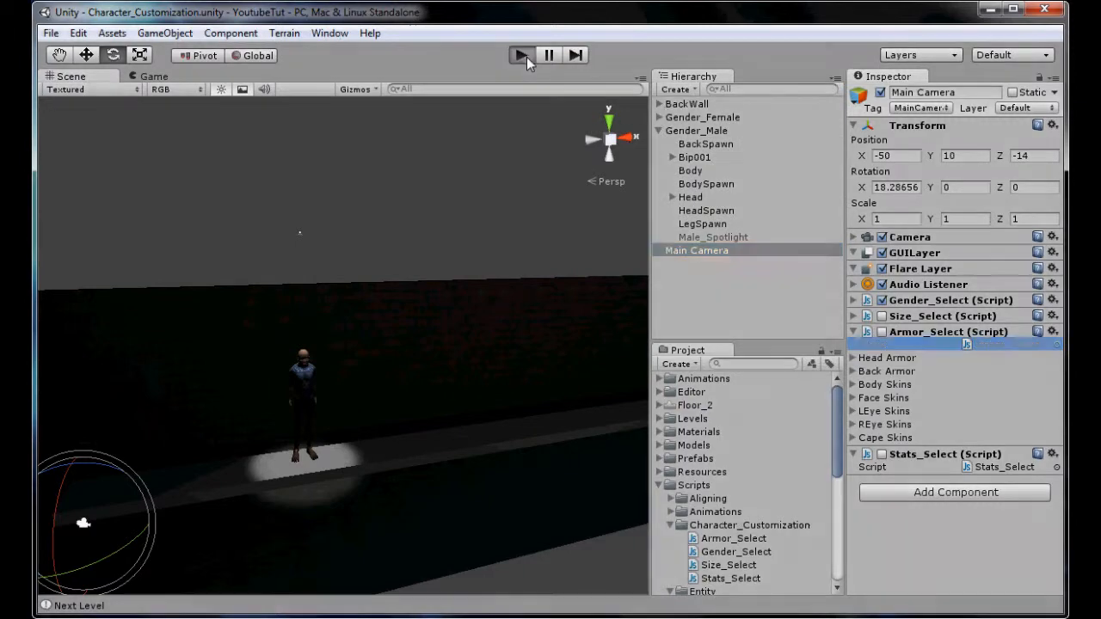
click(520, 54)
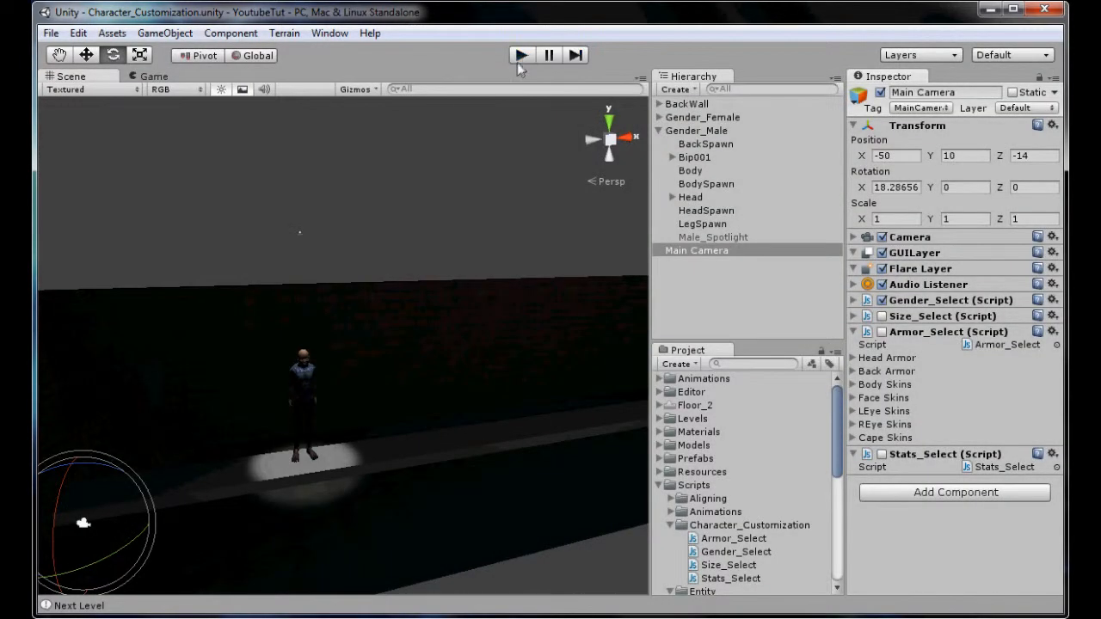
click(521, 55)
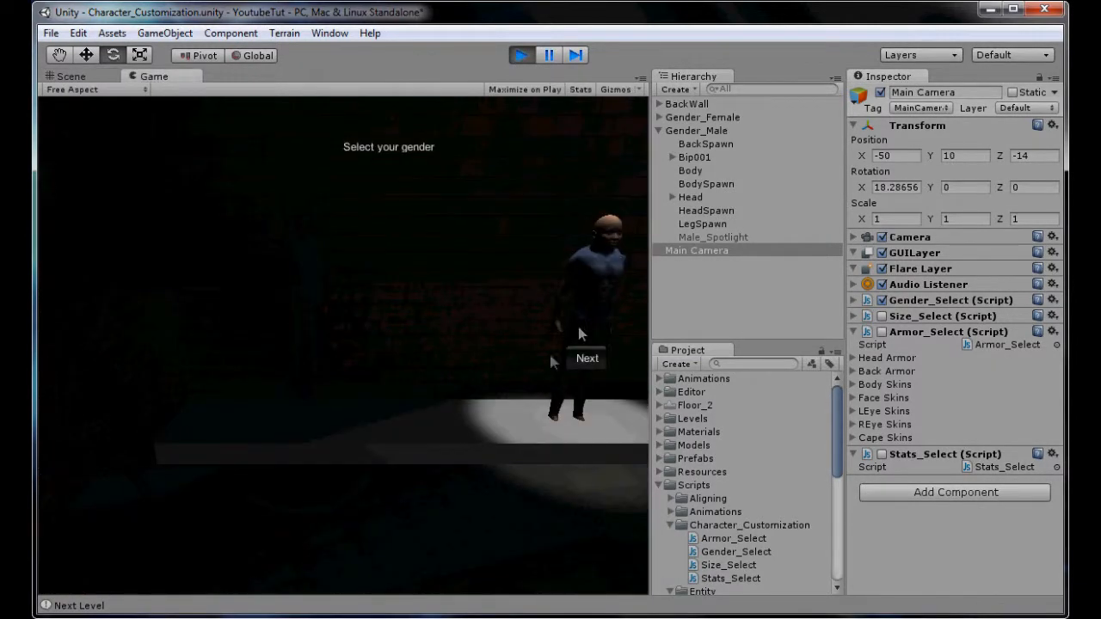
click(586, 358)
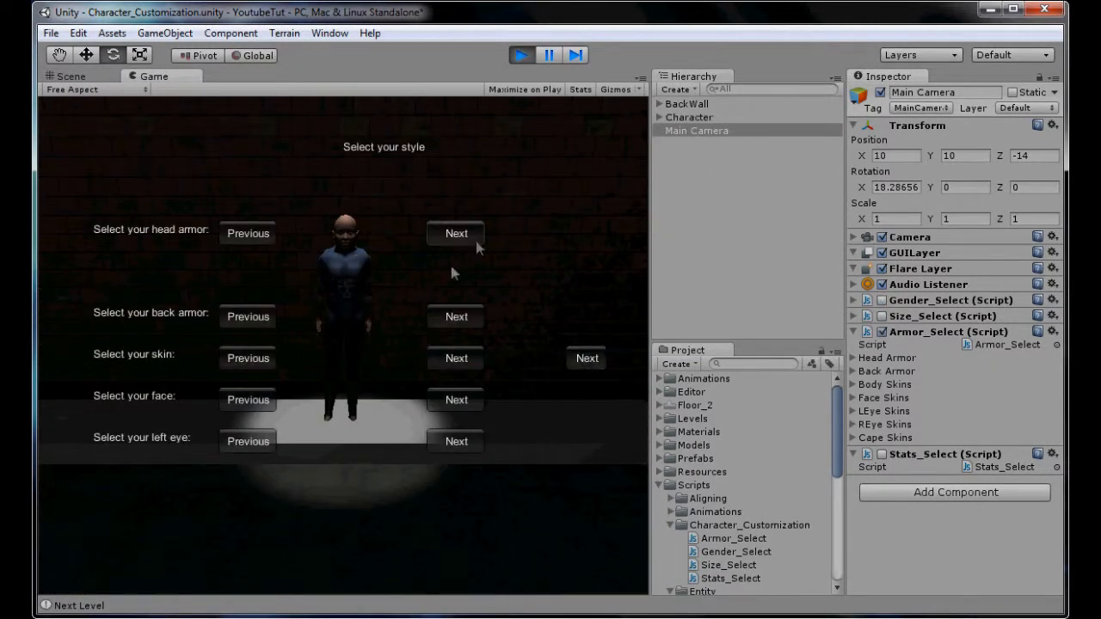
click(456, 233)
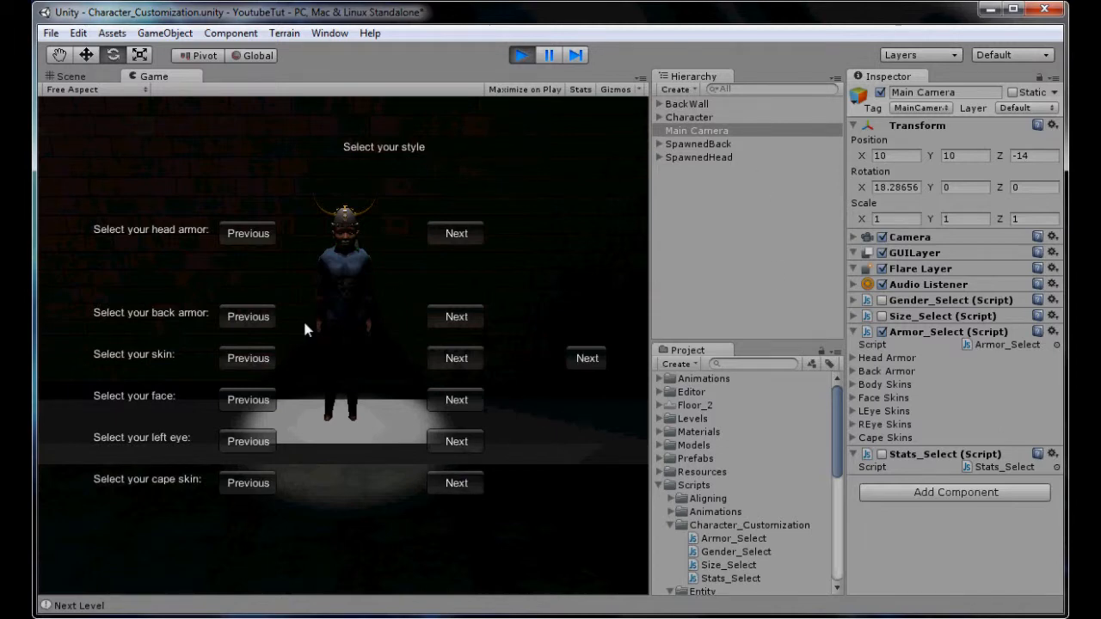
mouse_move(725, 215)
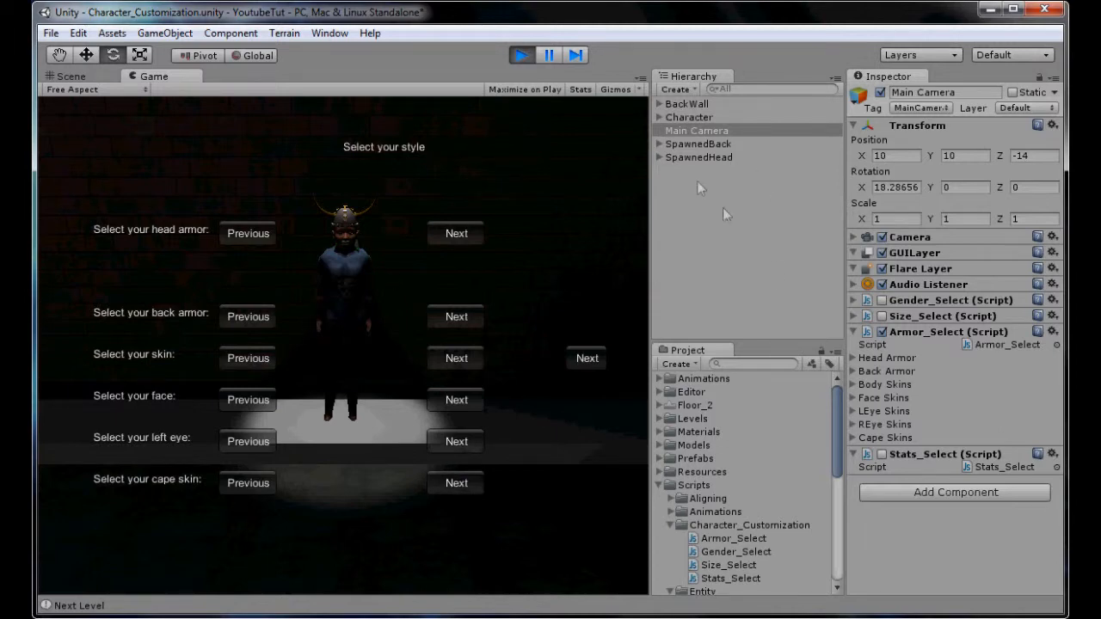
click(698, 144)
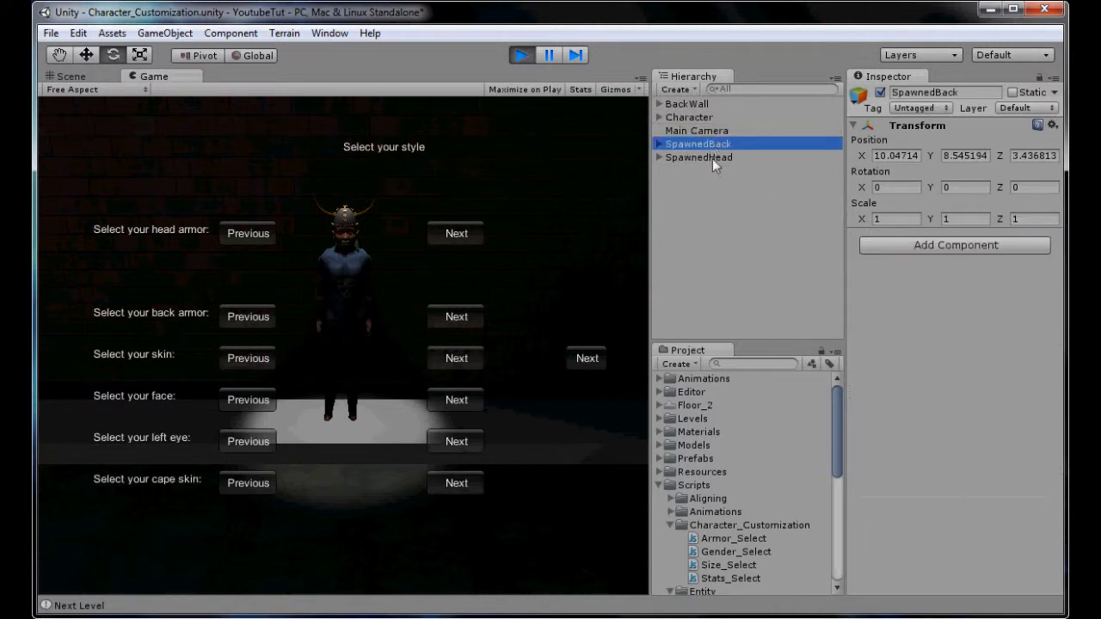
click(698, 157)
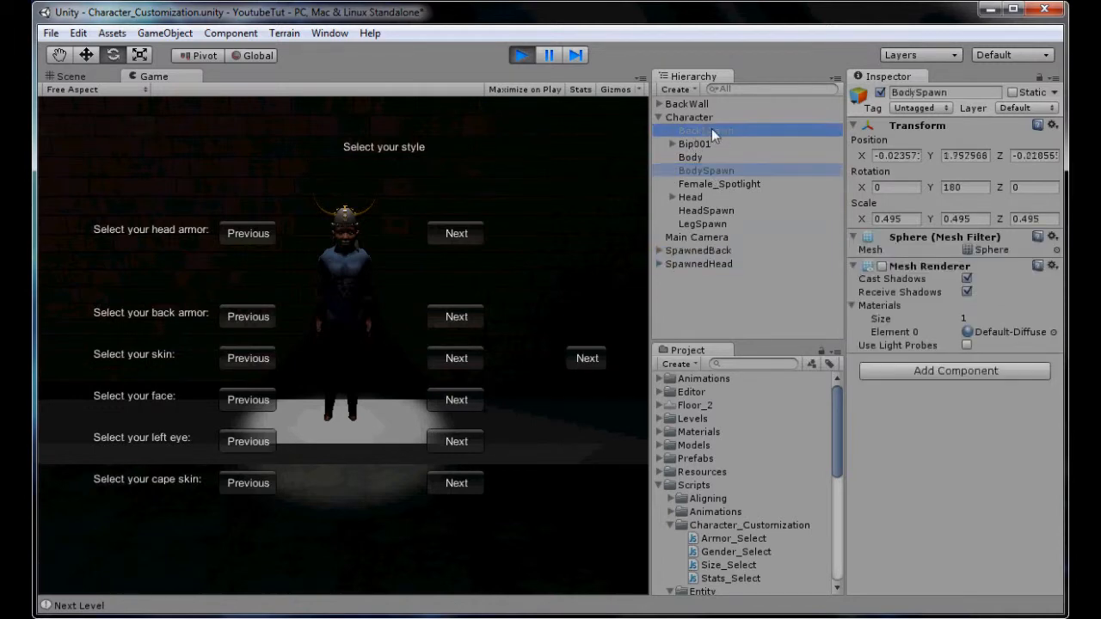
Step: Bring Armor_Select.js back up and scroll to its Next-button block
click(705, 130)
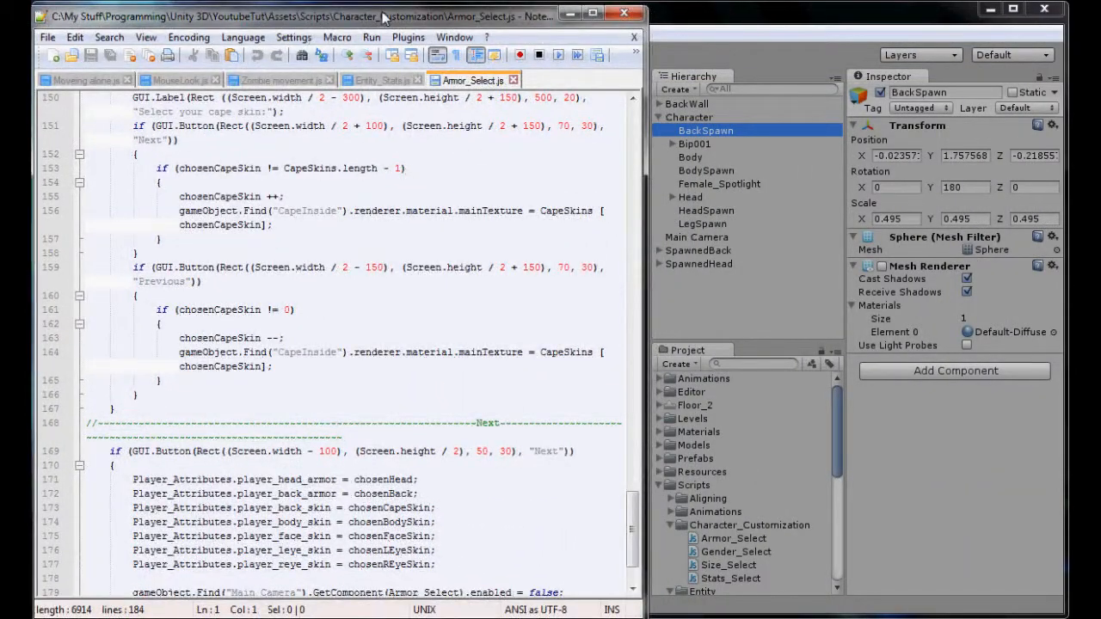
scroll(down, 3)
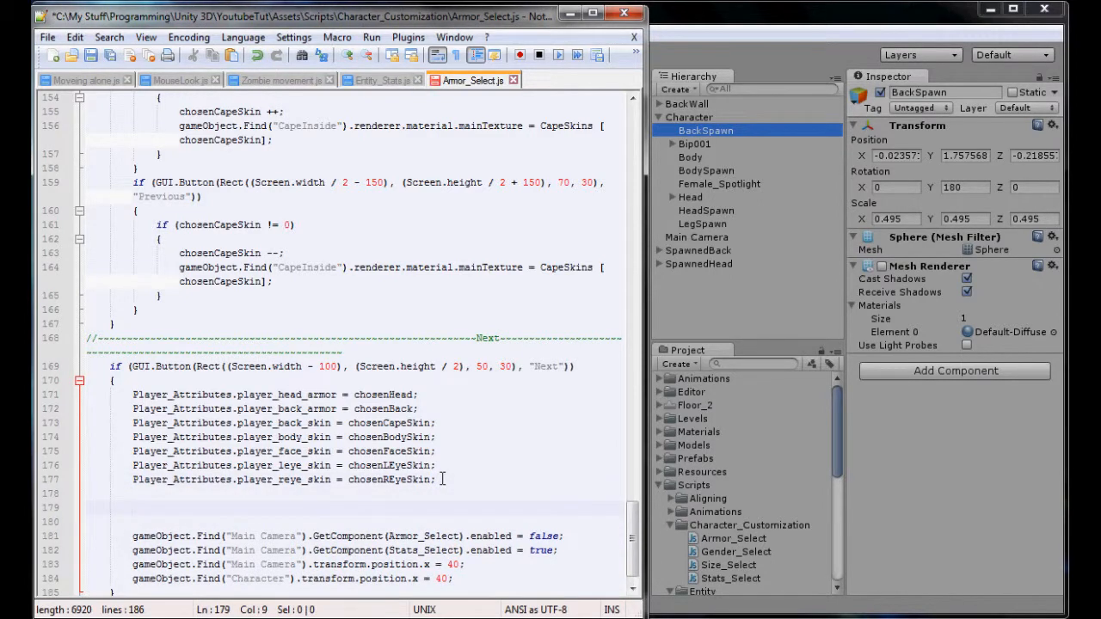
Step: Add Destroy(gameObject.Find("BodySpawn")) to the Next button block in Armor_Select.js
text(Destroy)
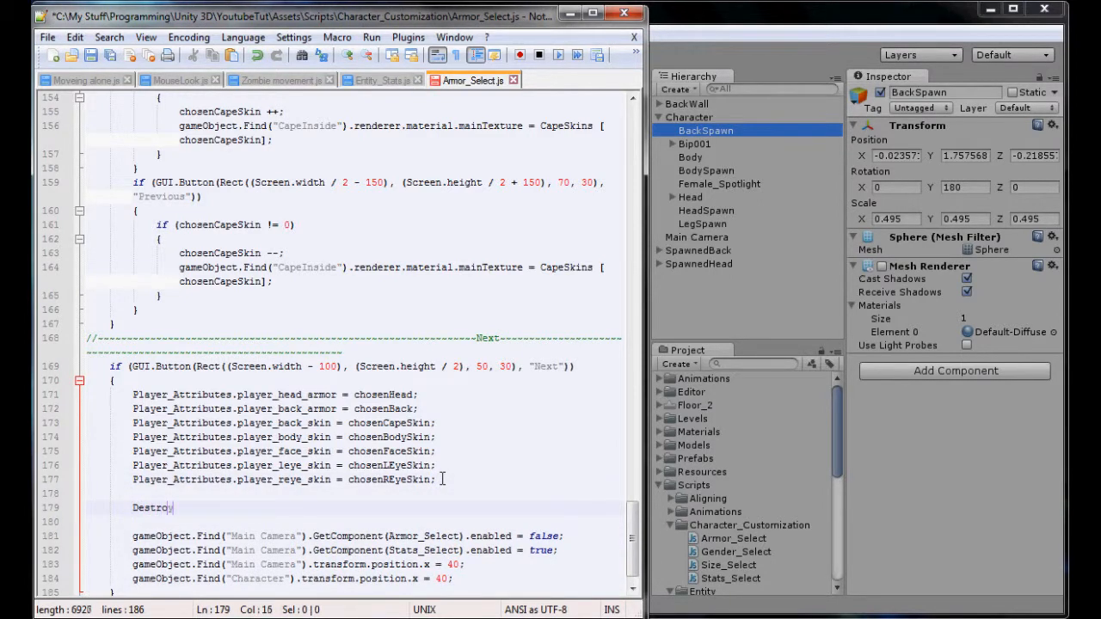
text((gameObj)
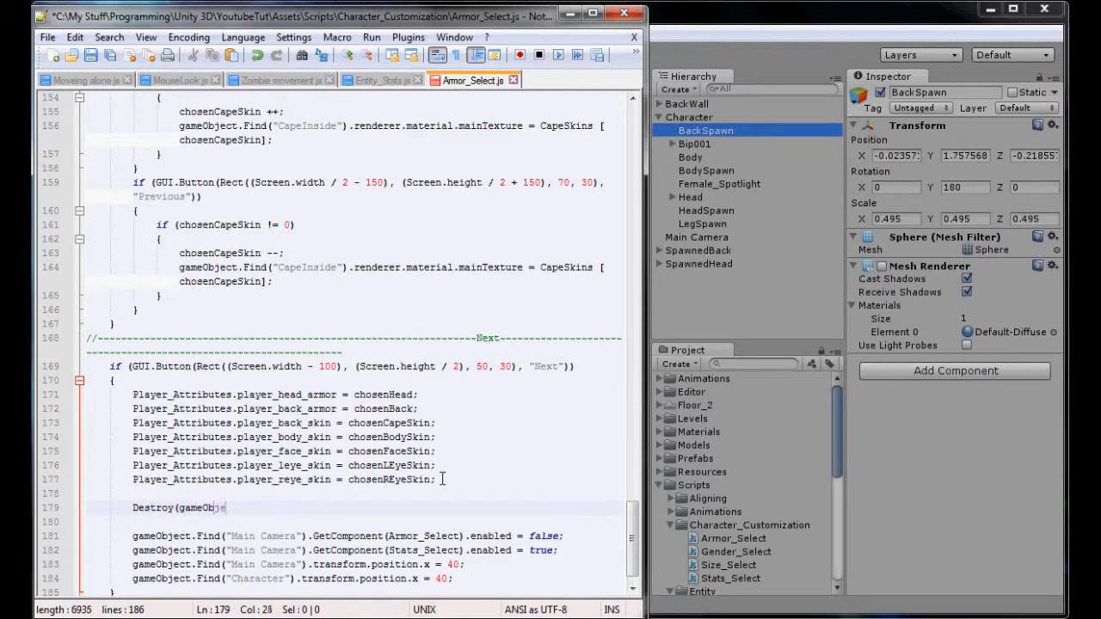
text(ect.Find(")
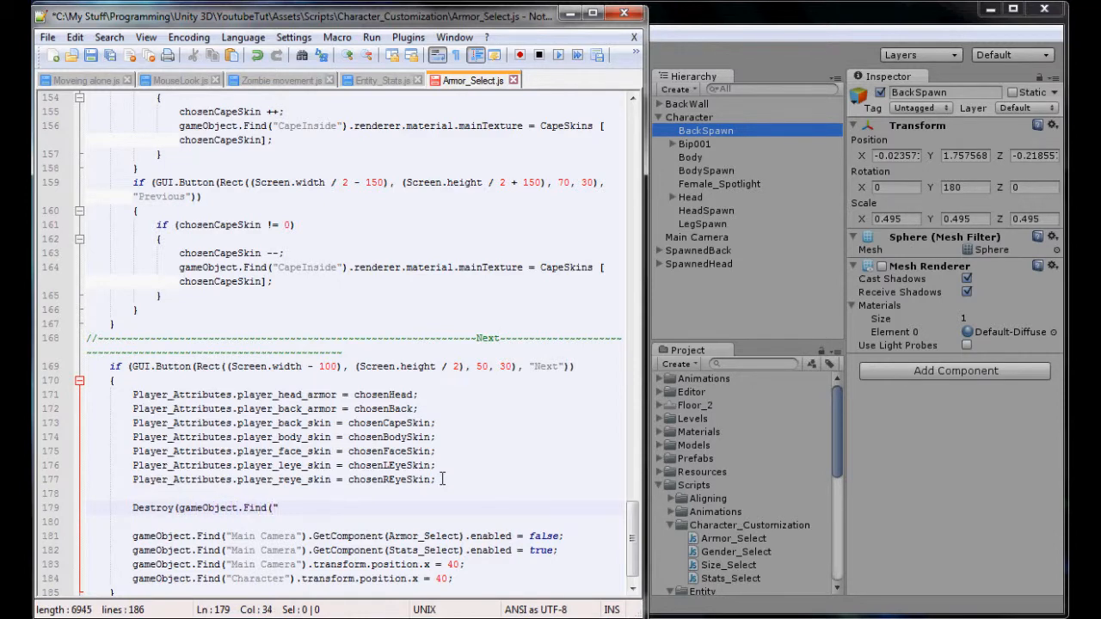
text(BodyS)
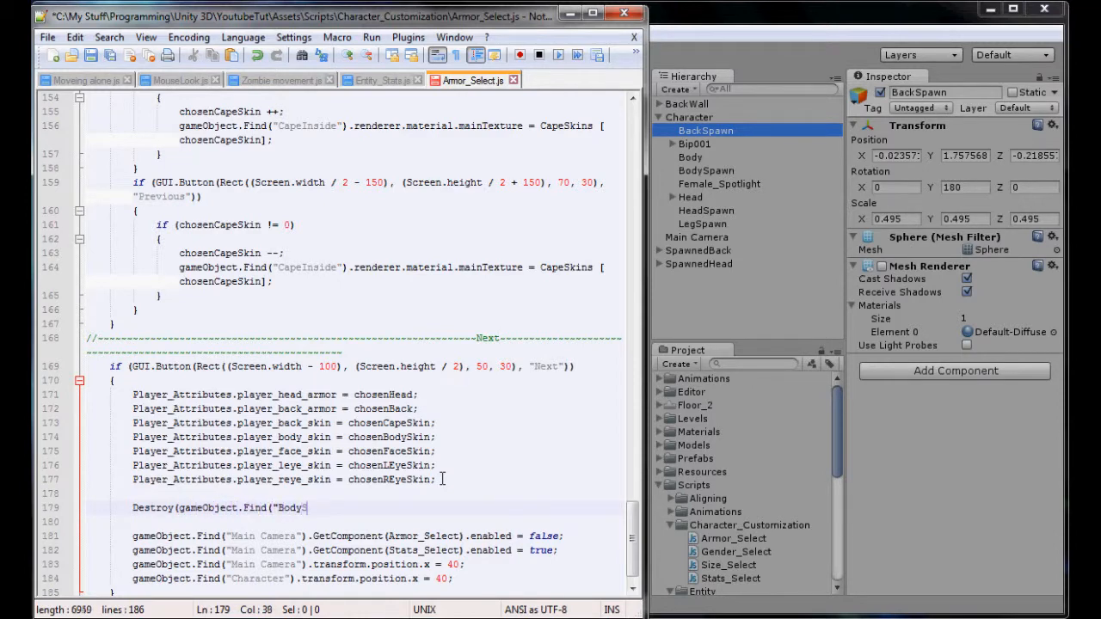
text(pawn"));)
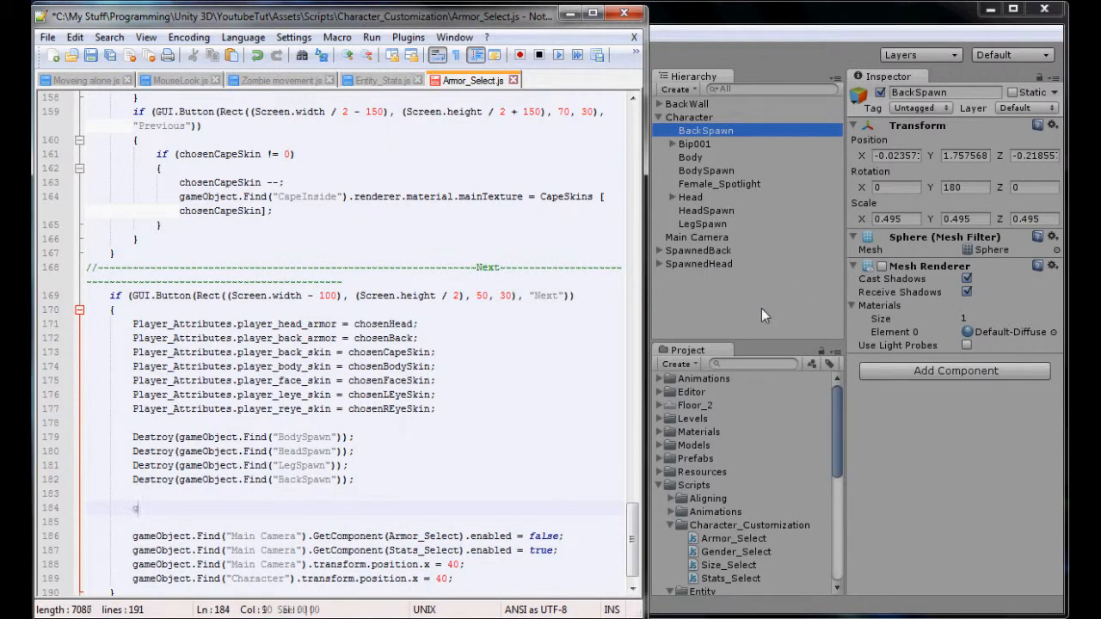
Step: On line 184, set SpawnedBack's transform.parent to gameObject.Find("Character").transform
text(gameObject.Find ()
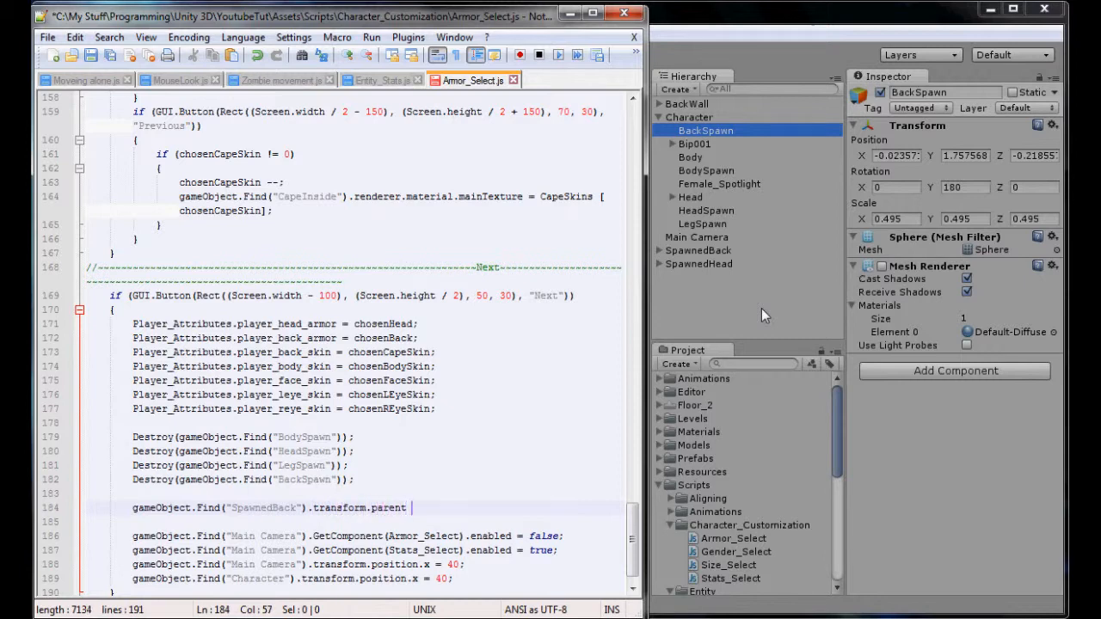
text(=)
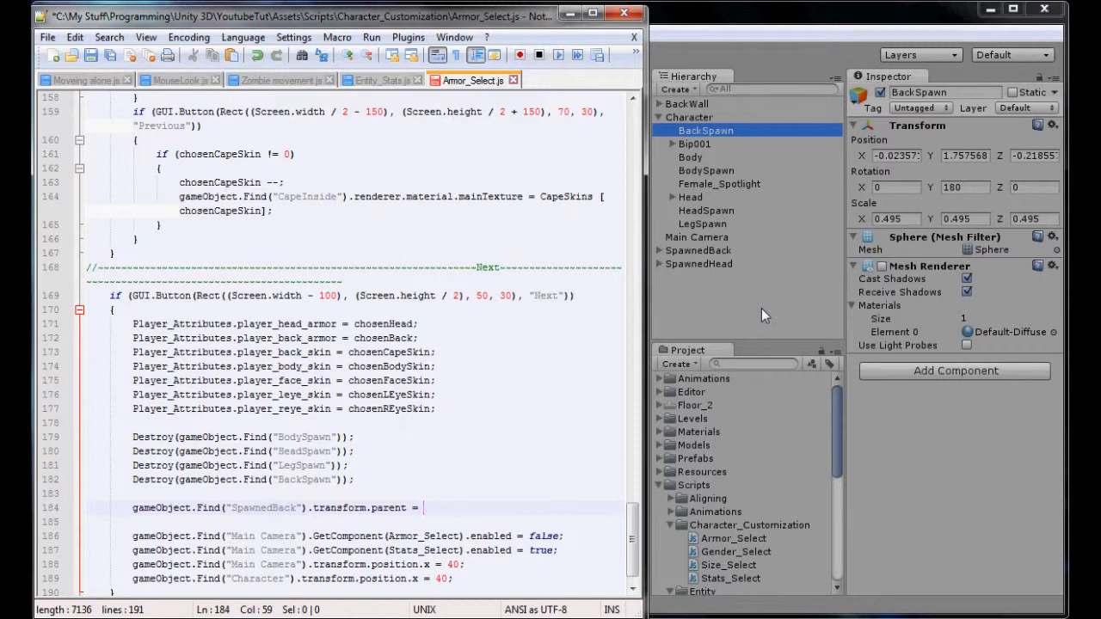
mouse_move(608, 253)
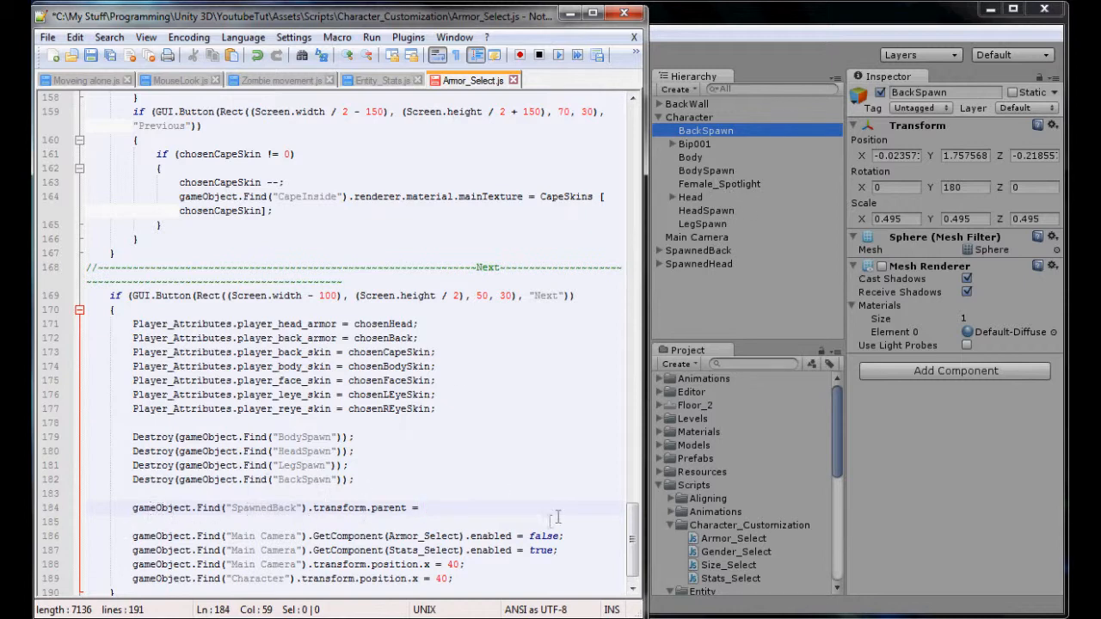
text(nu)
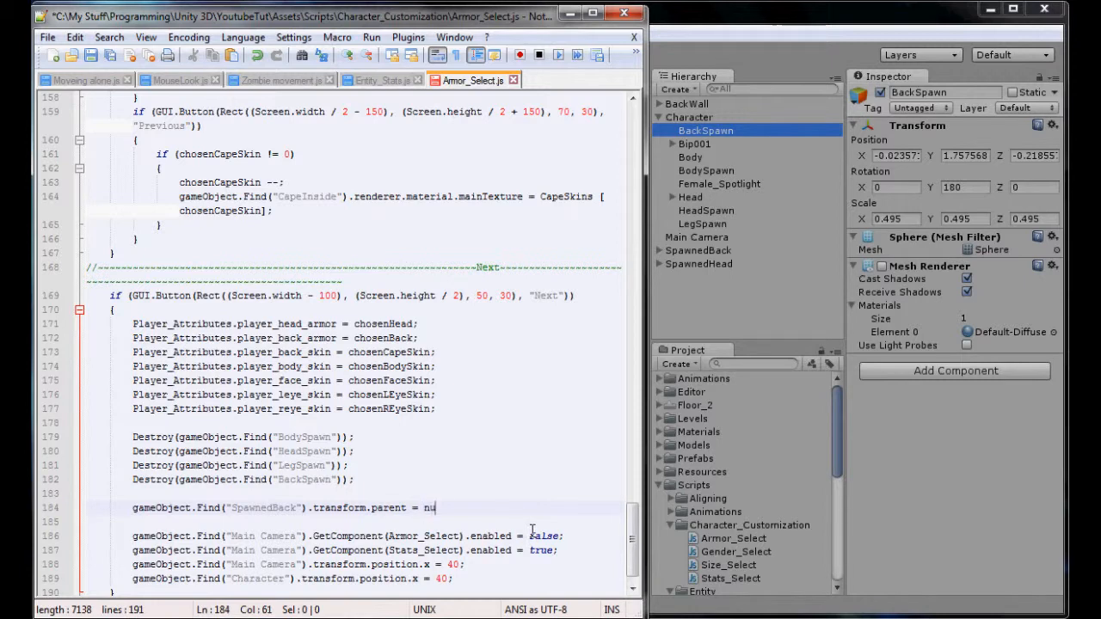
key(Backspace)
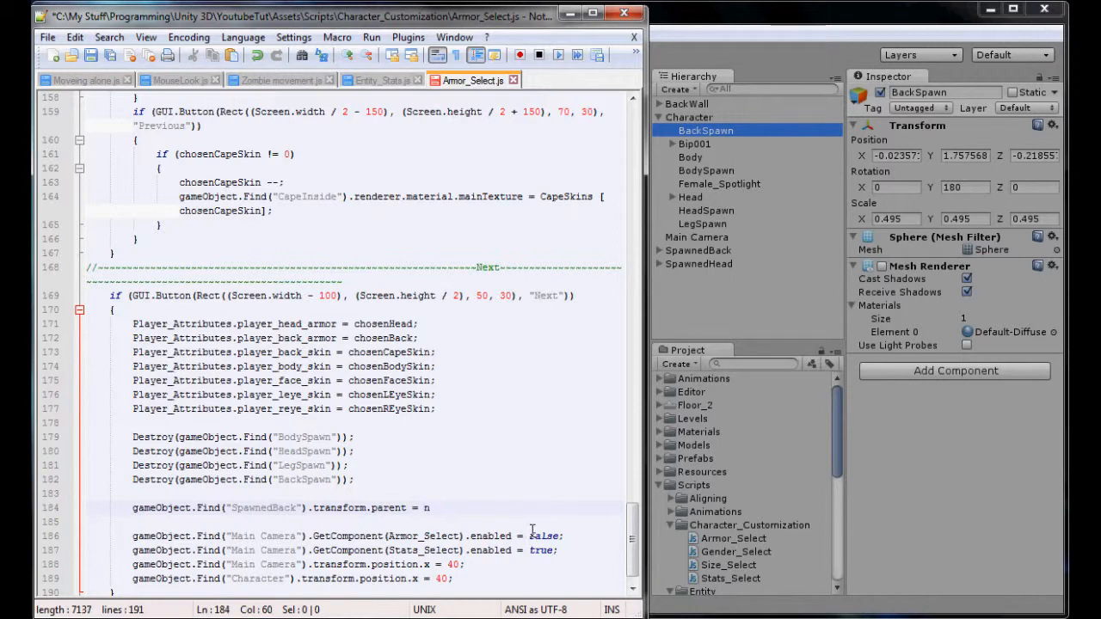
key(Backspace)
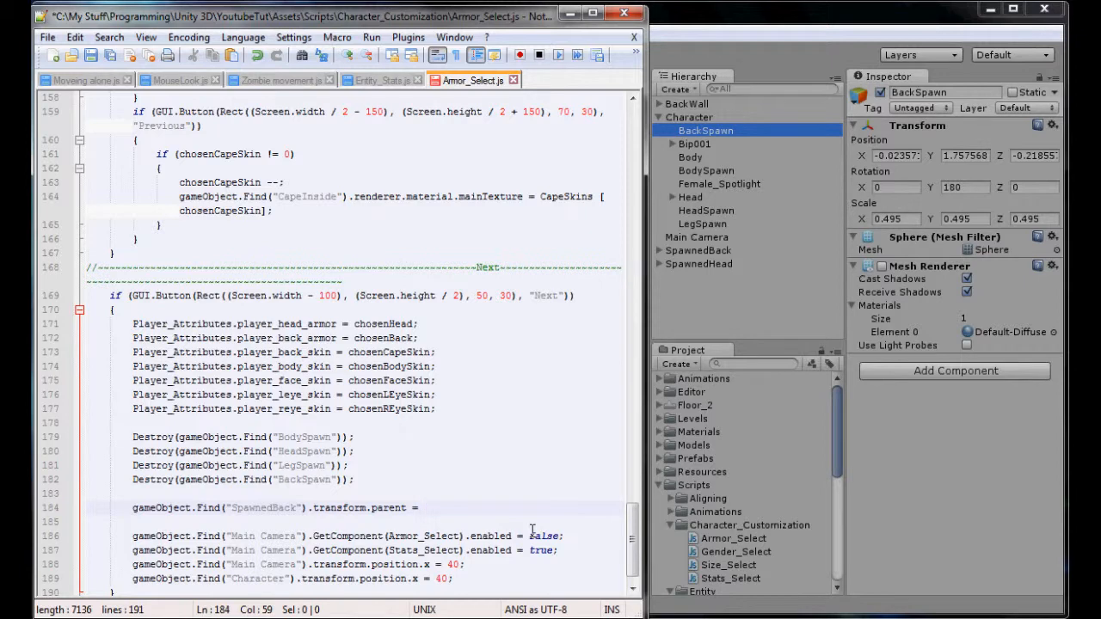
text(gameObject.Find("Ch)
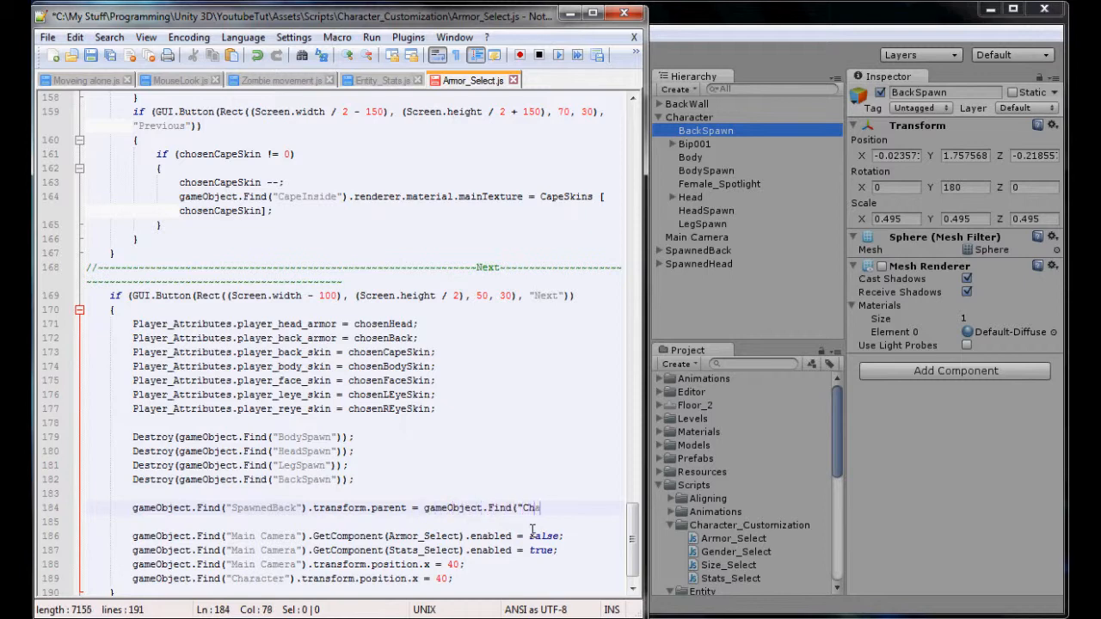
text(aracter").tr)
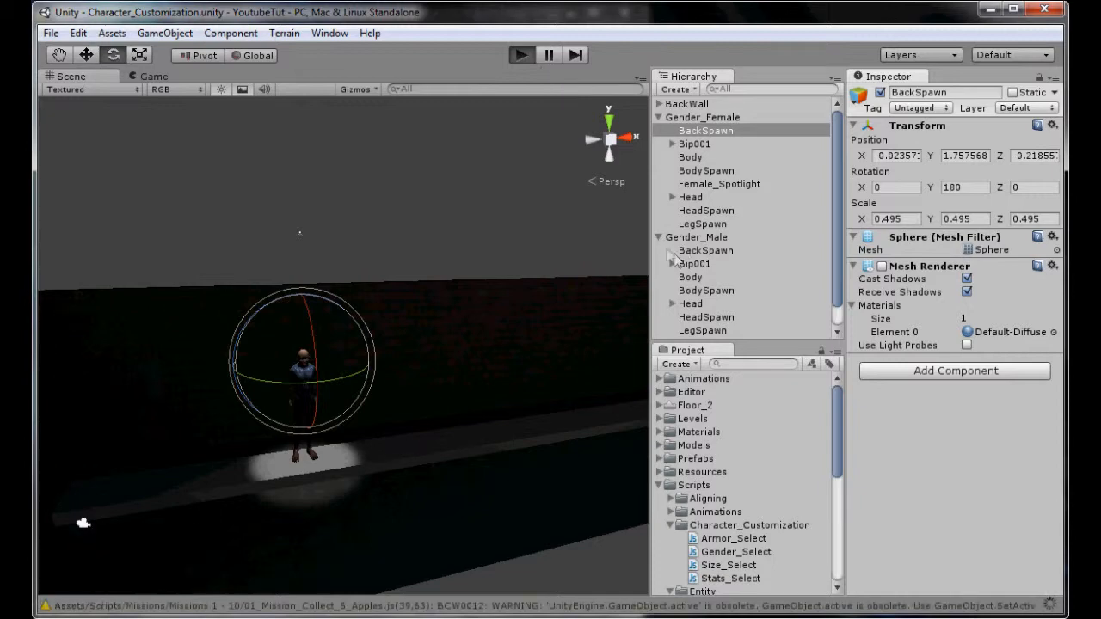
mouse_move(295, 219)
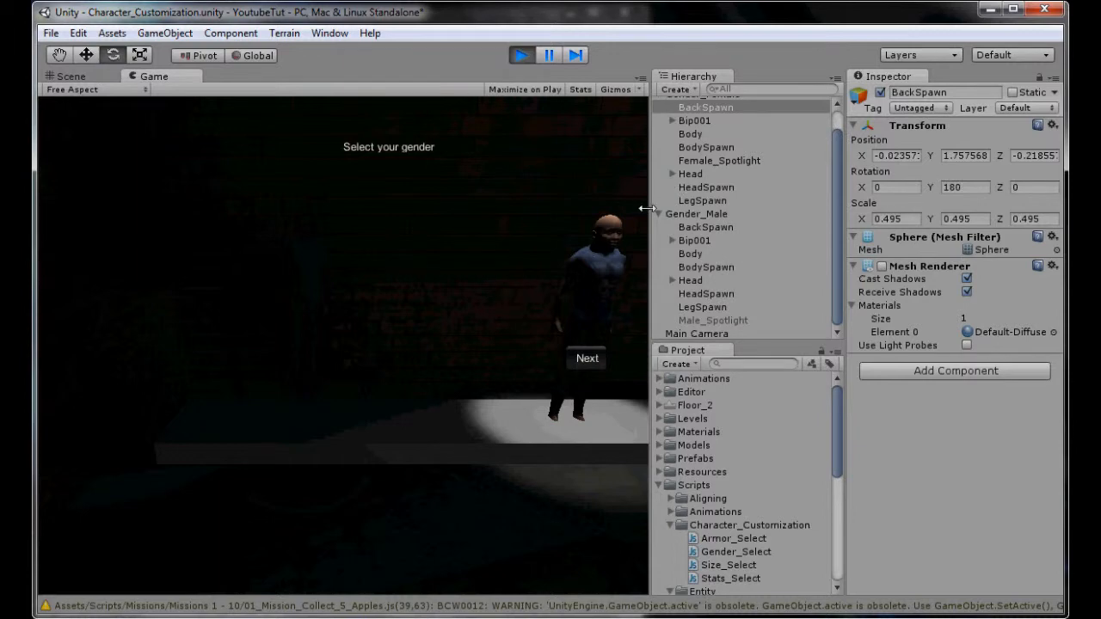
Step: Click through gender, size and style, picking the next head armor, to reach stats
click(586, 358)
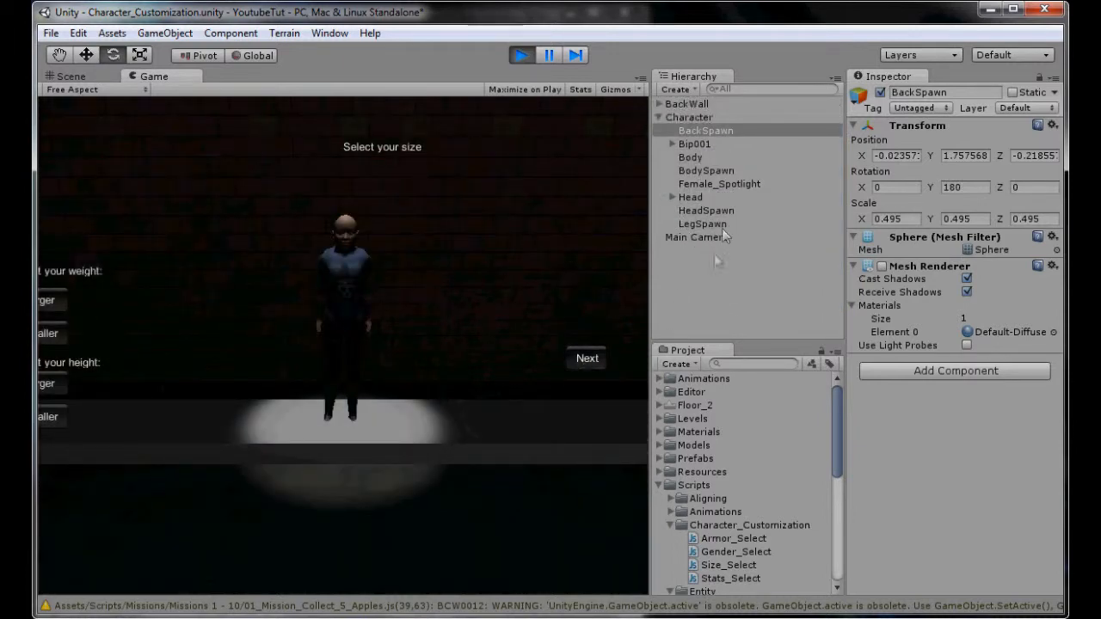
click(586, 357)
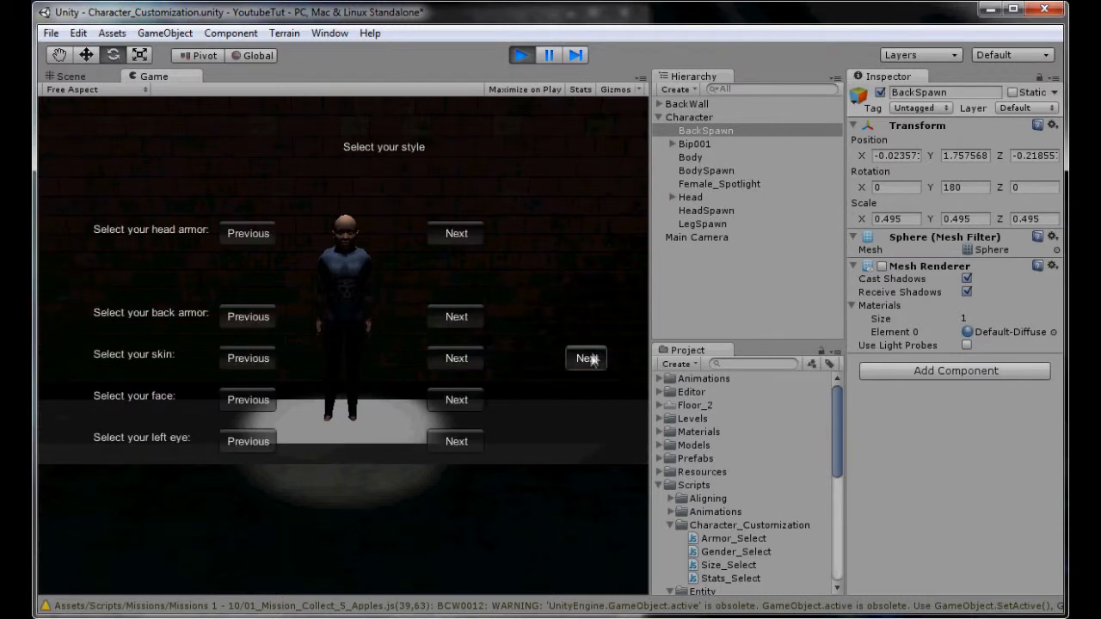
click(585, 358)
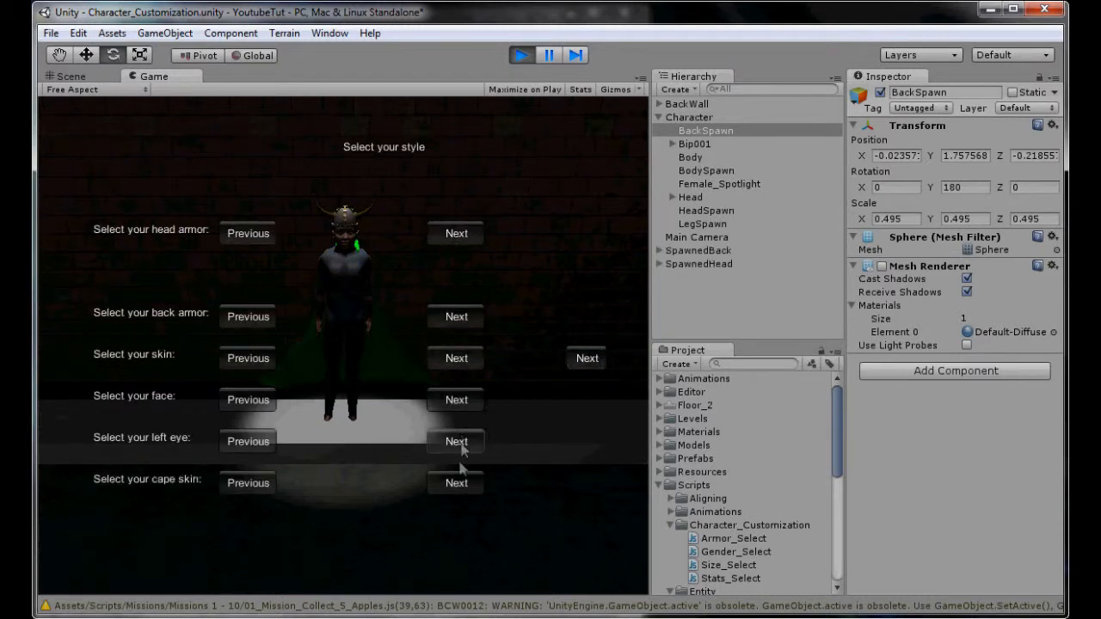
click(456, 441)
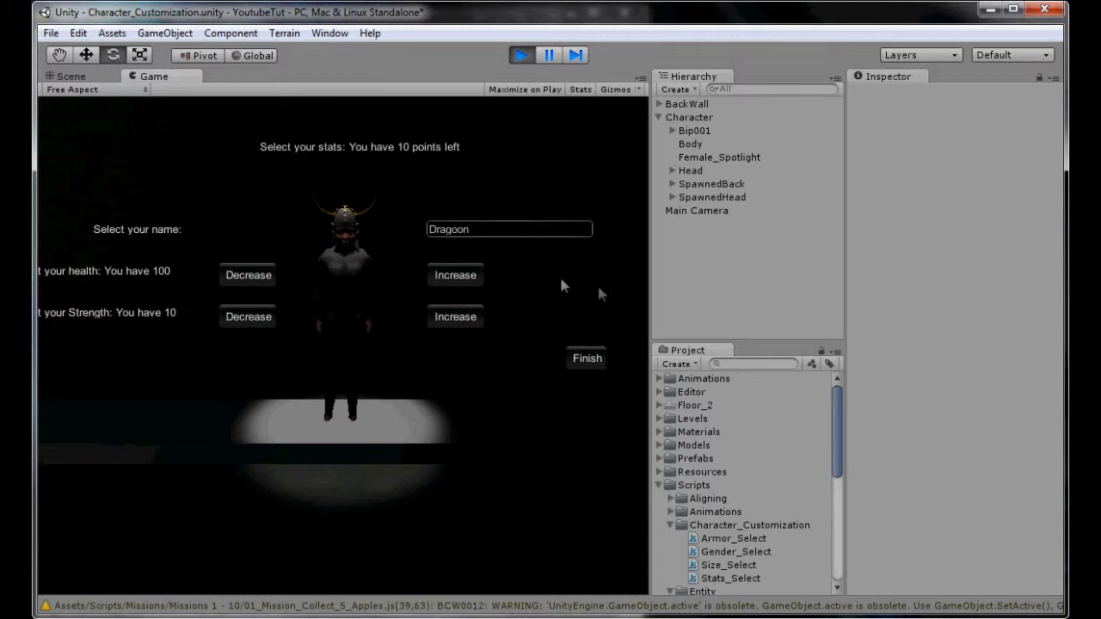
mouse_move(455, 275)
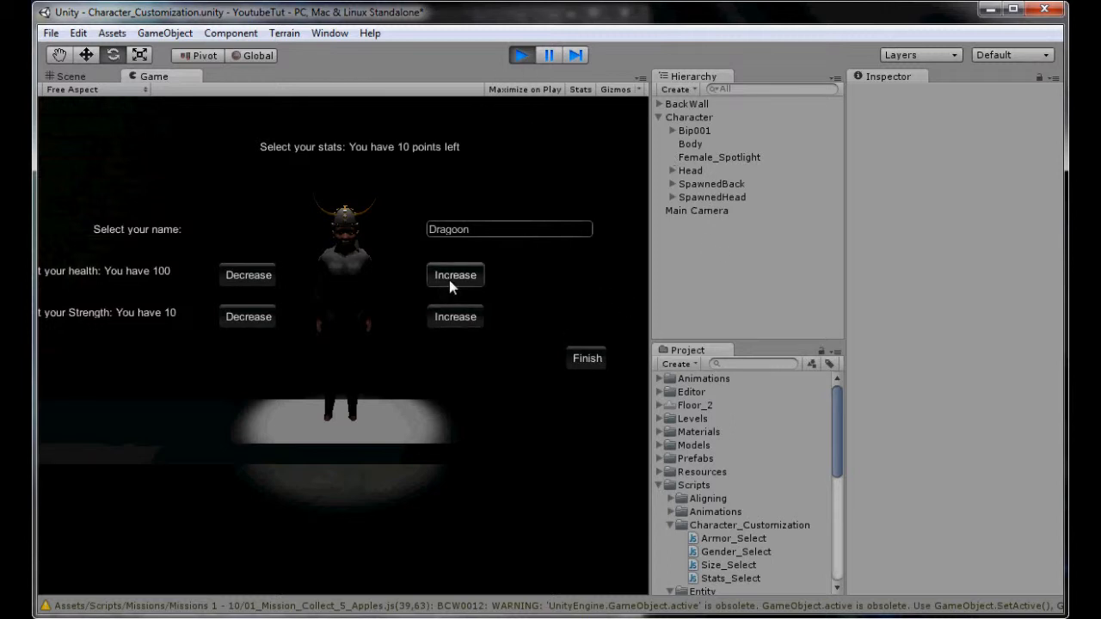
mouse_move(550, 365)
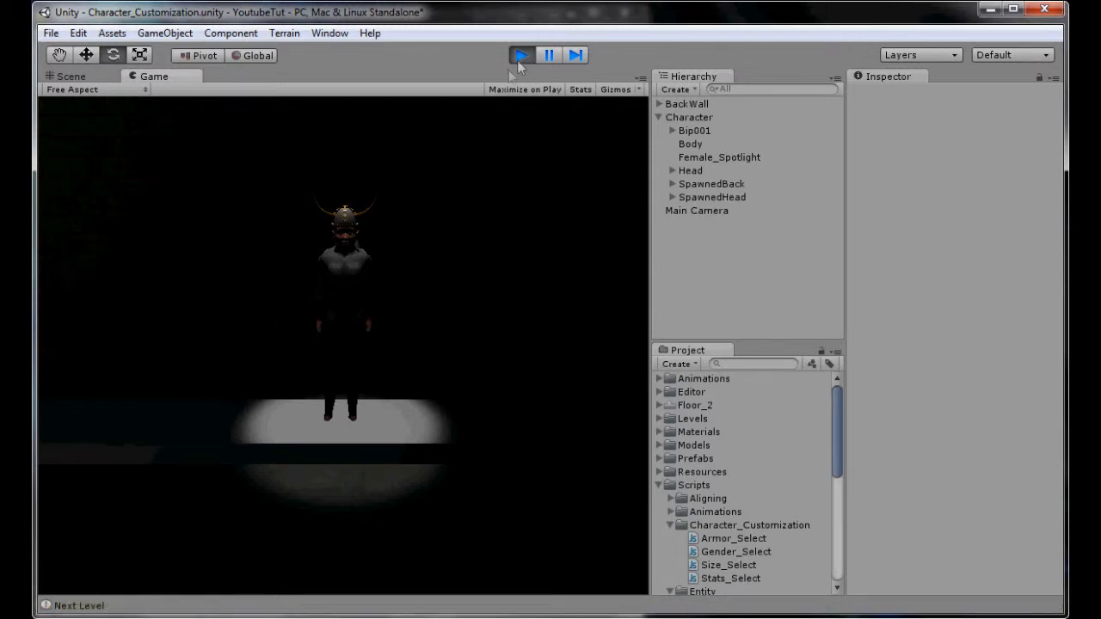
Step: Stop the test run, select Female_Spotlight in the Scene view, and show the Game view
click(521, 54)
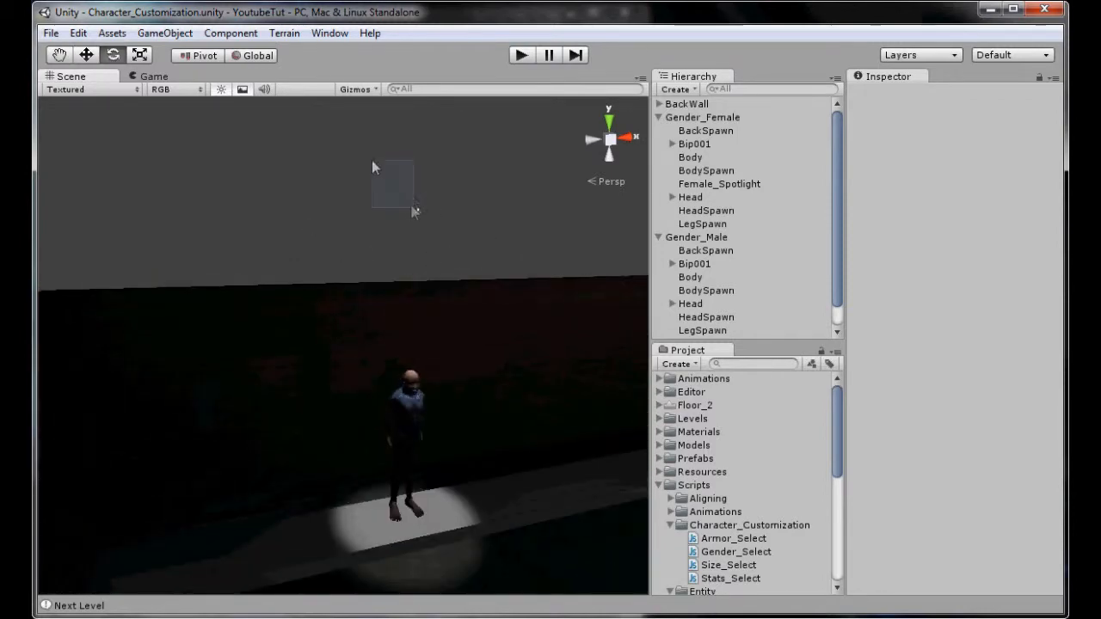
click(719, 183)
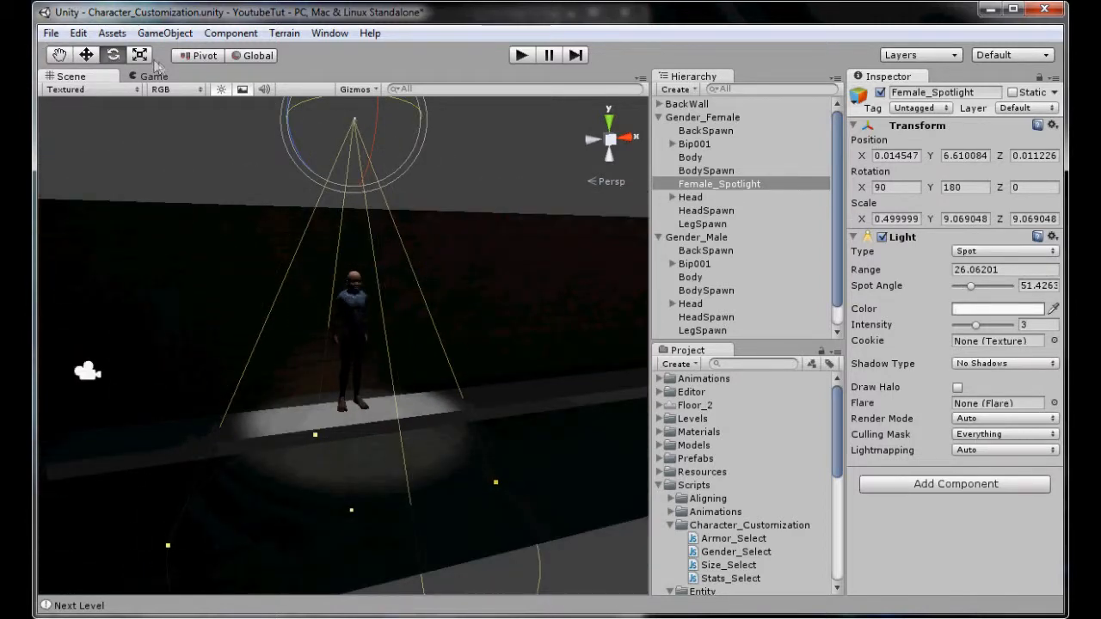
click(153, 75)
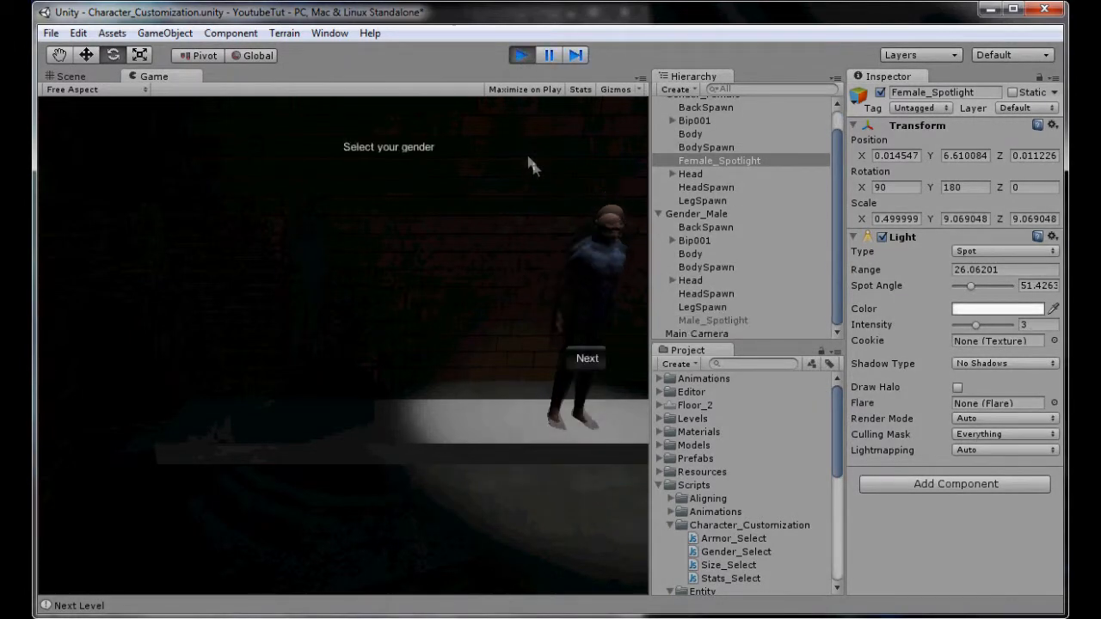
Step: Advance past gender, cycle to the next back armor, then stop and return to Scene view
click(586, 359)
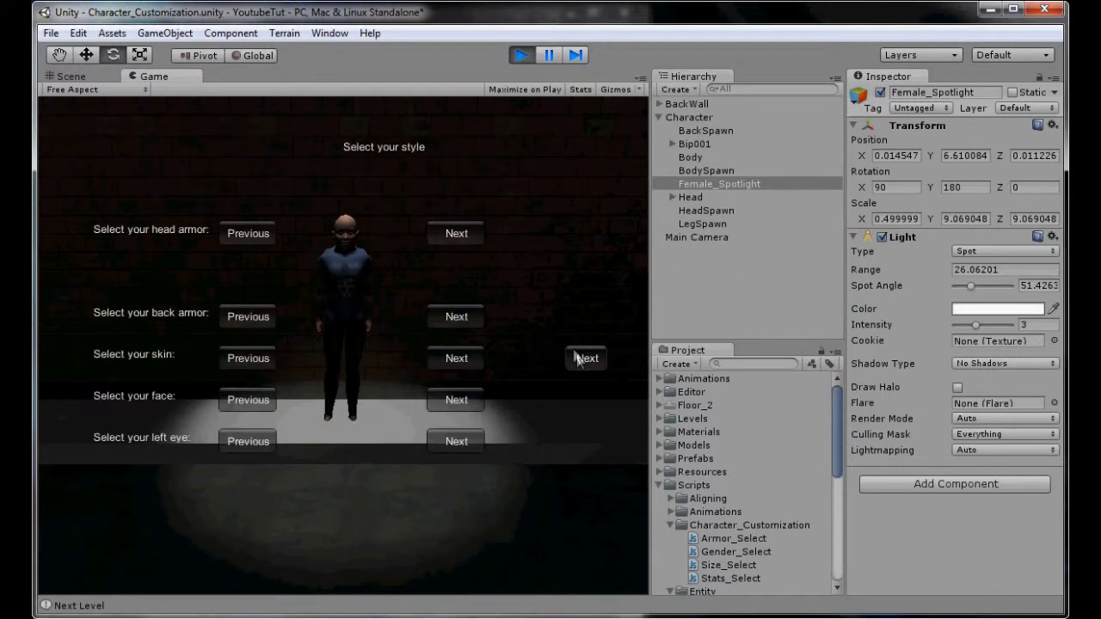
click(585, 357)
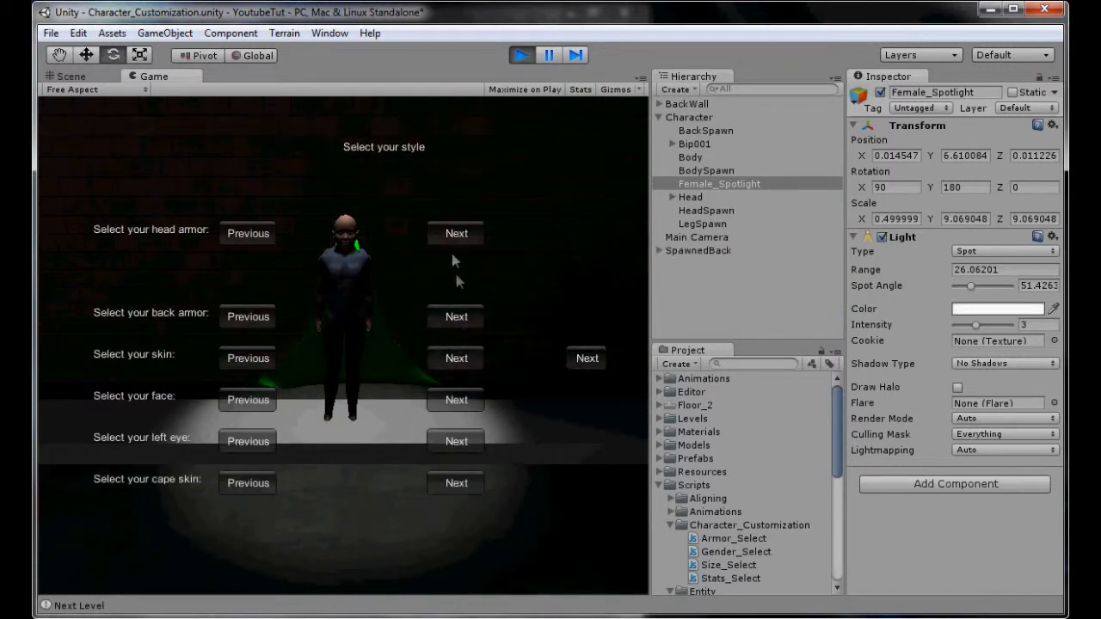
click(454, 233)
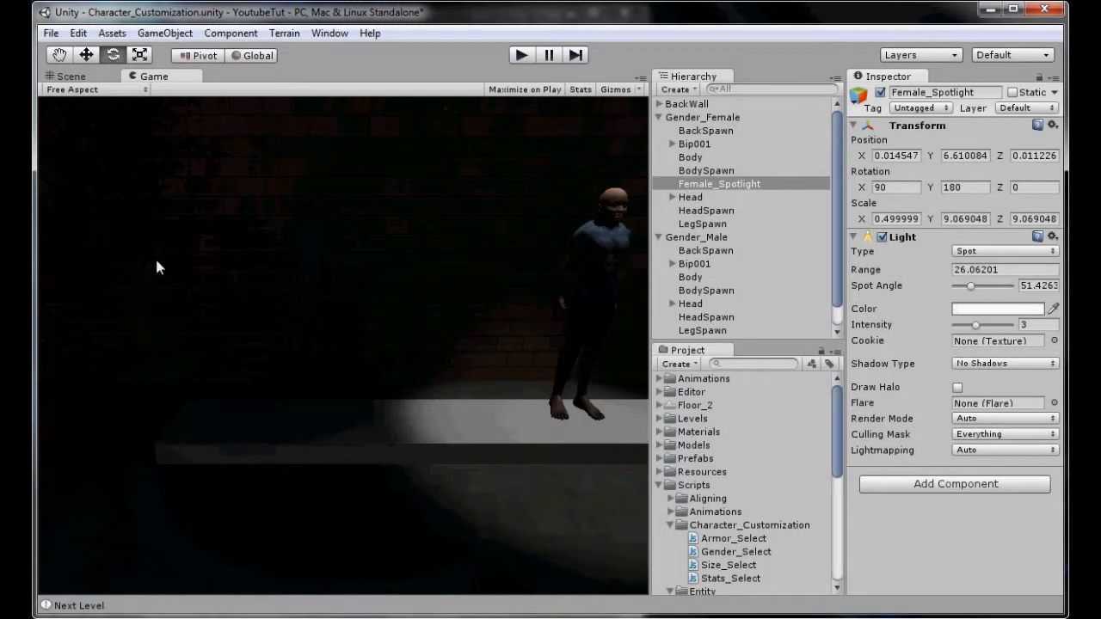
click(72, 75)
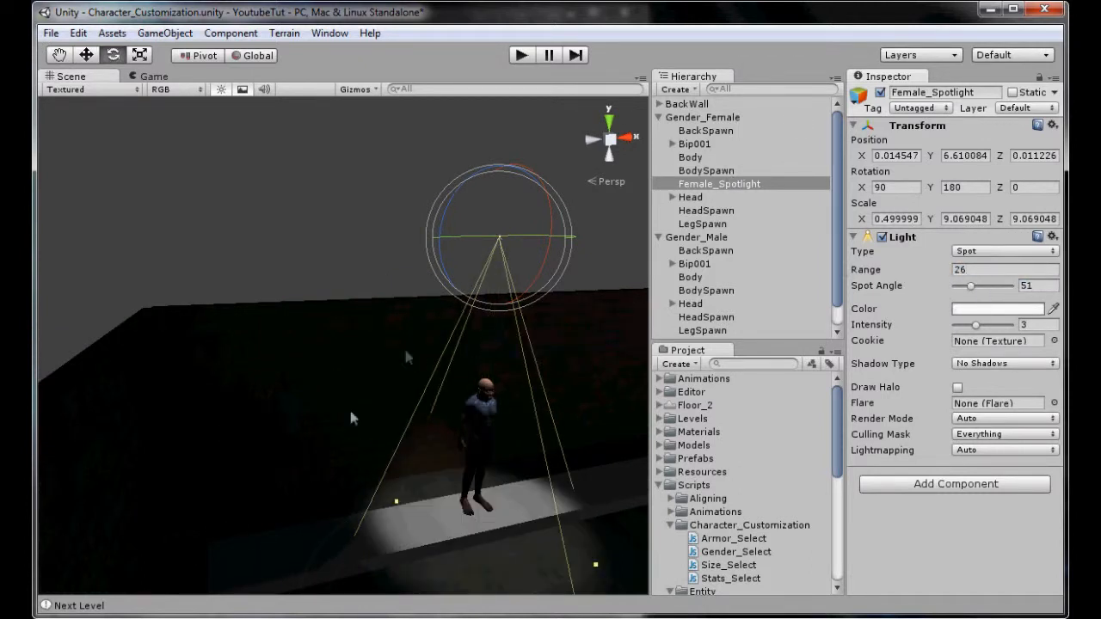
Step: Select BackWall, collapse Gender_Female in the Hierarchy, and select Male_Spotlight
click(687, 103)
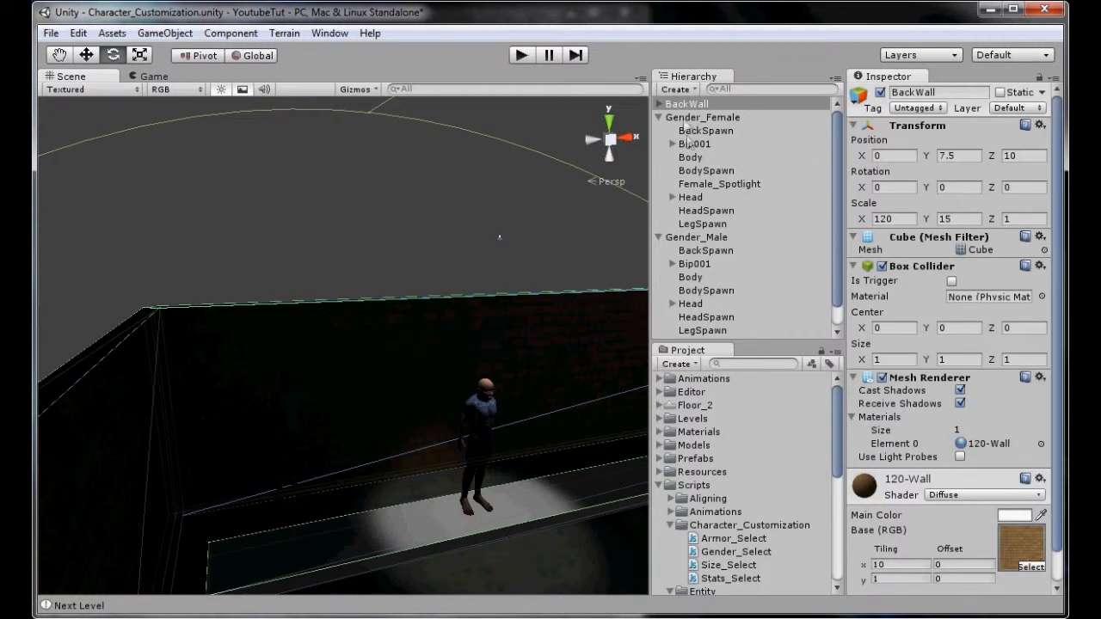
click(658, 117)
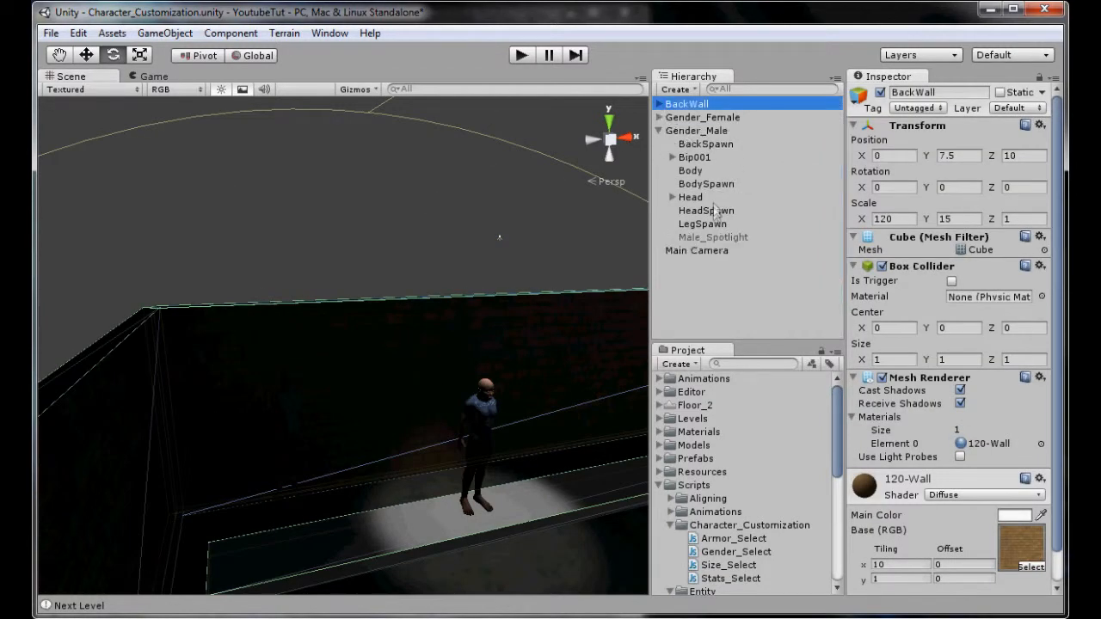
click(712, 236)
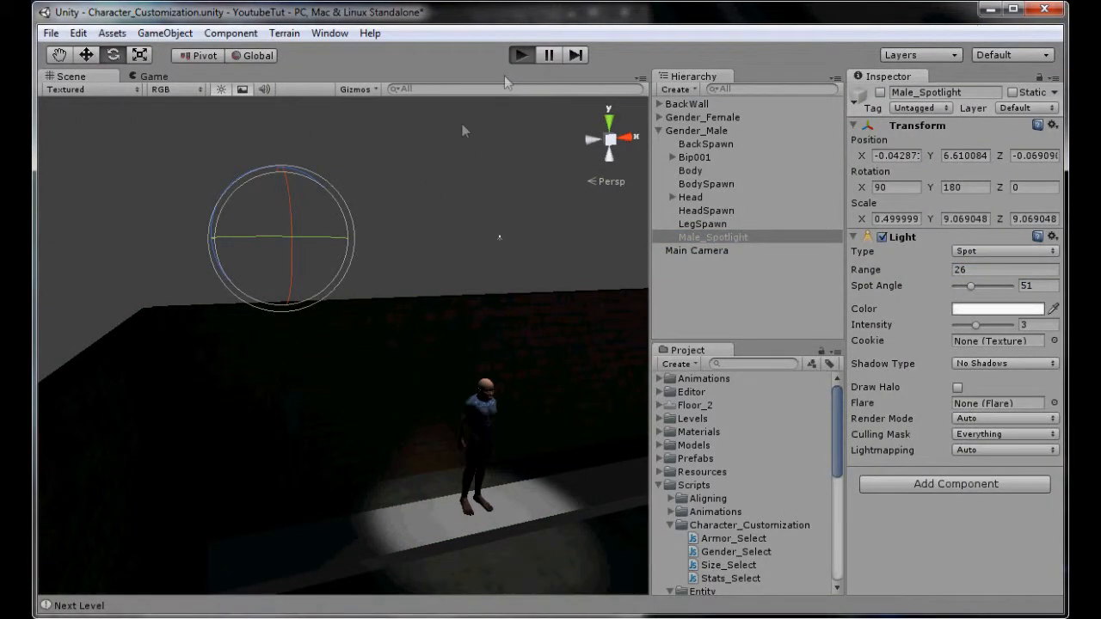
Step: Enter Play mode to see the spotlit male character on the gender selection screen
click(521, 54)
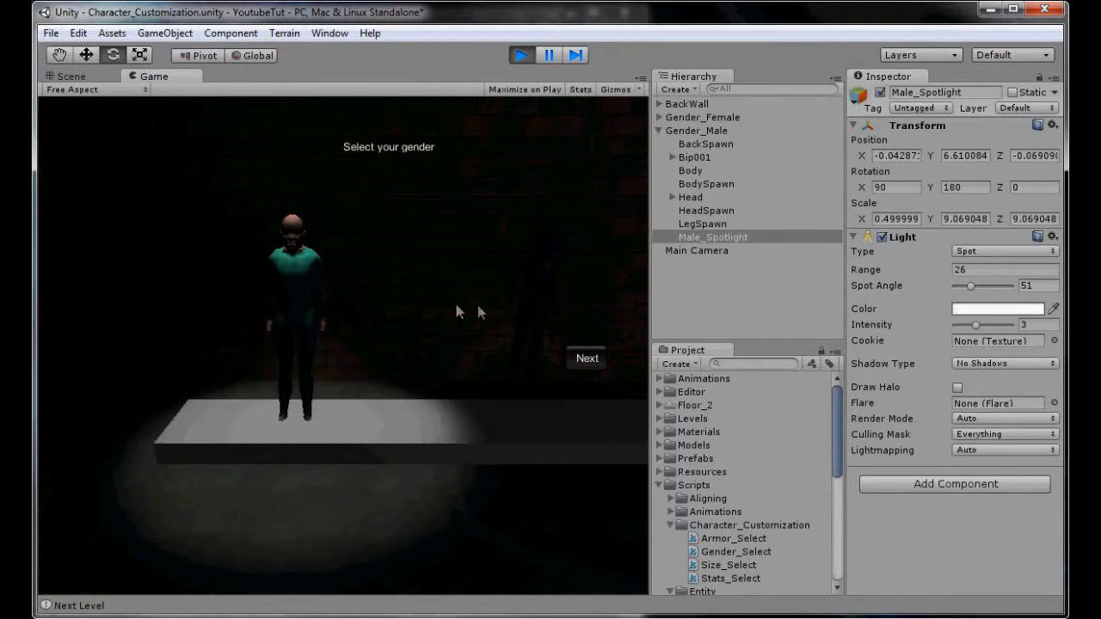
mouse_move(527, 277)
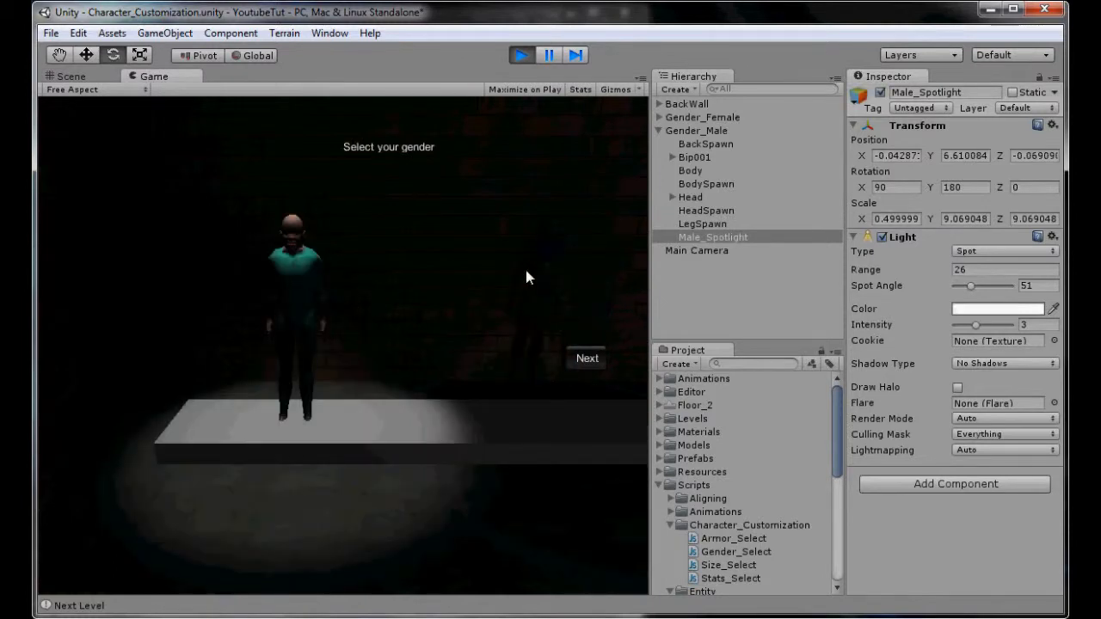
mouse_move(381, 140)
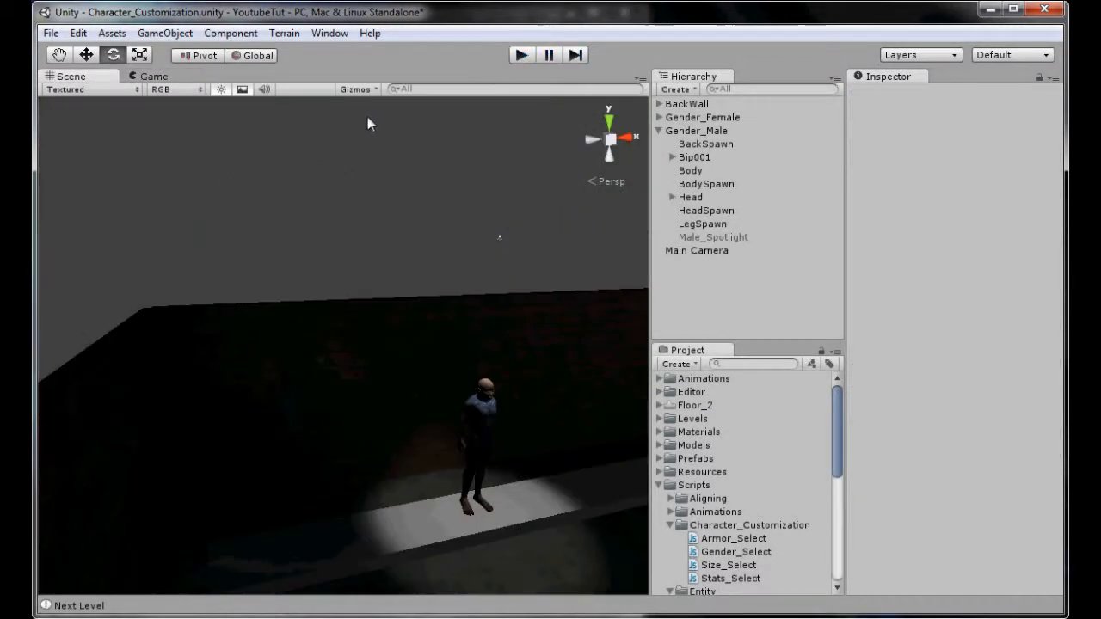
mouse_move(359, 163)
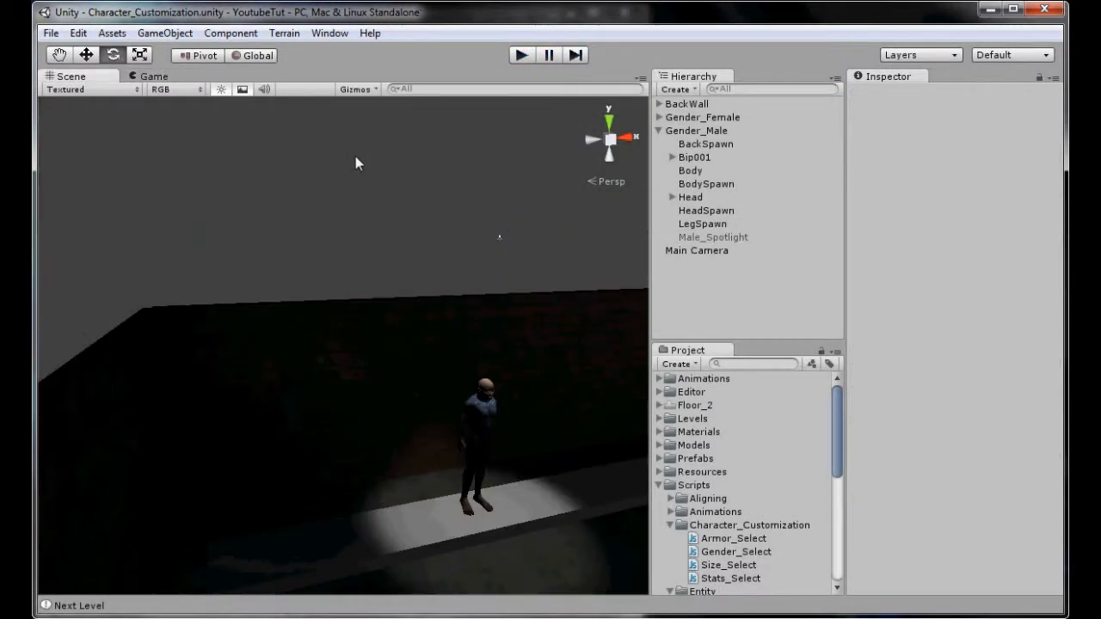
mouse_move(168, 129)
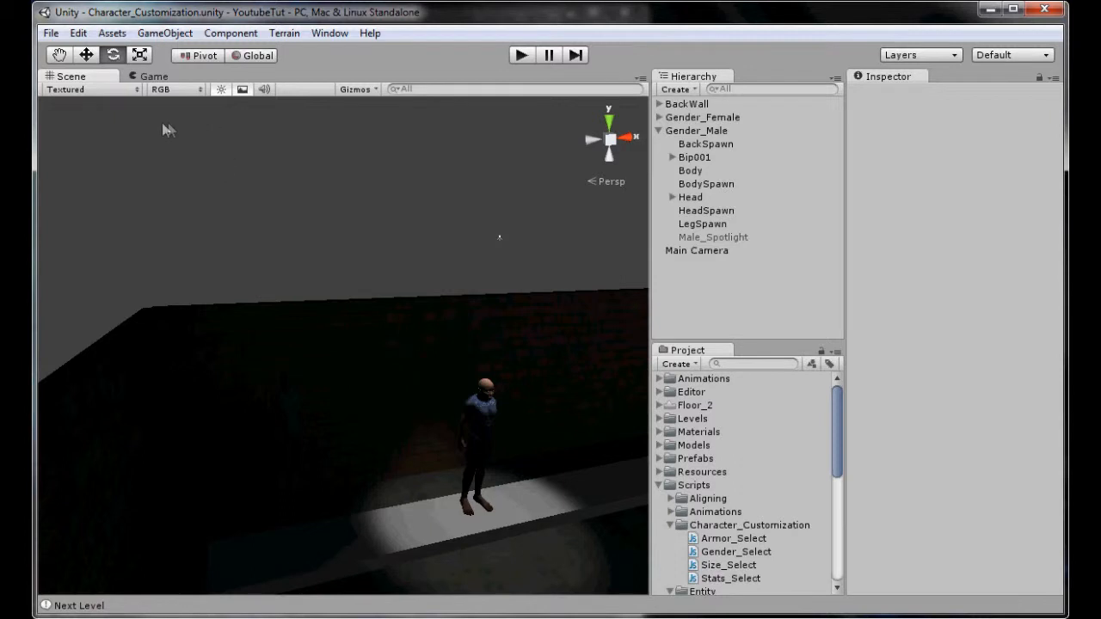
mouse_move(150, 120)
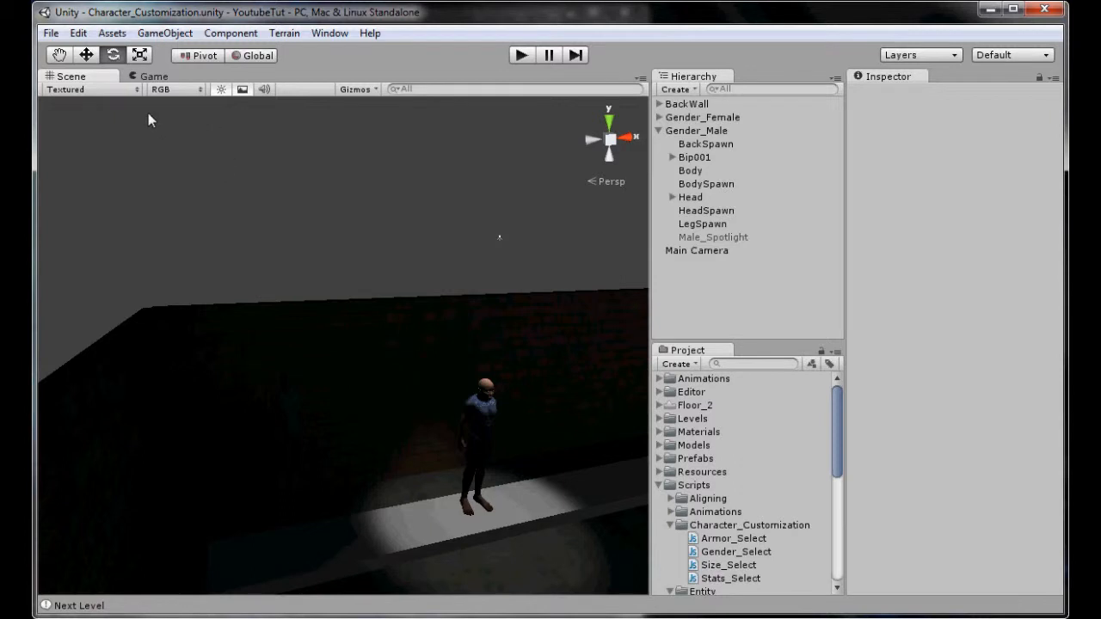